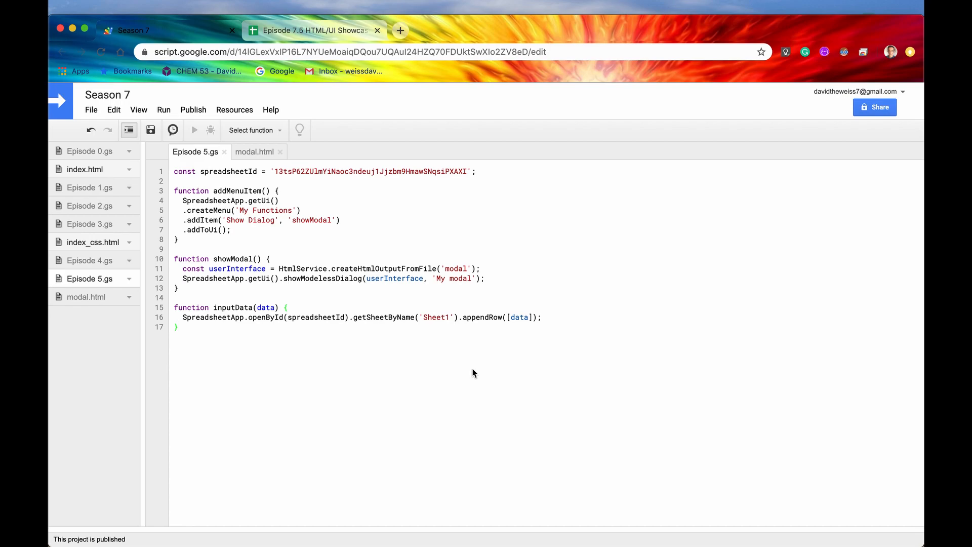
Review the Episode 5.gs menu/dialog script, then bring up the modal.html file
click(180, 327)
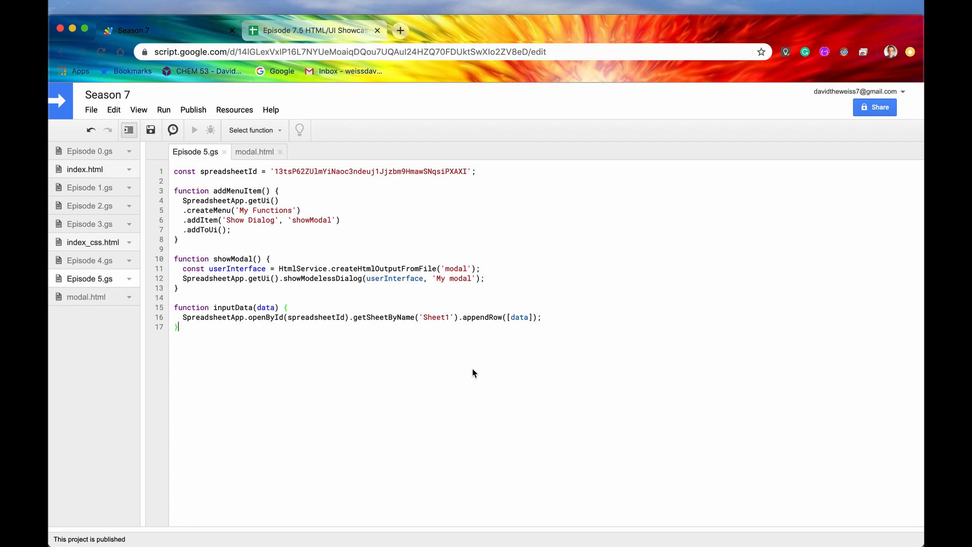
mouse_move(140, 344)
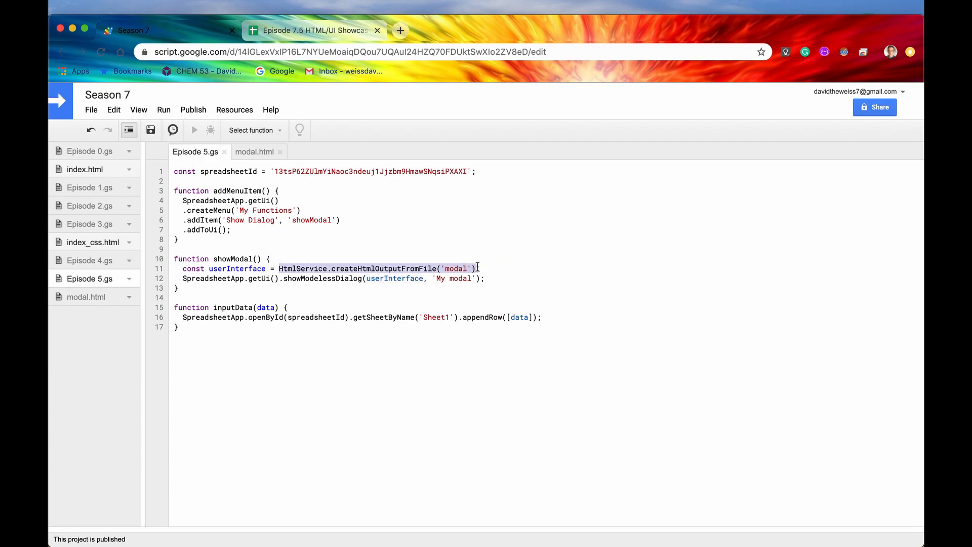
click(254, 151)
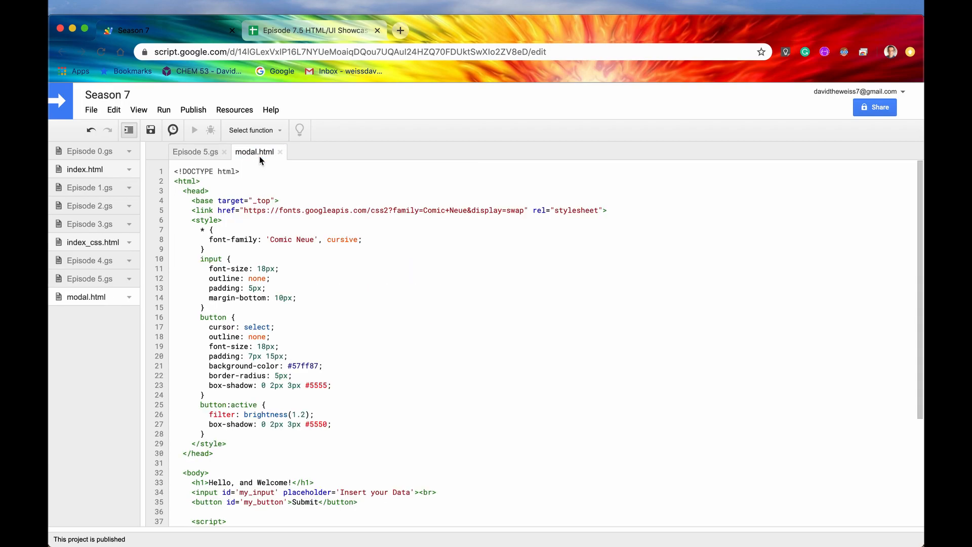
click(194, 152)
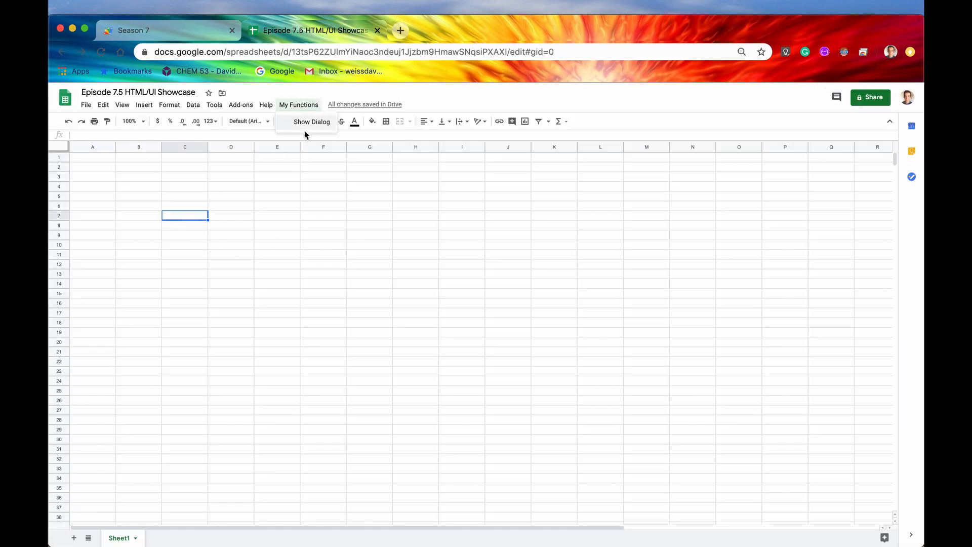
Launch My Functions > Show Dialog and enter 'David' in the 'Insert your Data' field
click(311, 122)
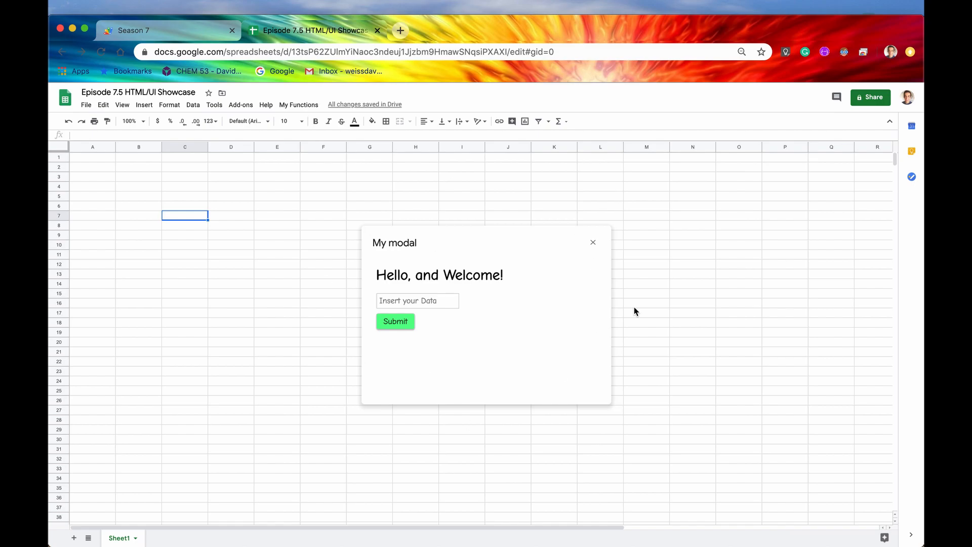
click(416, 301)
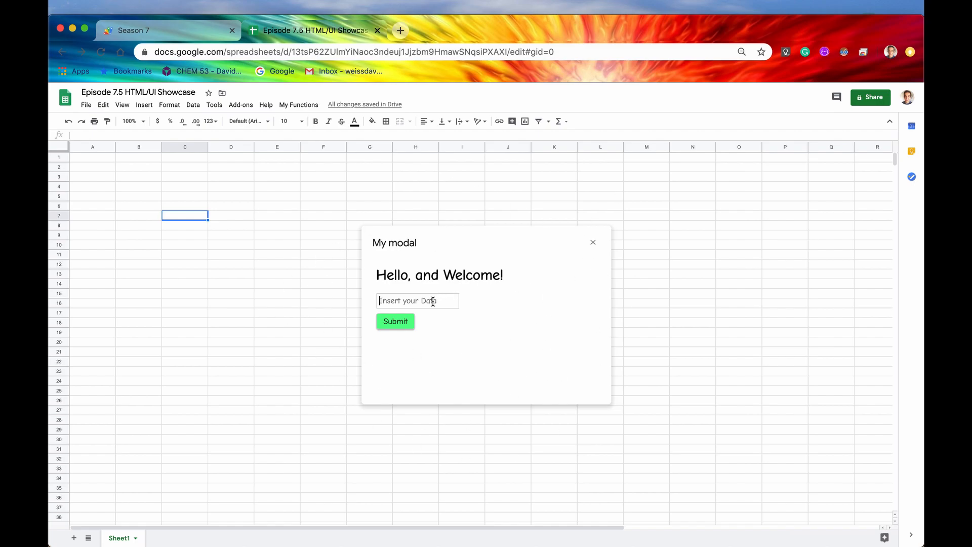
text(D)
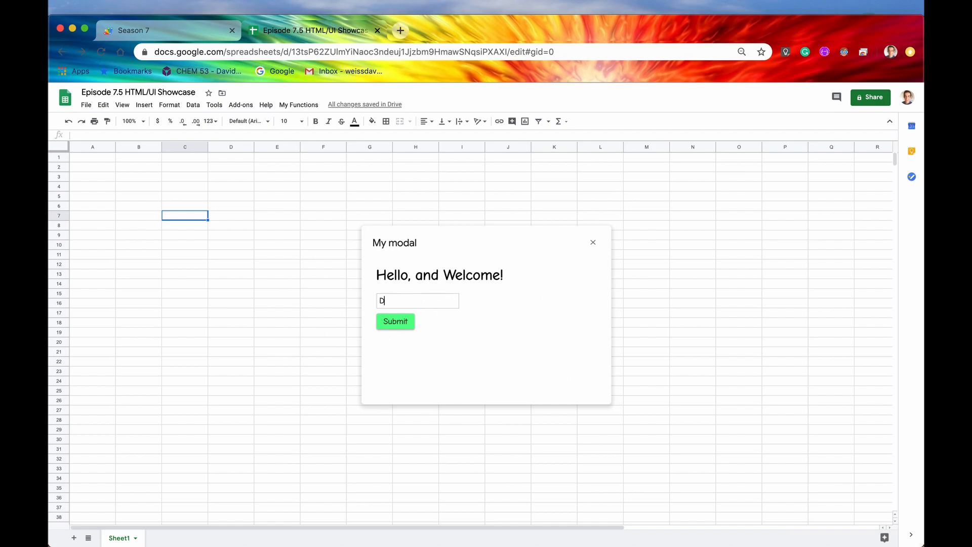
text(avid)
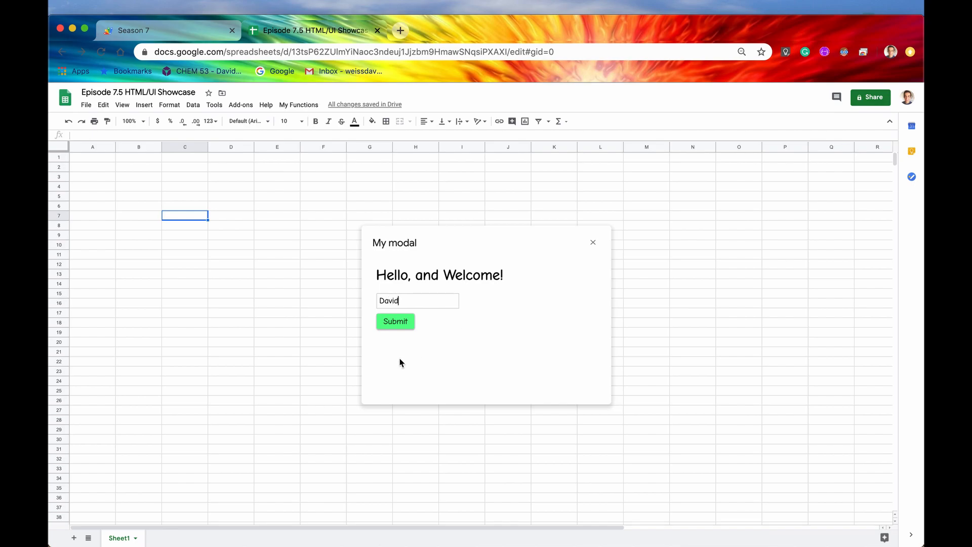
mouse_move(138, 117)
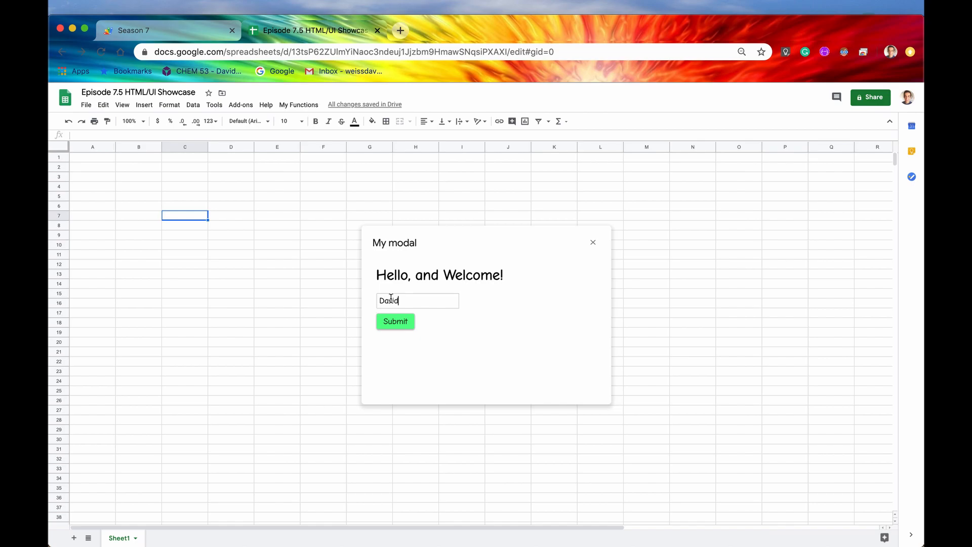
mouse_move(87, 160)
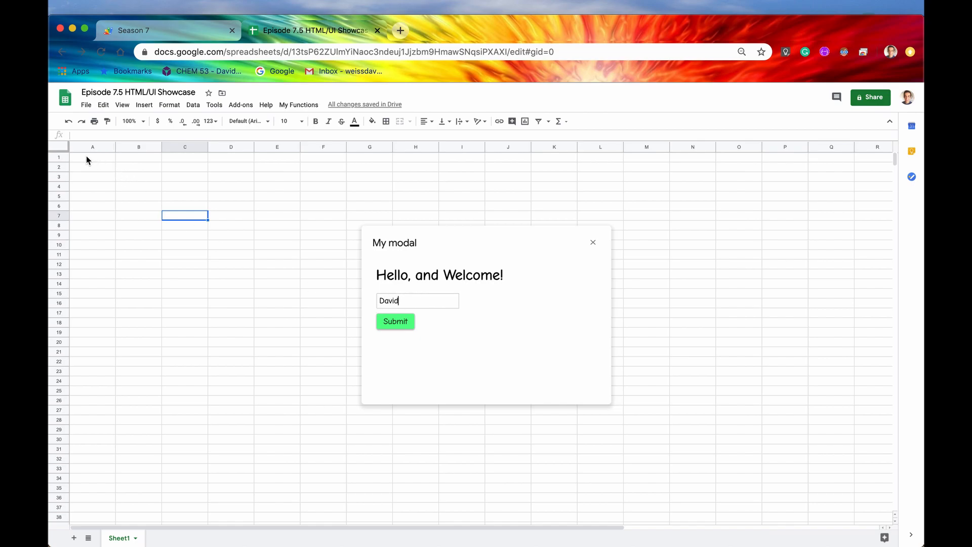
mouse_move(122, 167)
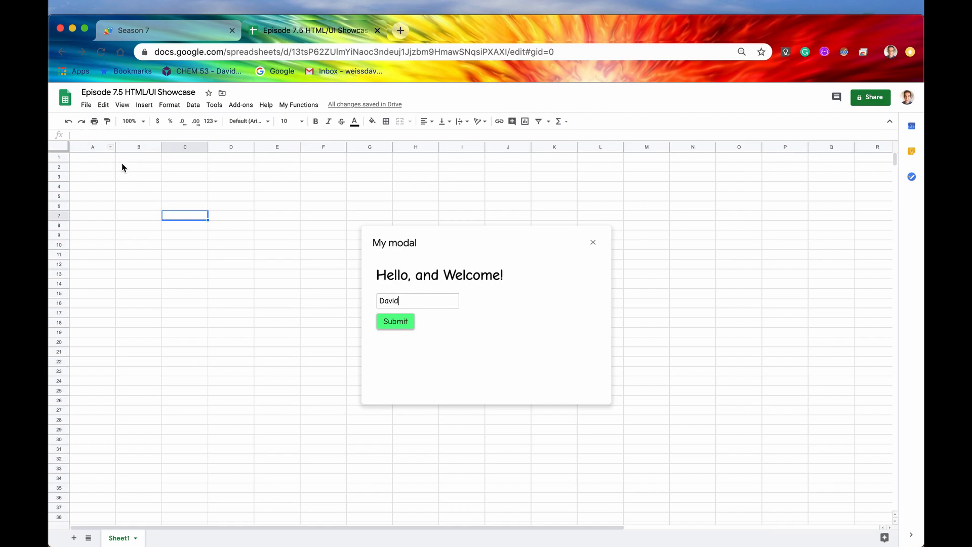
mouse_move(396, 321)
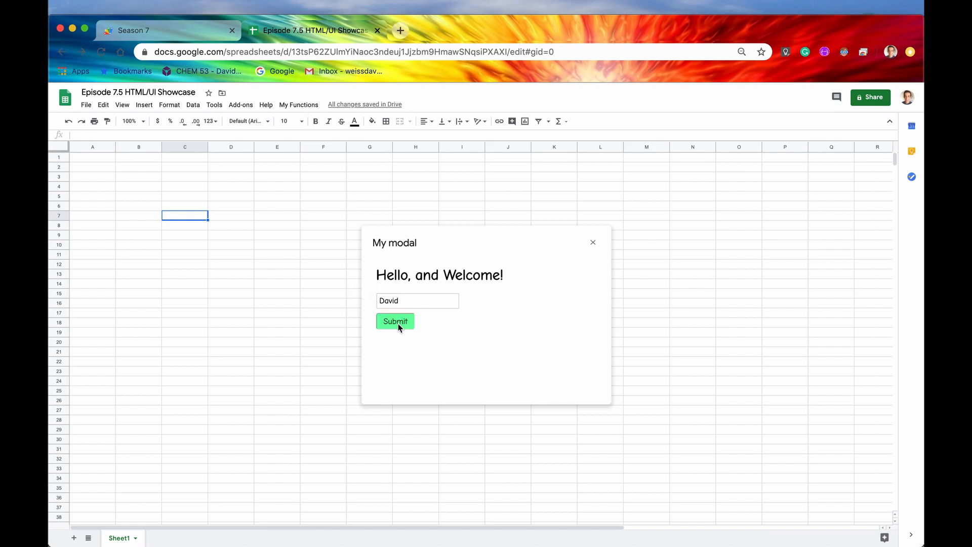
click(395, 321)
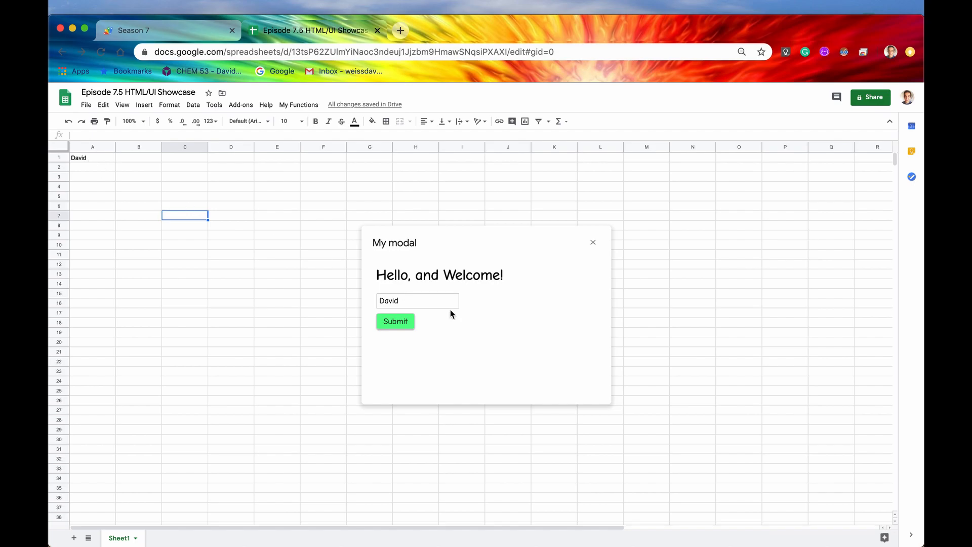
text(Weiss)
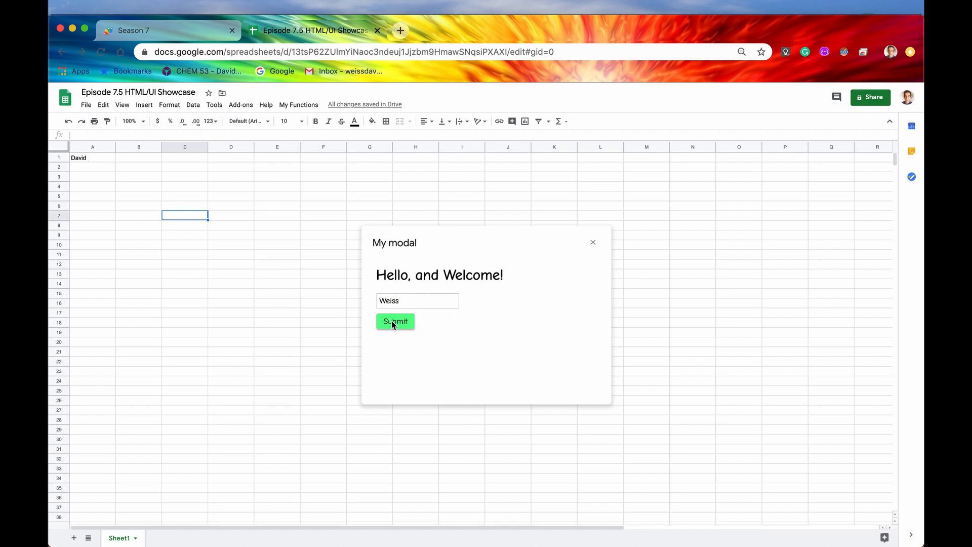
click(395, 321)
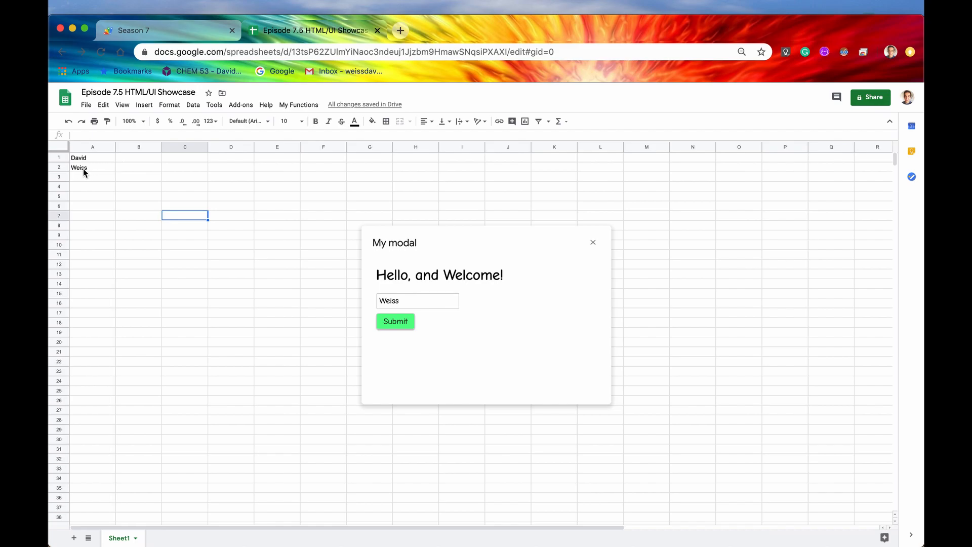
mouse_move(736, 72)
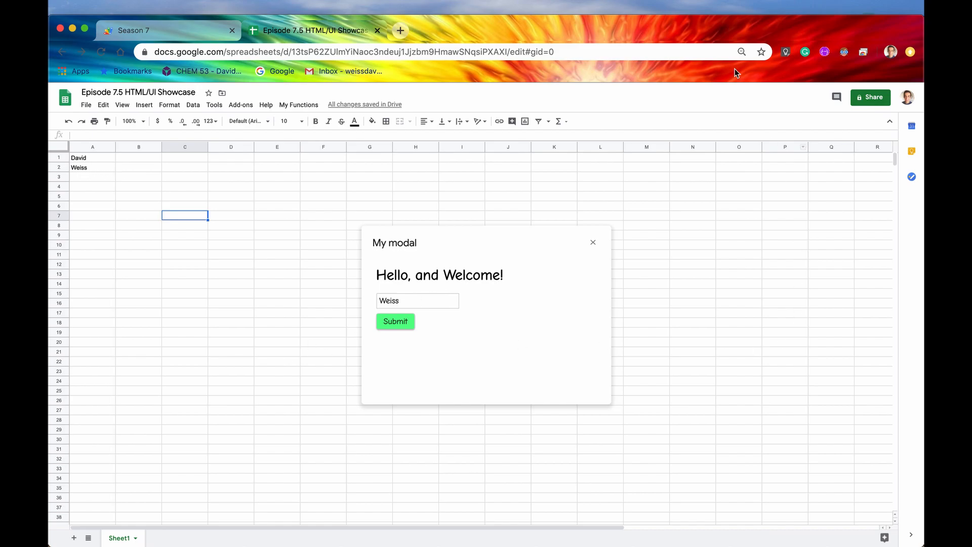
mouse_move(377, 352)
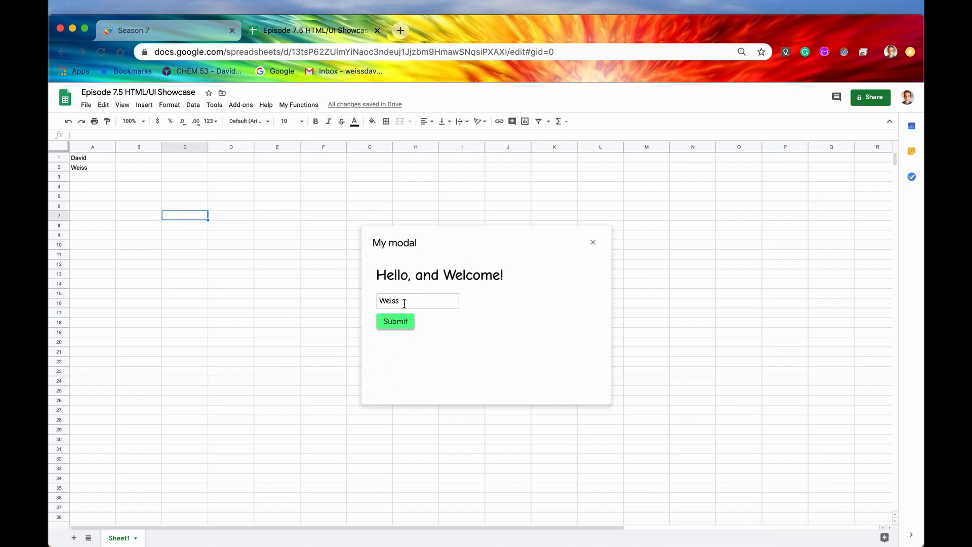
mouse_move(90, 173)
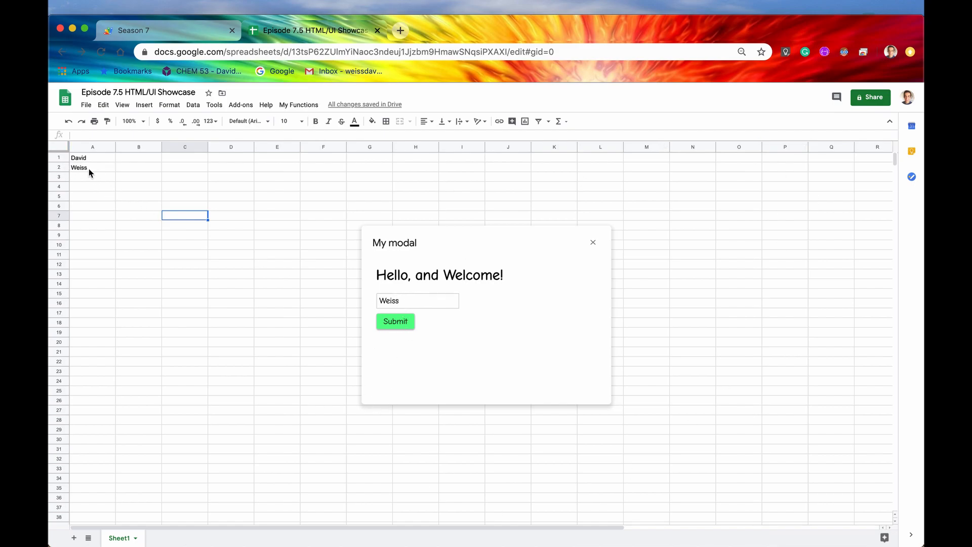
mouse_move(626, 218)
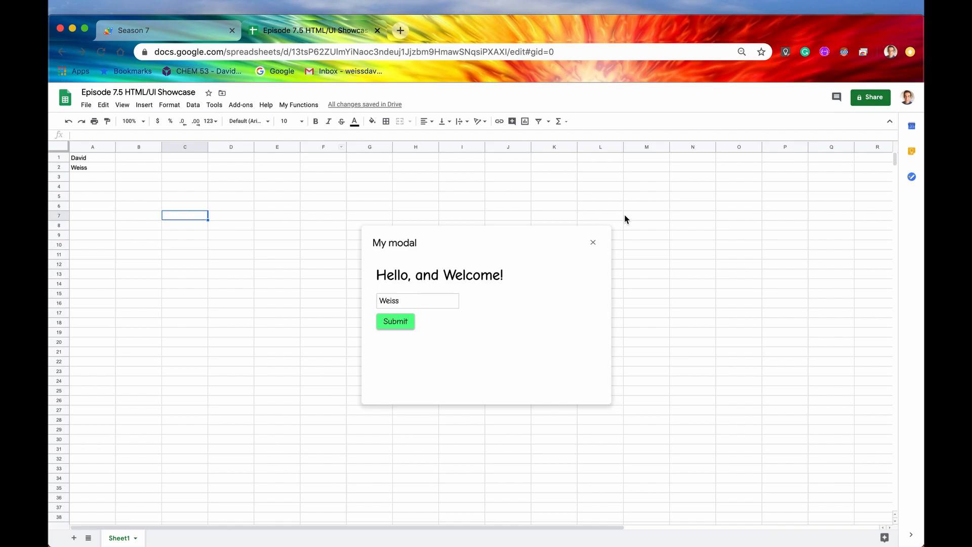
mouse_move(661, 279)
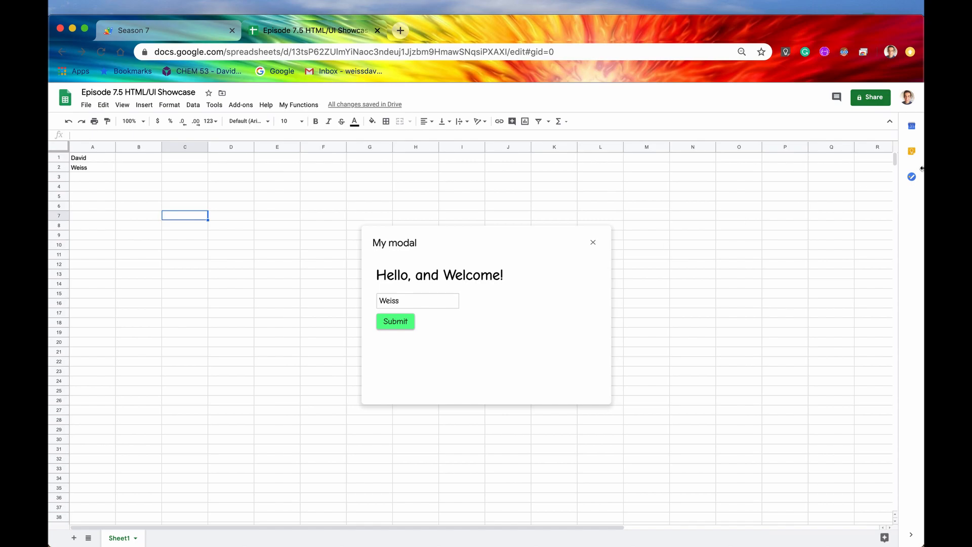
mouse_move(467, 192)
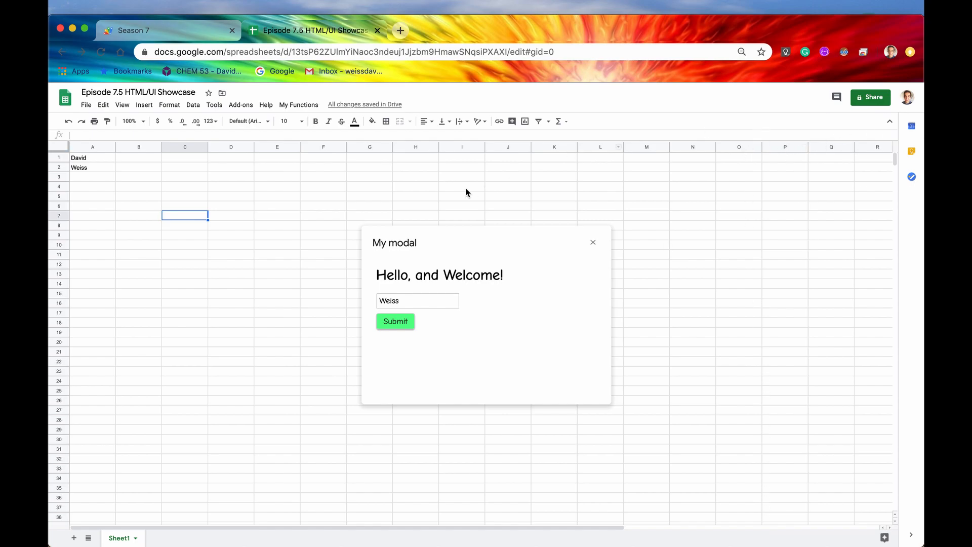
mouse_move(448, 378)
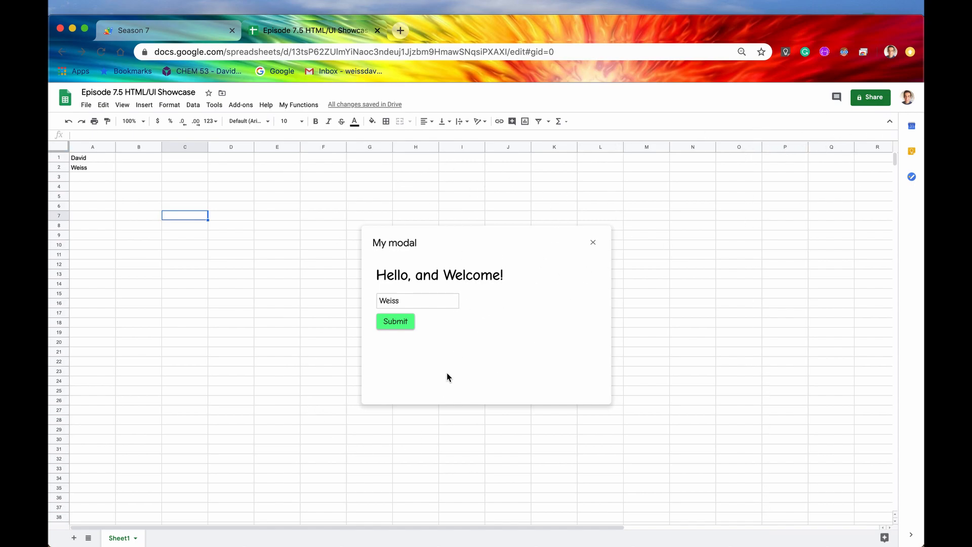
mouse_move(593, 264)
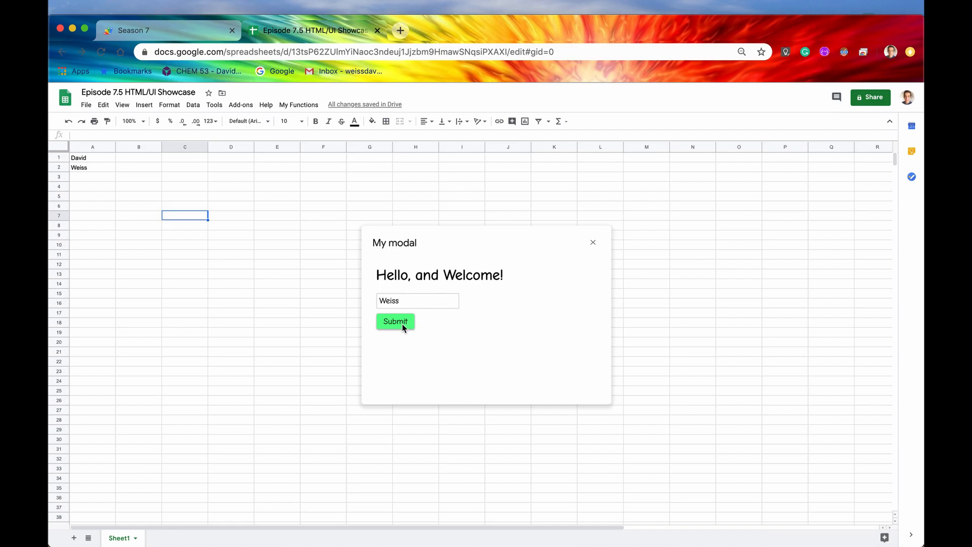
mouse_move(592, 242)
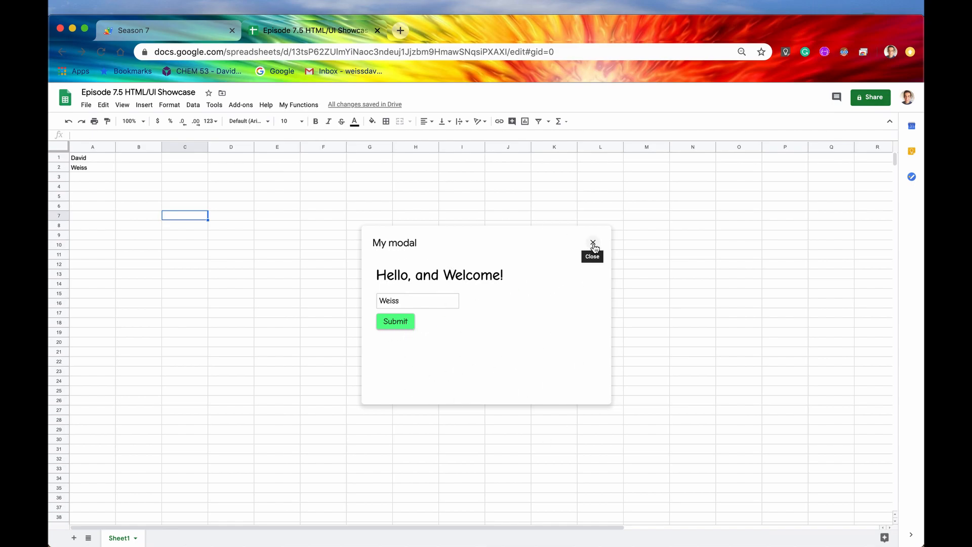
mouse_move(591, 249)
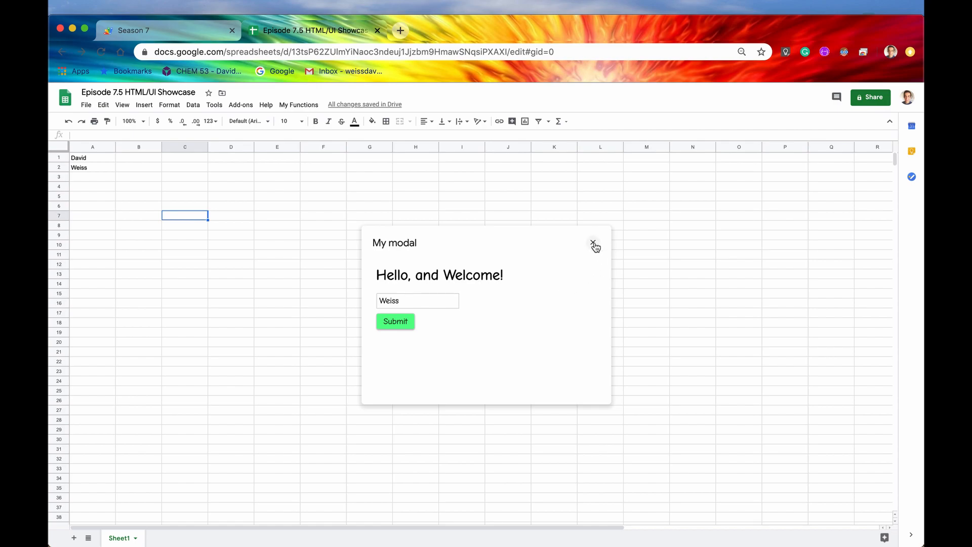
click(592, 242)
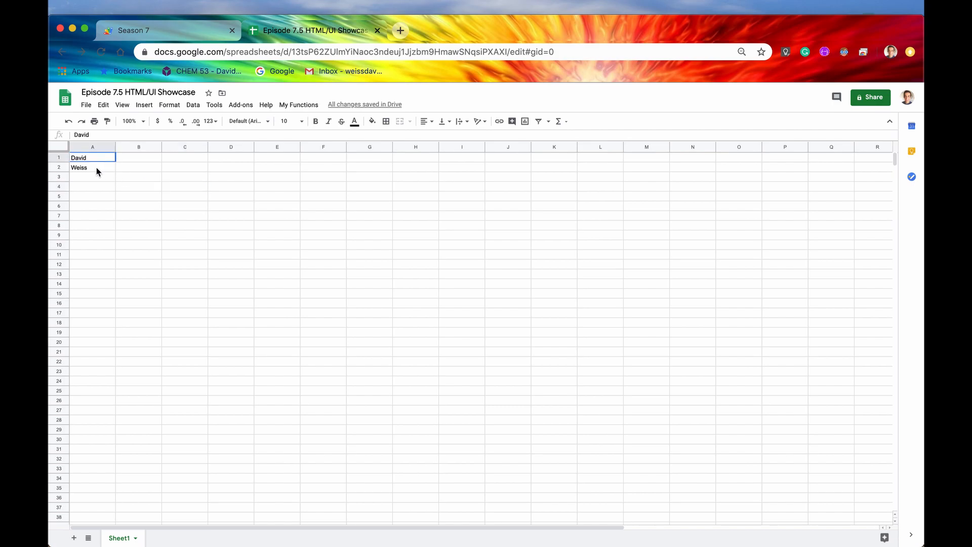
Review modal.html's click handler and Episode 5.gs's inputData function in the Season 7 project
click(133, 30)
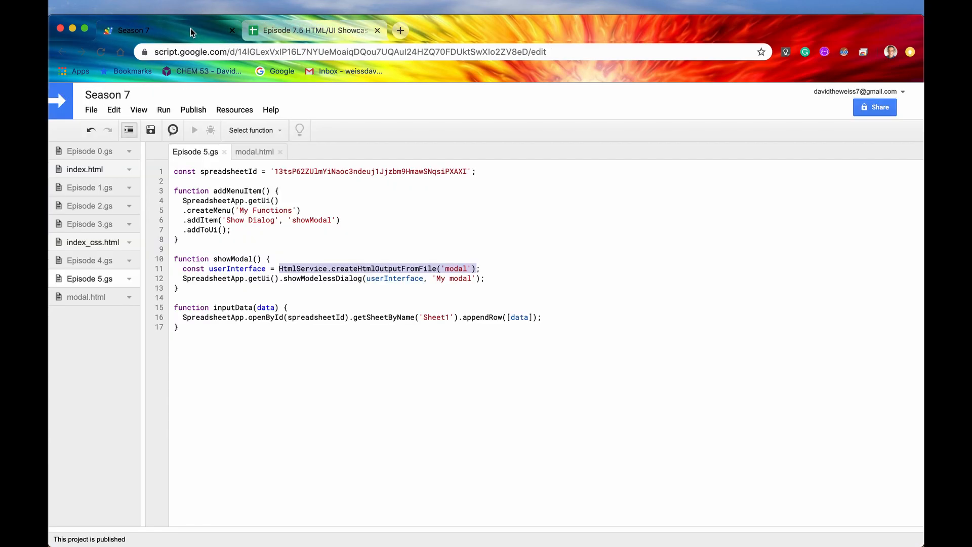
click(255, 151)
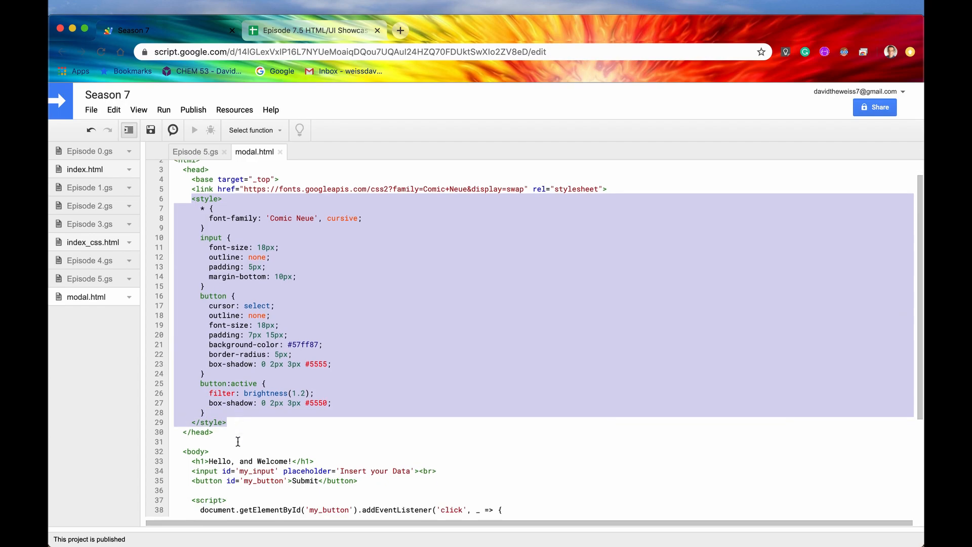
scroll(down, 3)
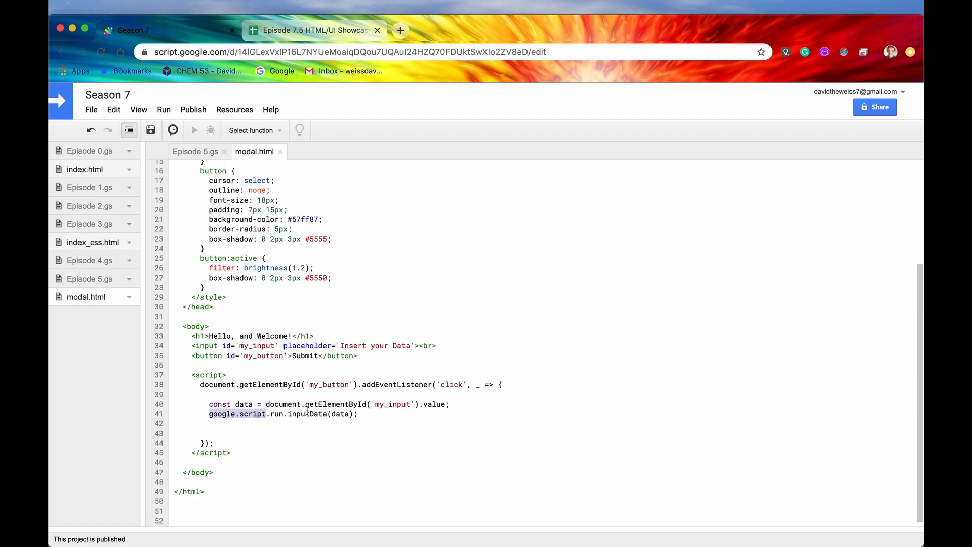
scroll(up, 3)
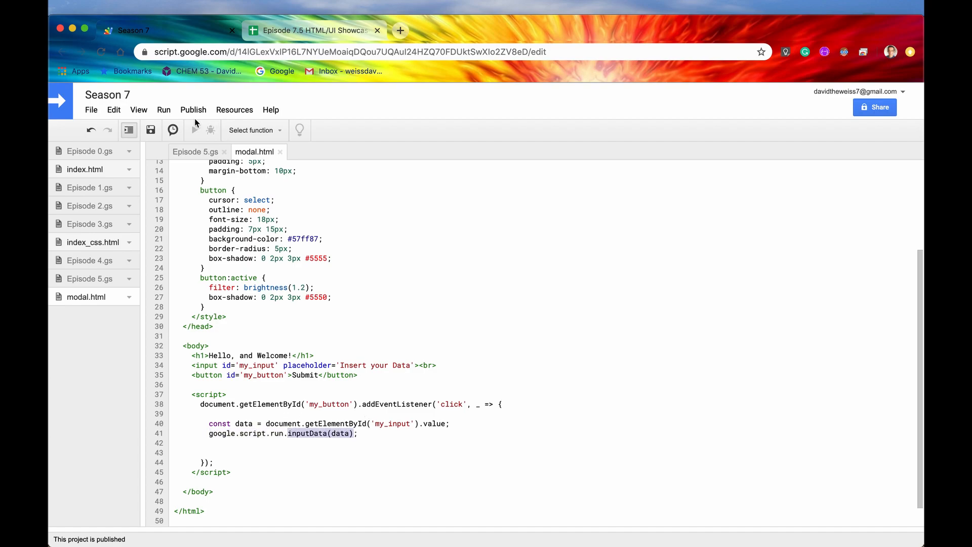
click(194, 150)
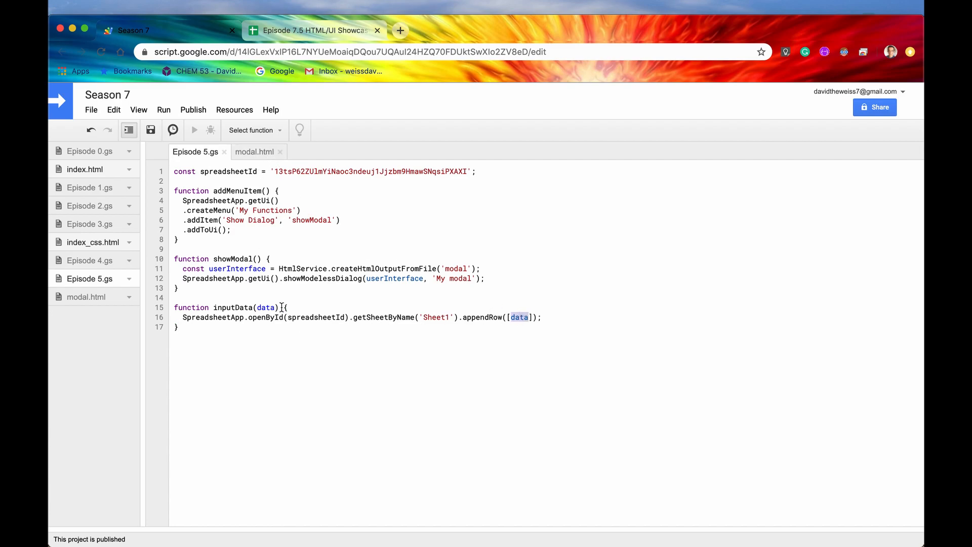
click(254, 150)
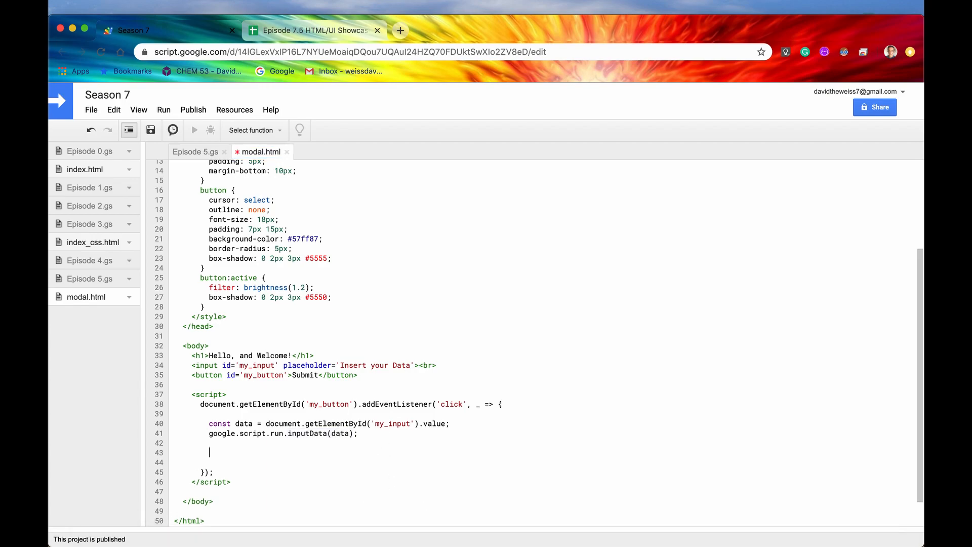
Add google.script.host.close() after the inputData call in modal.html and save
text(google.ho)
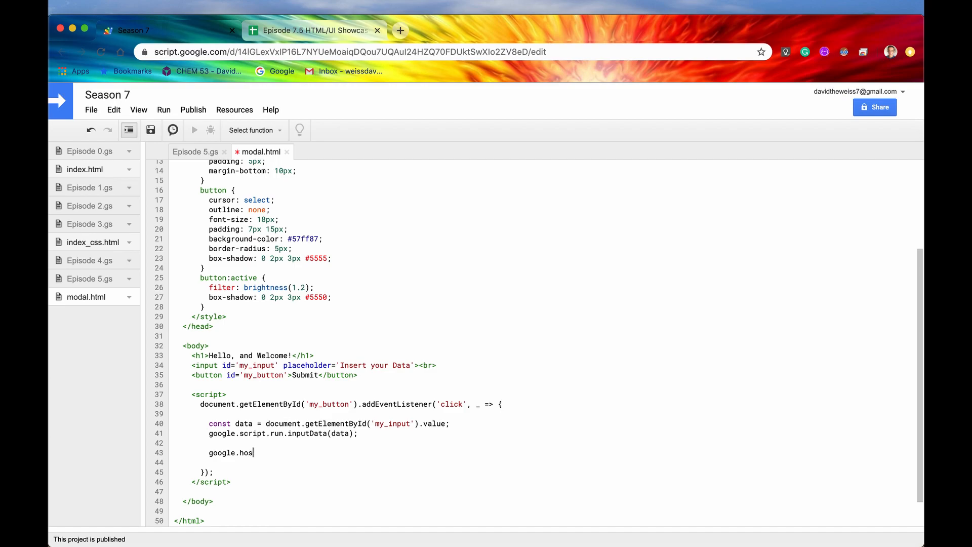
text(scr)
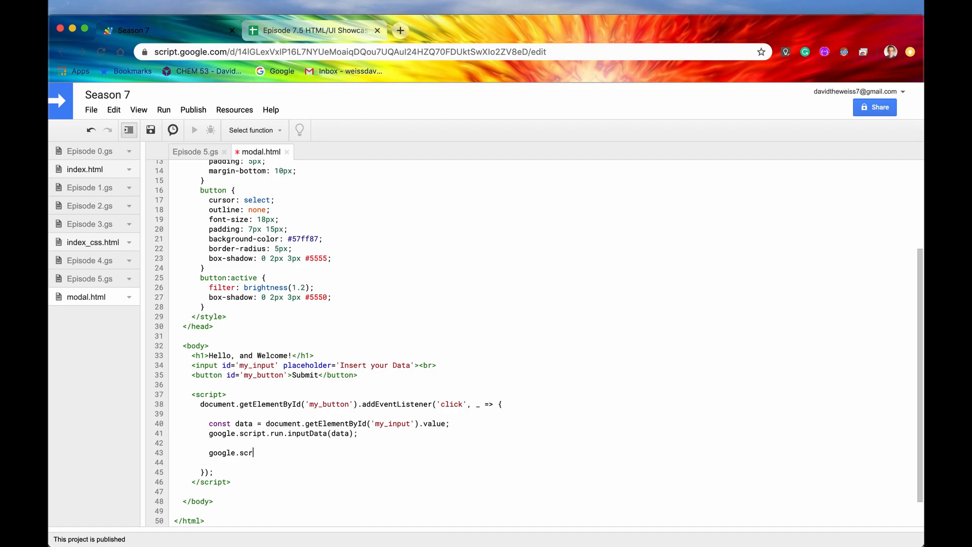
text(ipt.host)
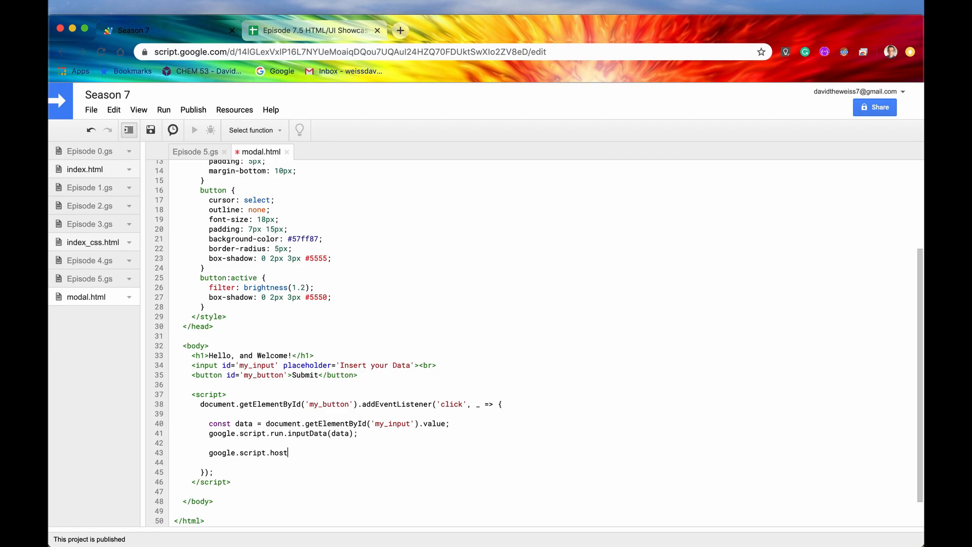
text(.clo)
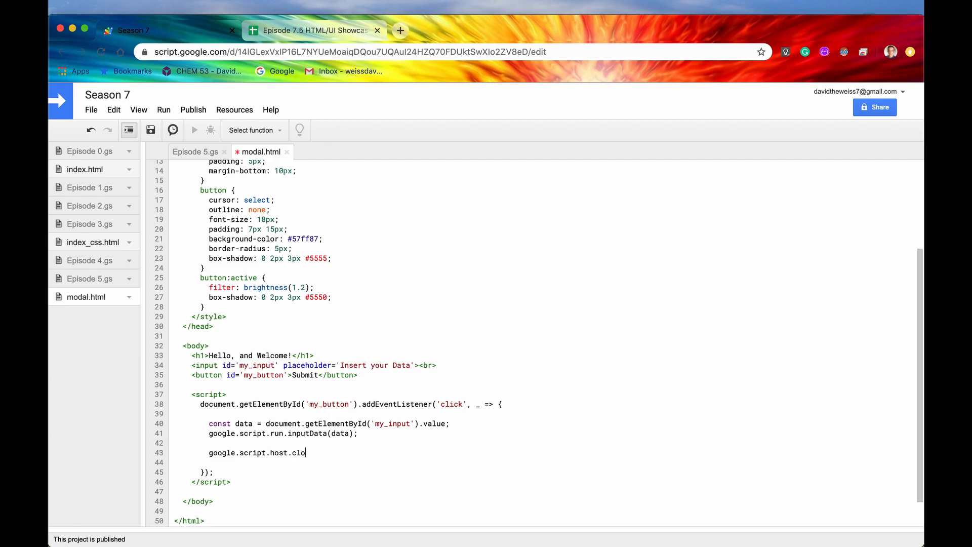
text(se())
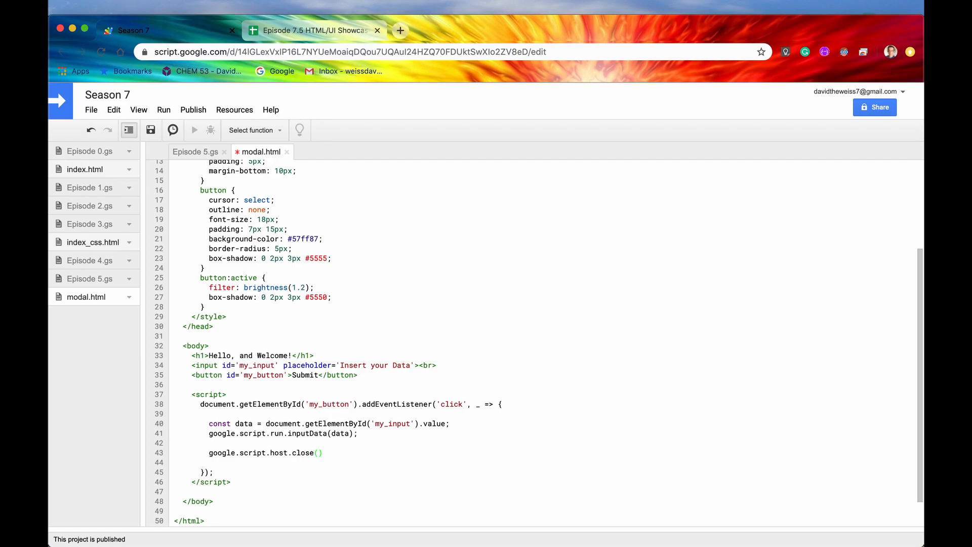
click(149, 130)
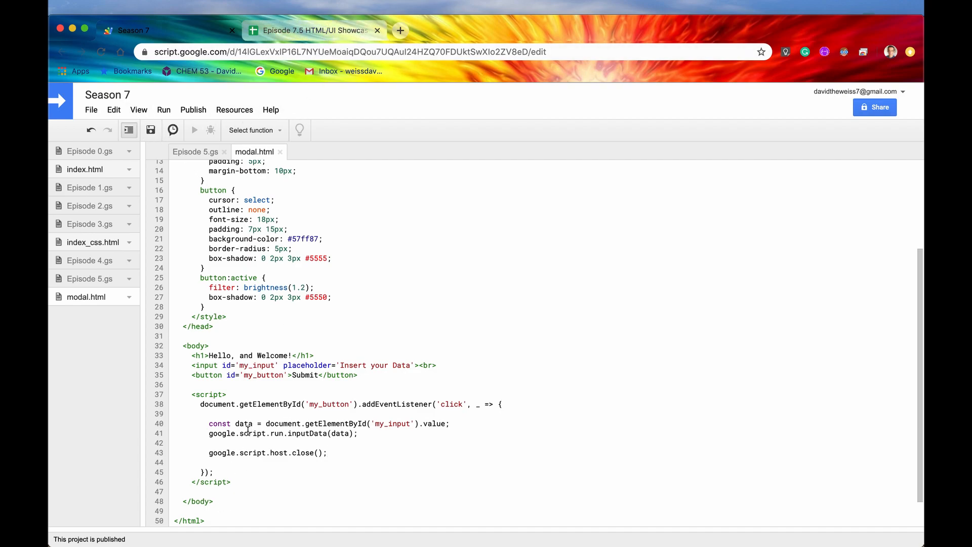
mouse_move(234, 443)
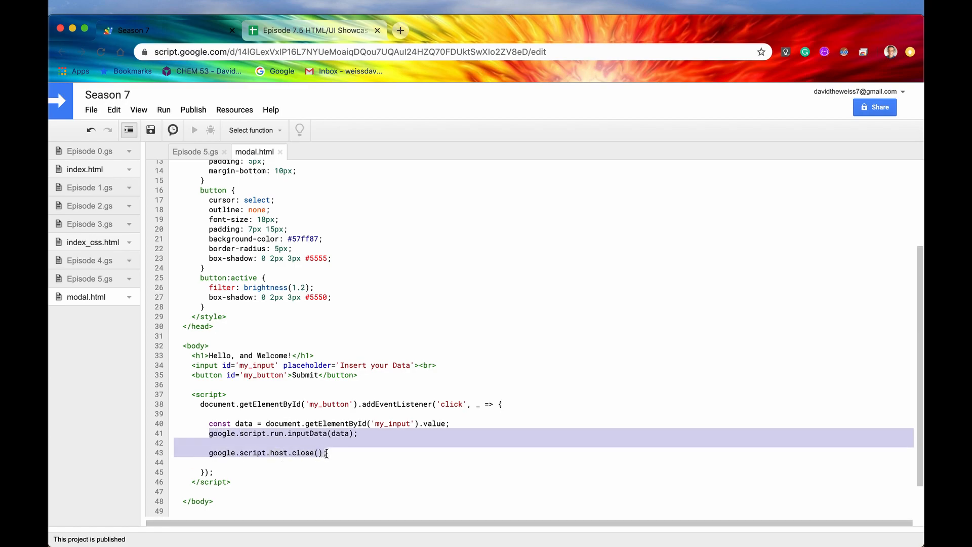
In the spreadsheet, submit 'Sheets' from the dialog so it appends to A3 and the dialog closes
click(314, 29)
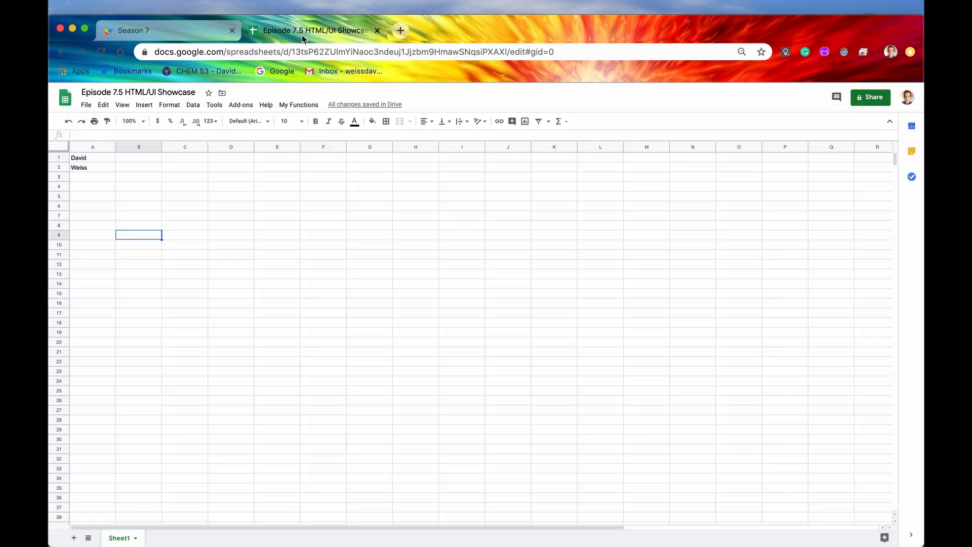
mouse_move(618, 438)
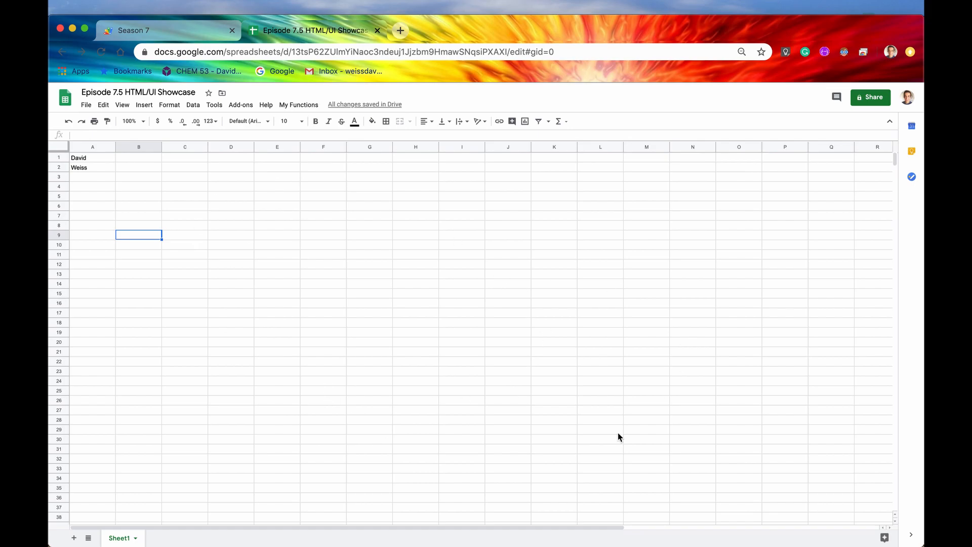
mouse_move(298, 104)
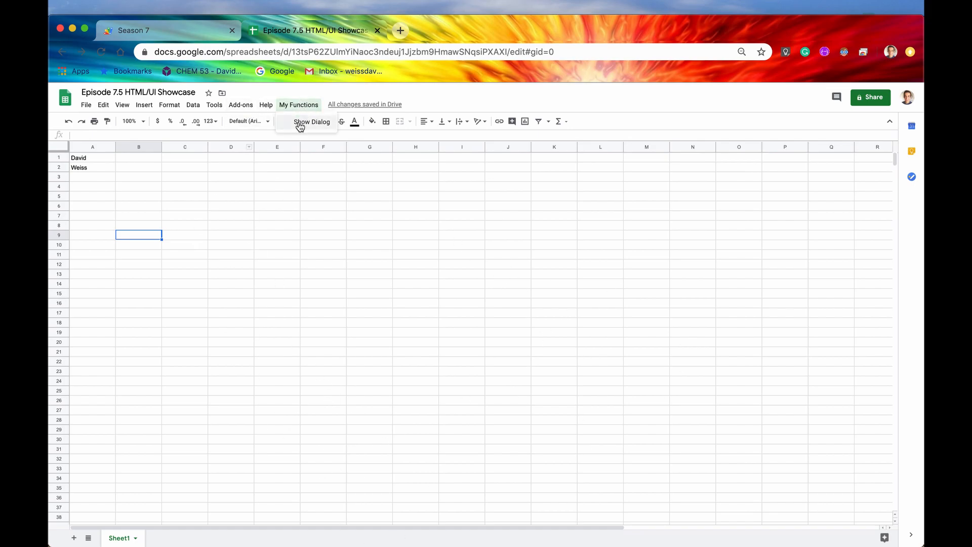
click(311, 122)
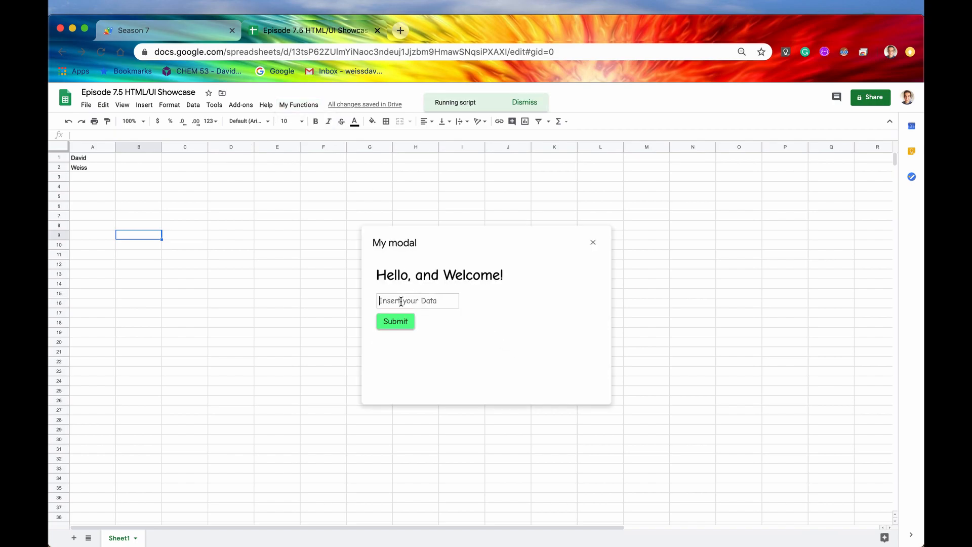
text(Sheets)
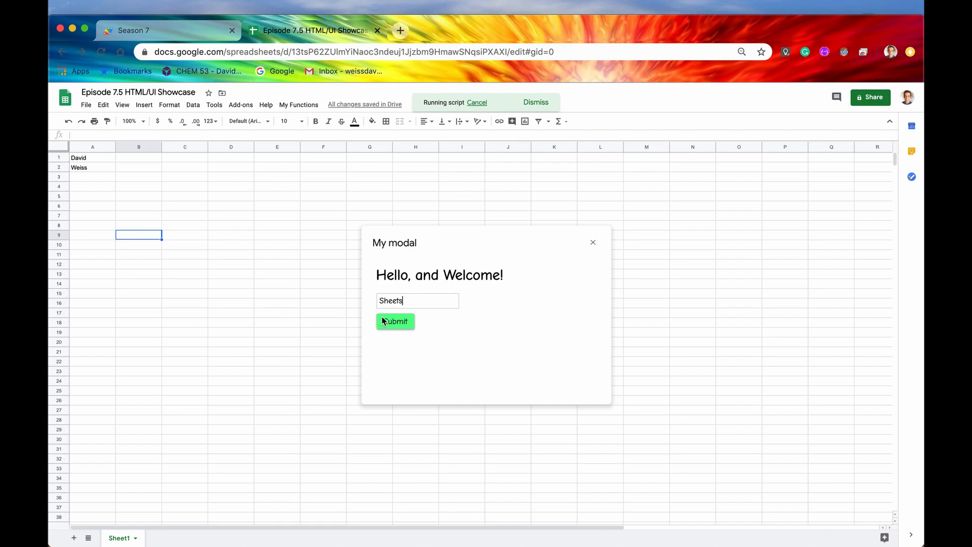
click(395, 321)
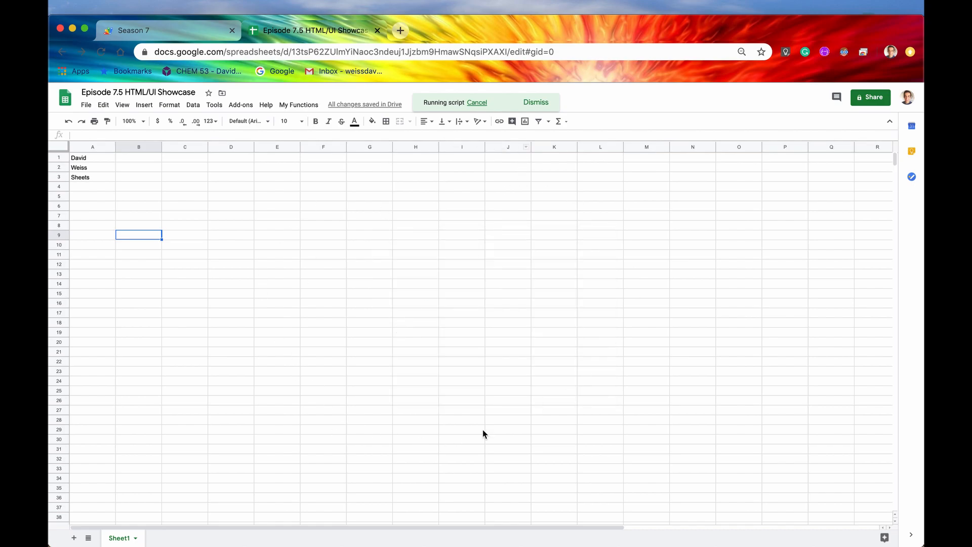
mouse_move(240, 484)
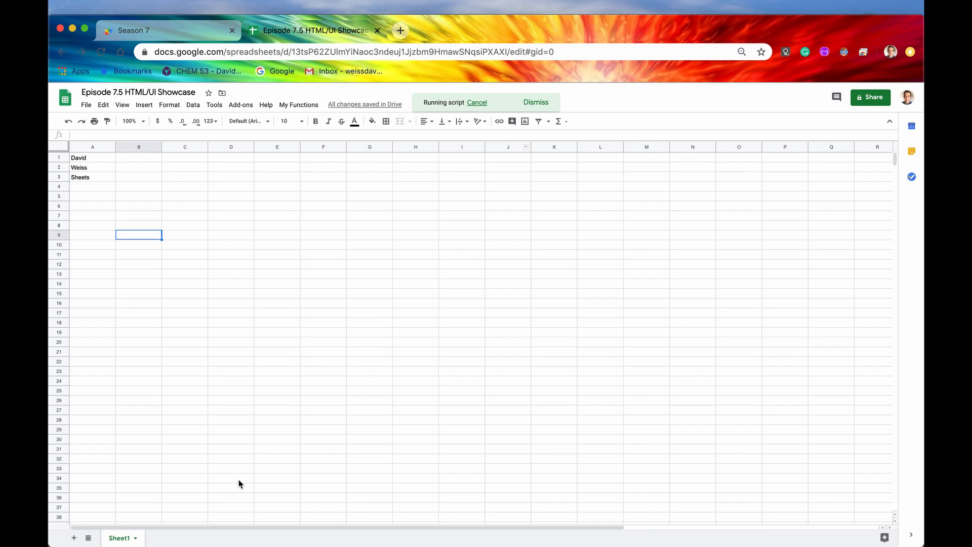
mouse_move(560, 173)
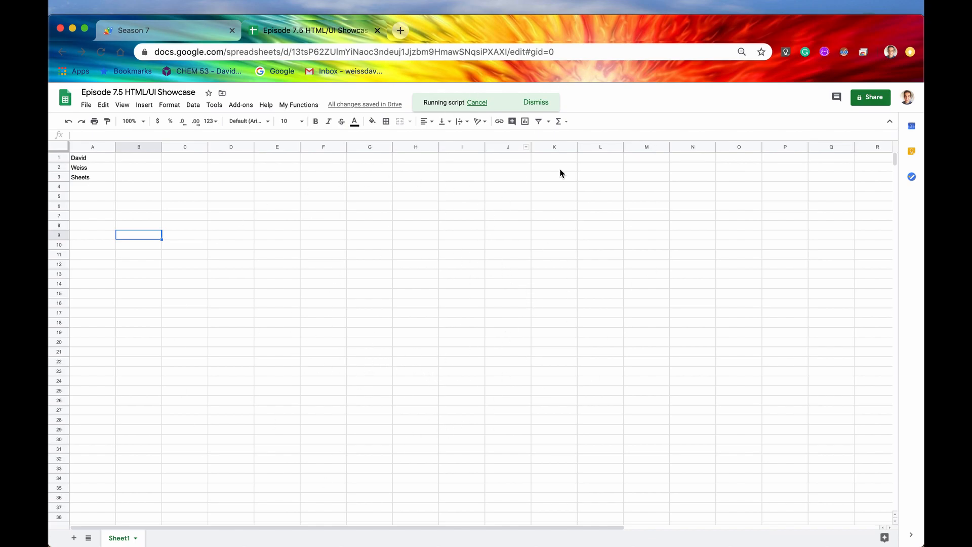
mouse_move(352, 279)
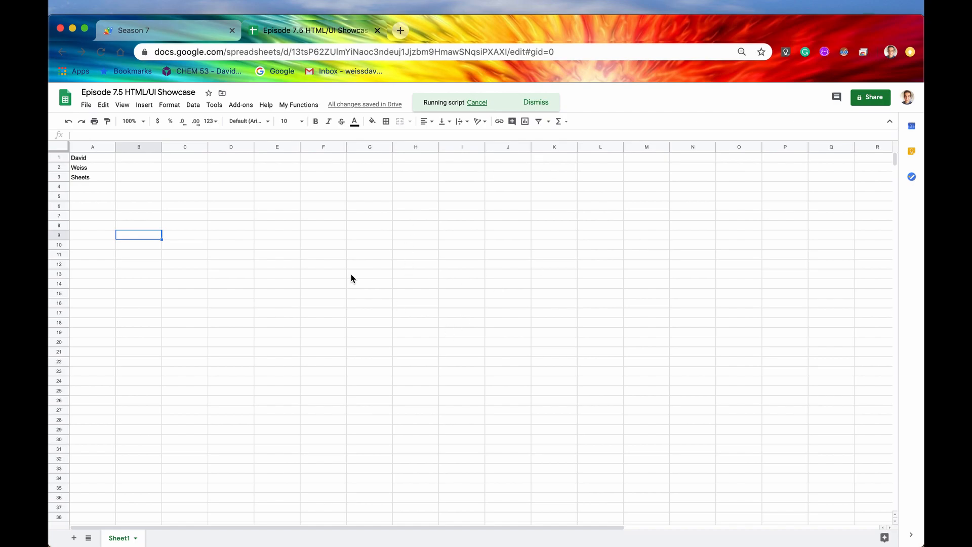
click(92, 176)
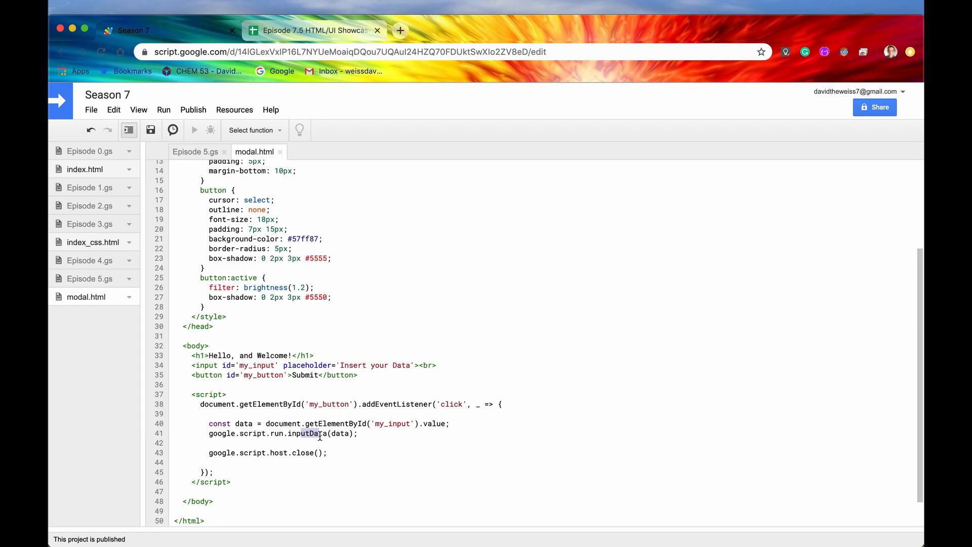
Compare the inputData call in modal.html with the inputData function in Episode 5.gs
click(194, 152)
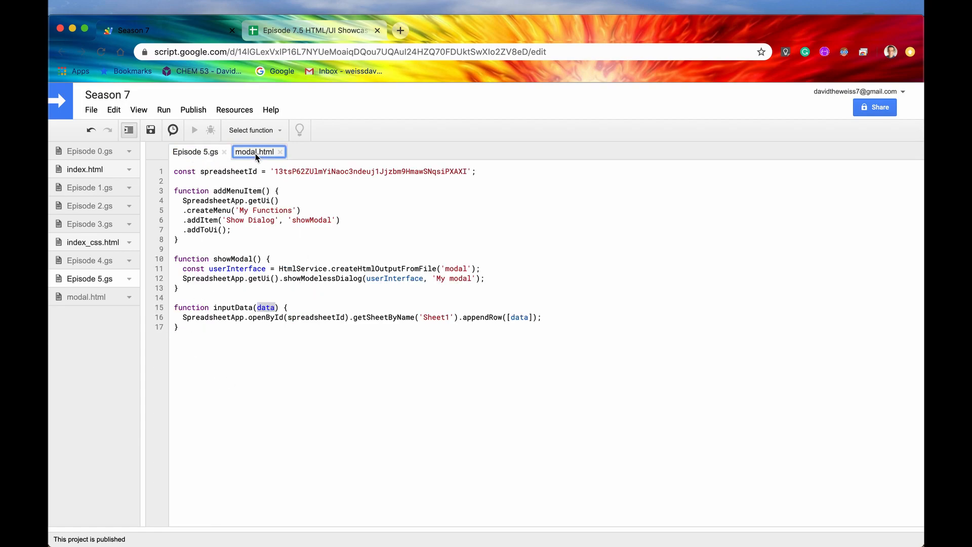
click(254, 151)
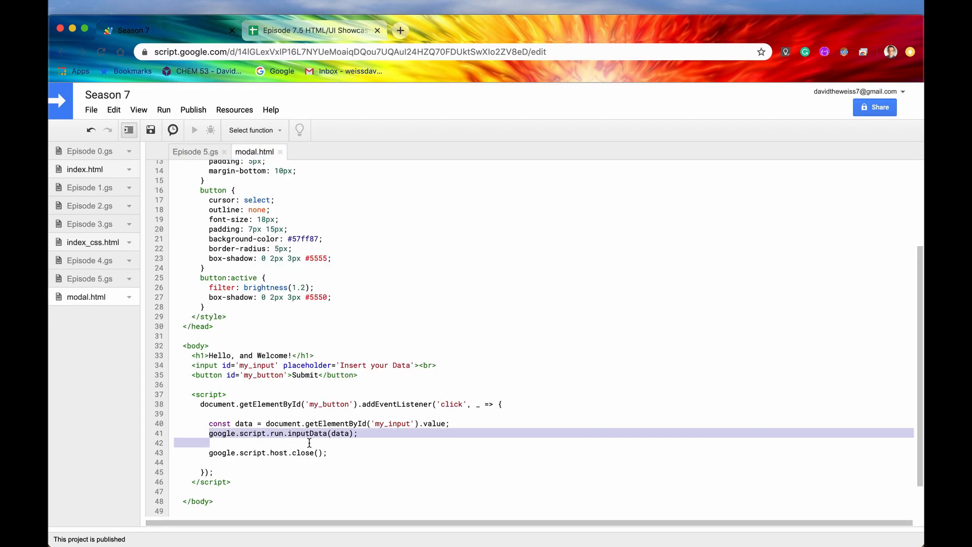
click(275, 433)
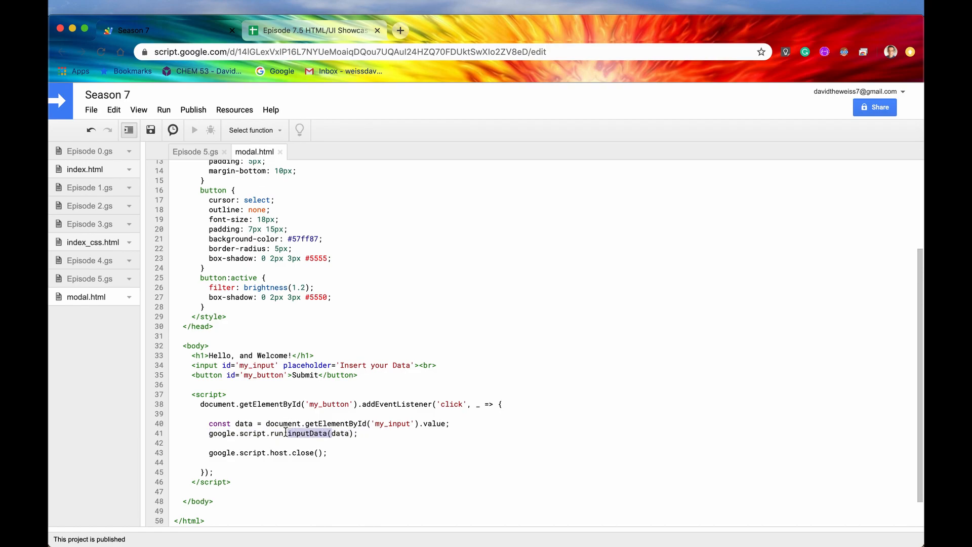
click(196, 150)
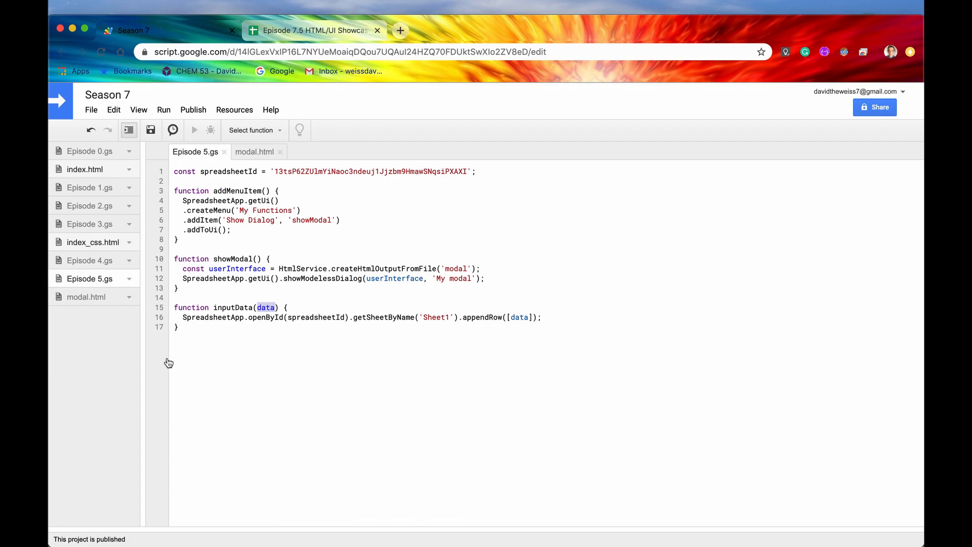
Begin chaining .withSuccessHandler onto google.script.run in modal.html, checking the server function
click(254, 151)
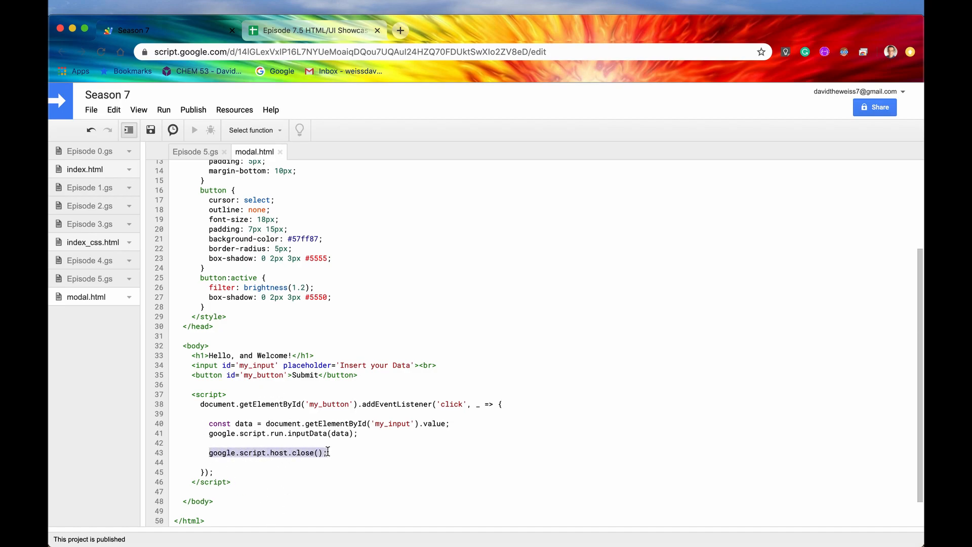
click(223, 453)
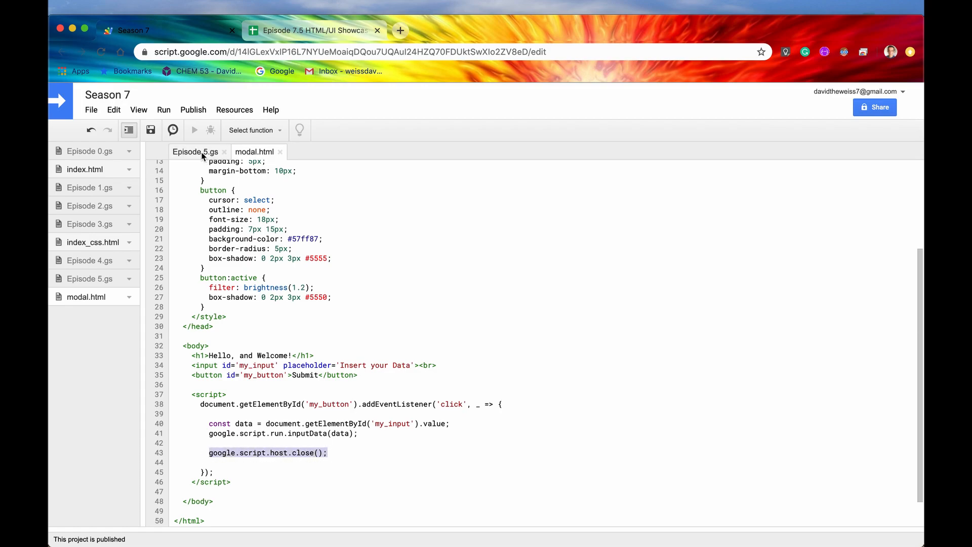
click(194, 151)
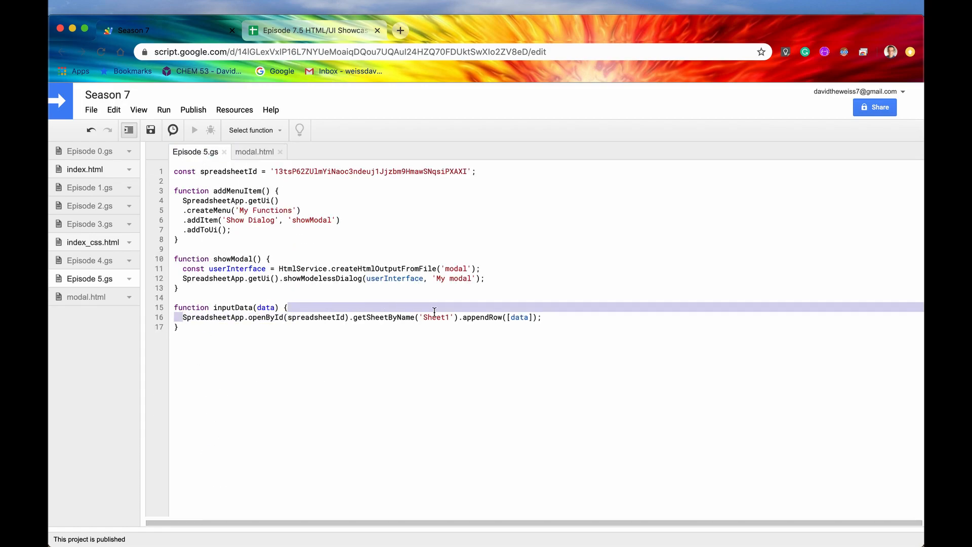
click(253, 151)
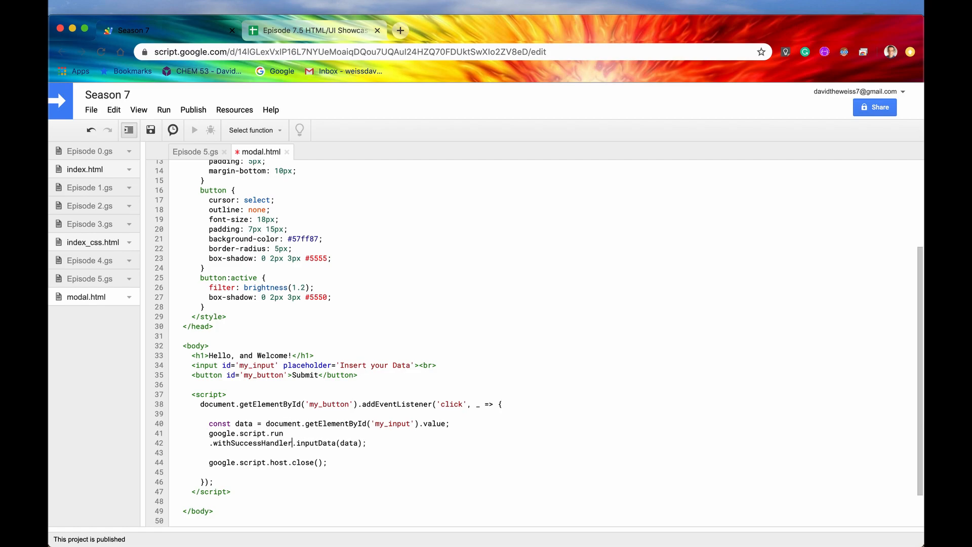
Pass displaySuccess to withSuccessHandler and define function displaySuccess() { }
text(())
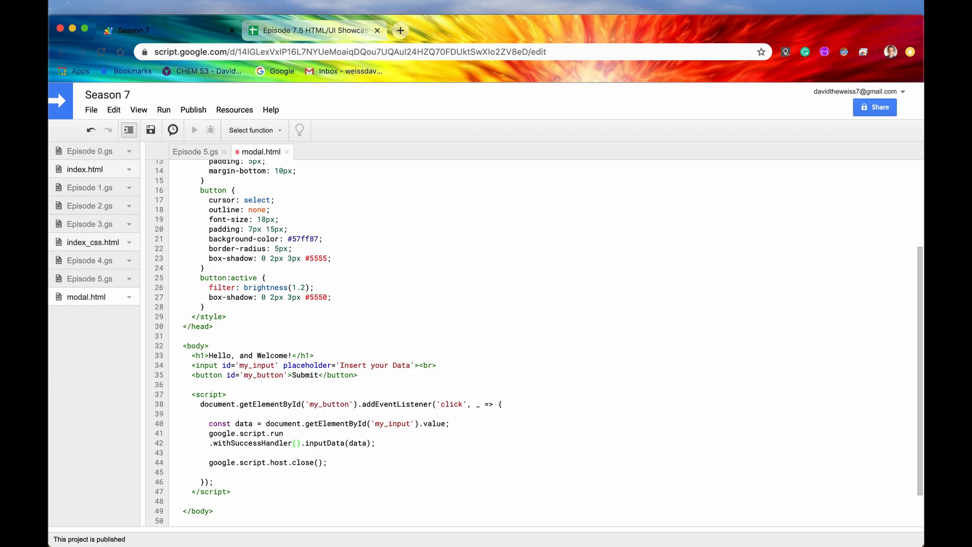
text(displaySuc)
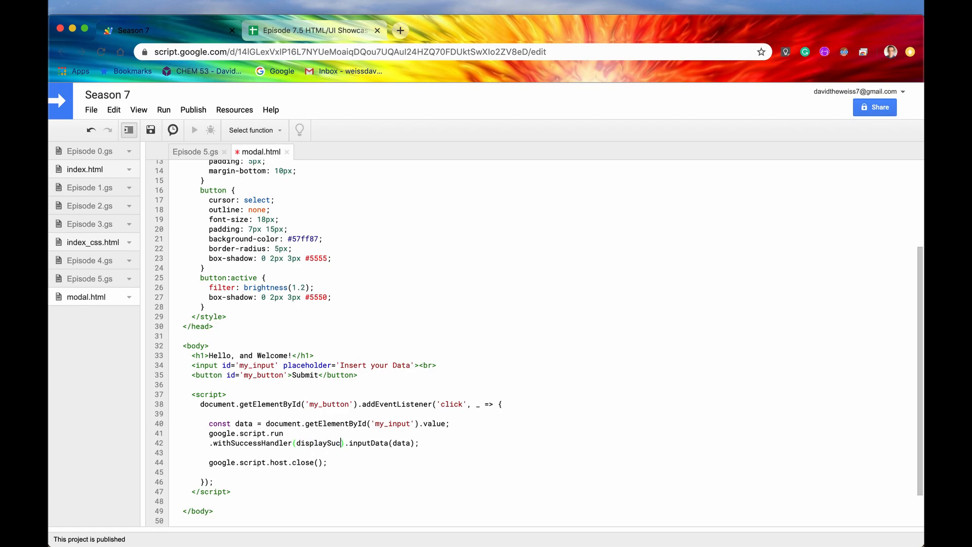
text(cess)
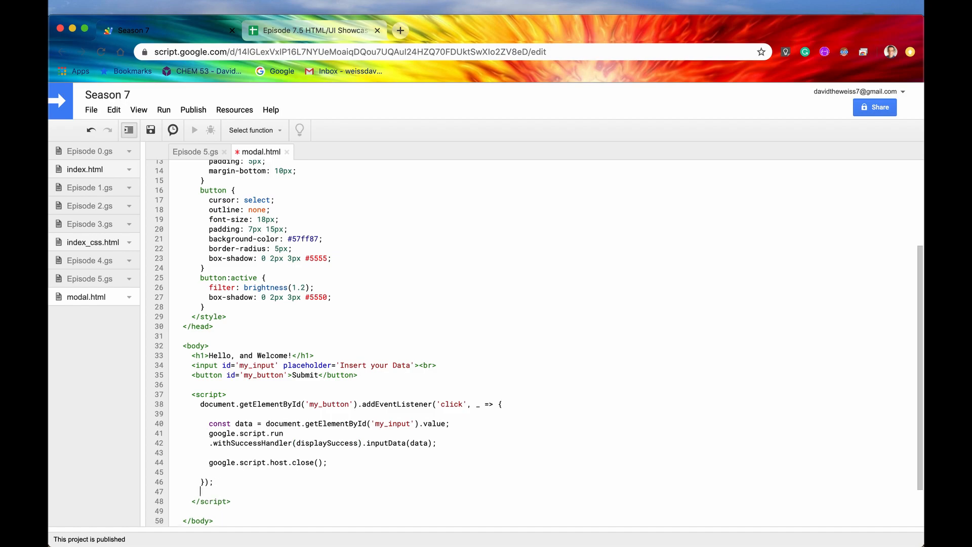
text(fun)
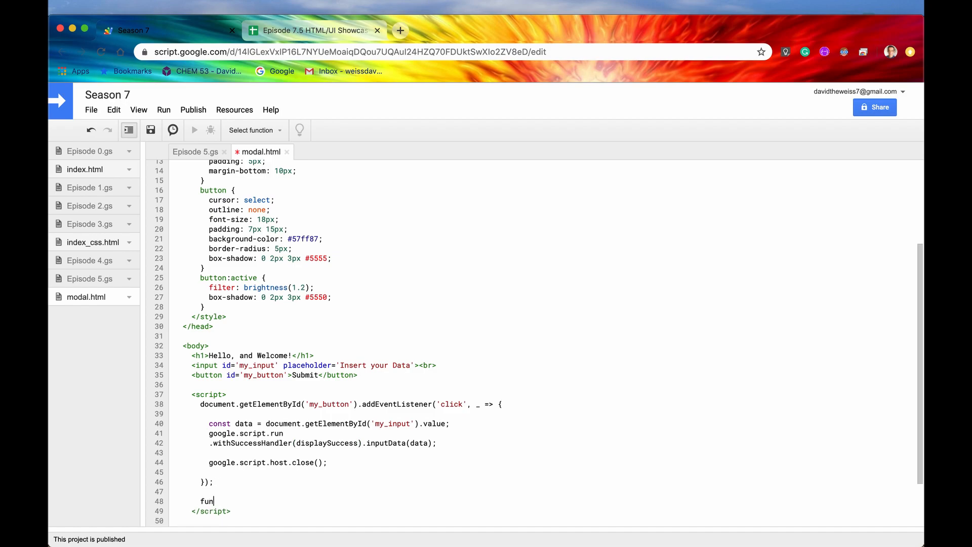
text(ction displa)
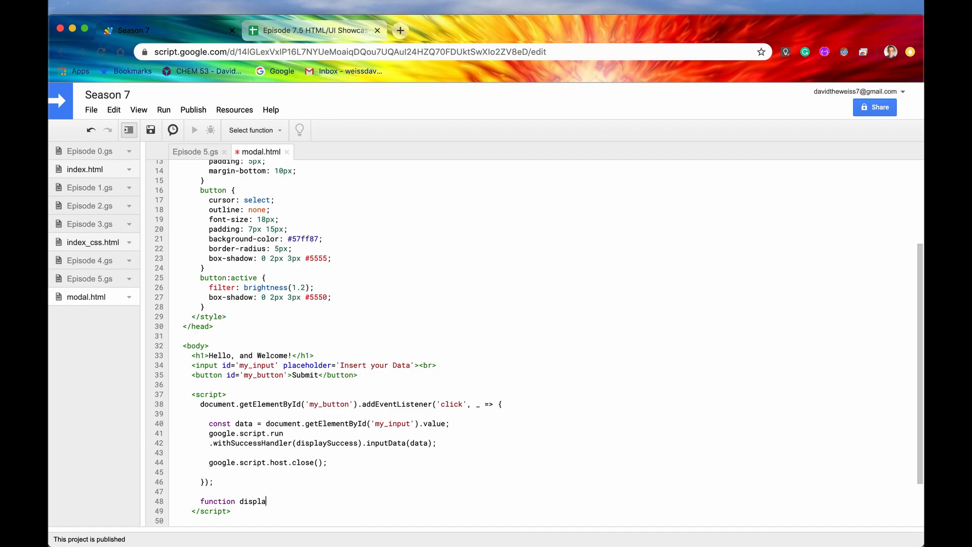
text(ySuccess)
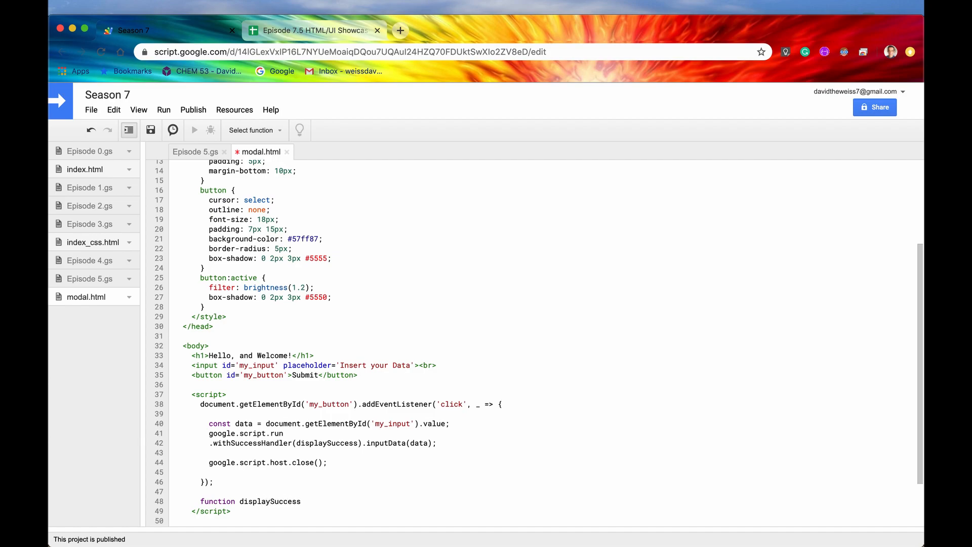
text(() {)
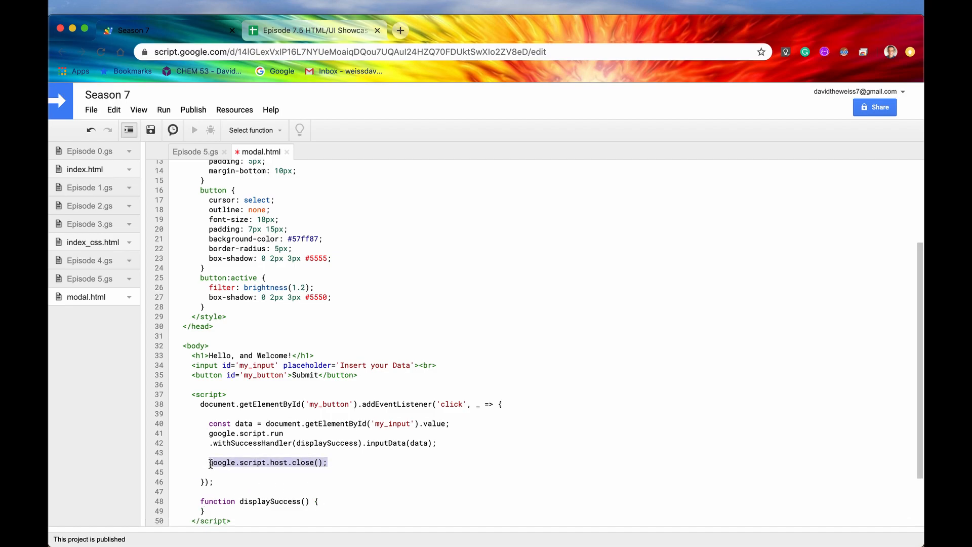
Move google.script.host.close(); into displaySuccess and tidy the inputData call line
key(Backspace)
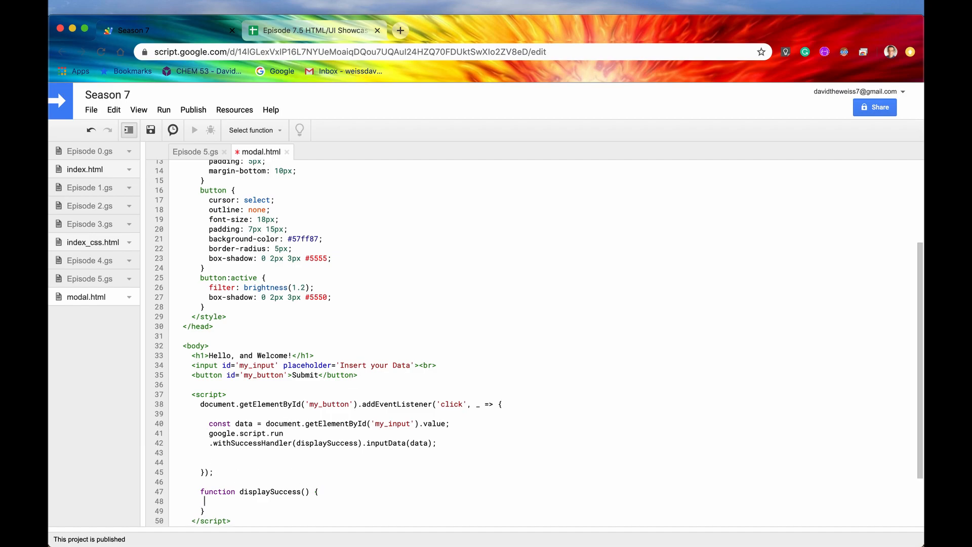
text(google.script.host.close();)
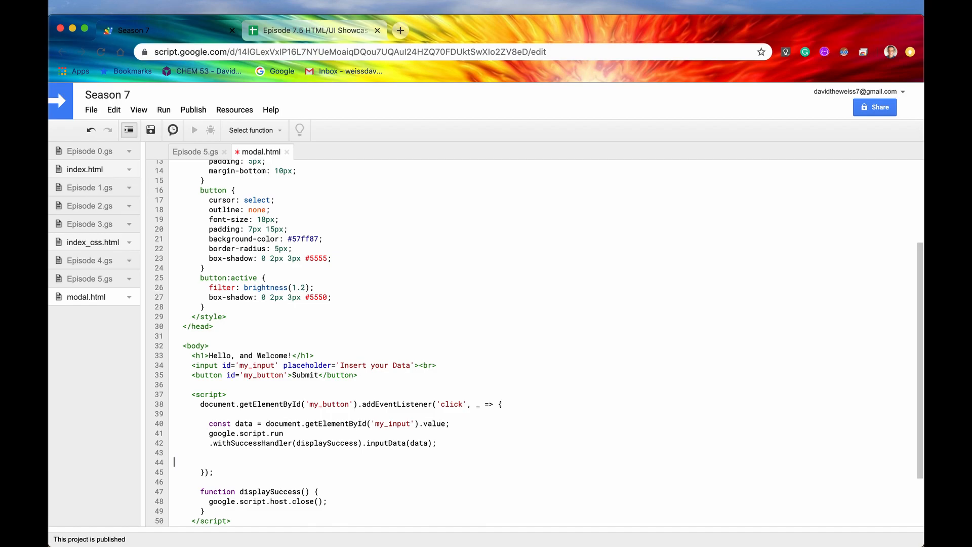
key(Backspace)
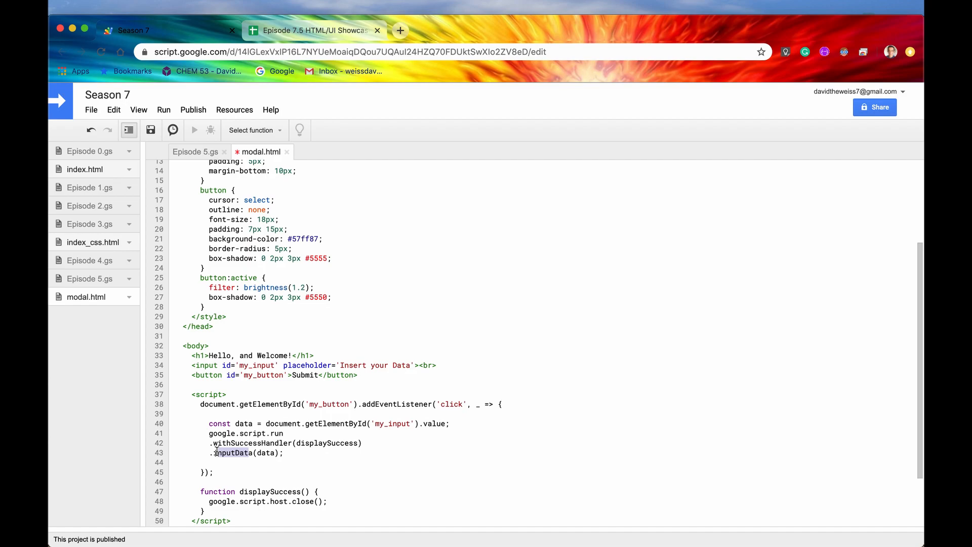
click(210, 462)
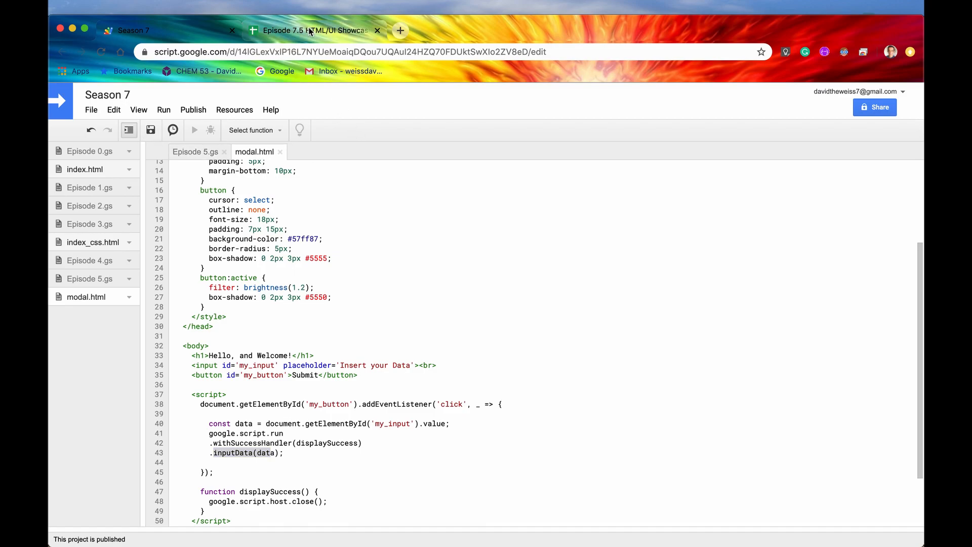
Submit 'Slides' from the dialog so it appends to A4 and the dialog closes, then refocus the grid
click(315, 30)
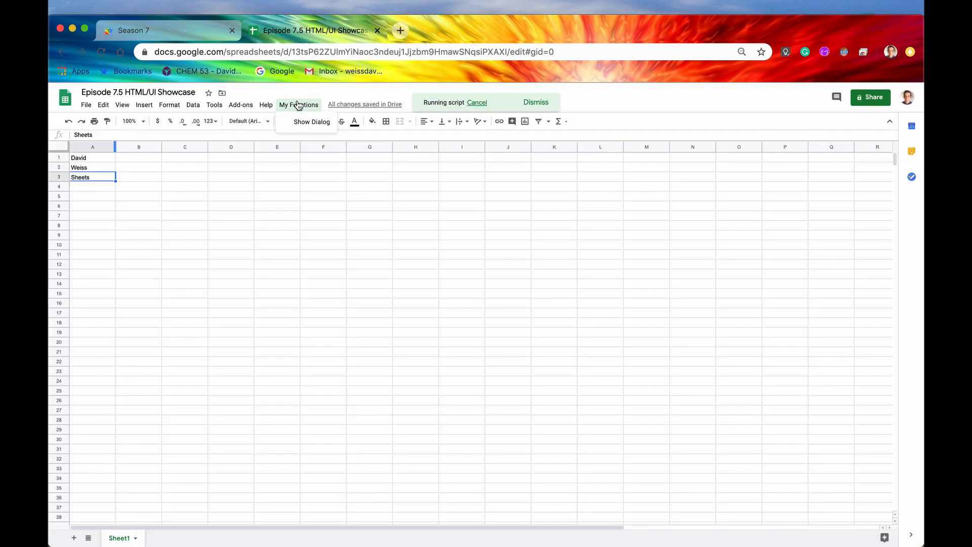
click(534, 102)
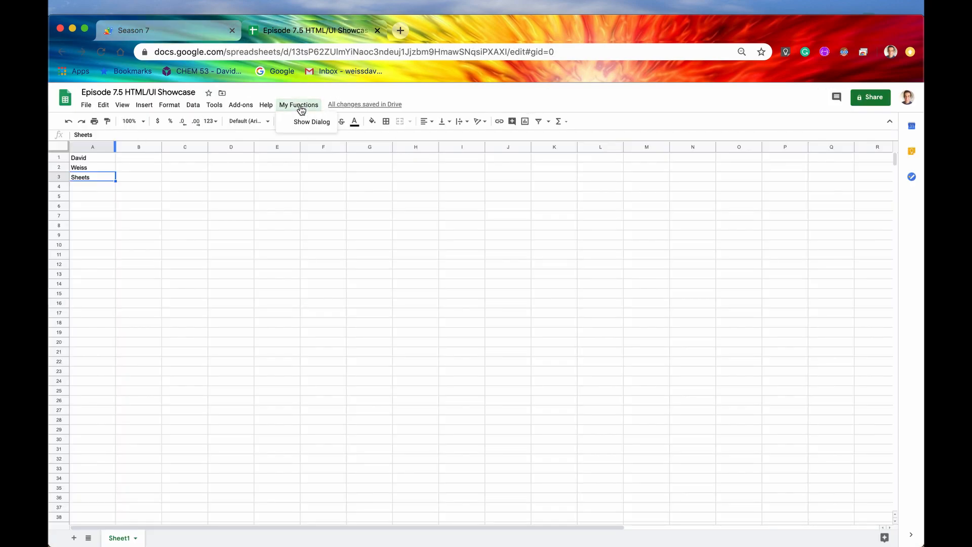
click(312, 121)
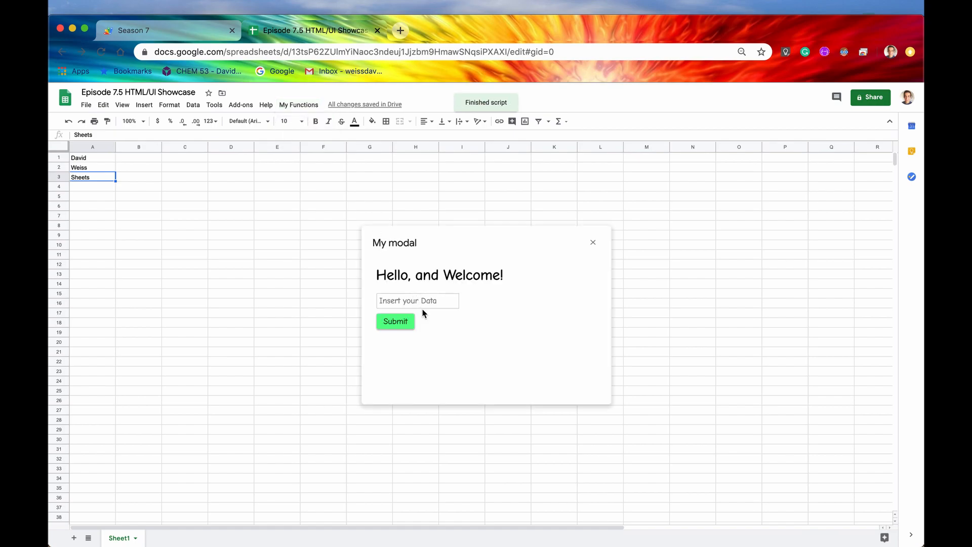
text(Slides)
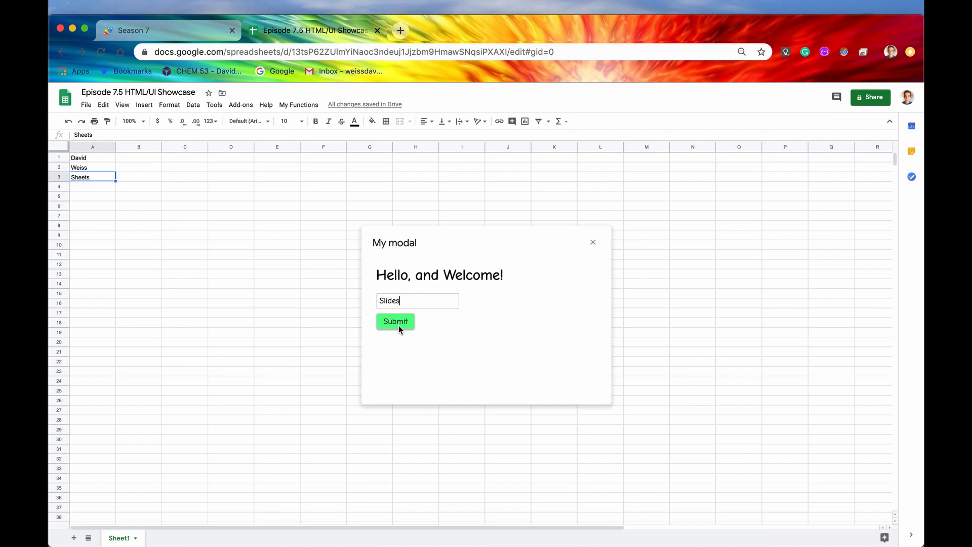
click(395, 321)
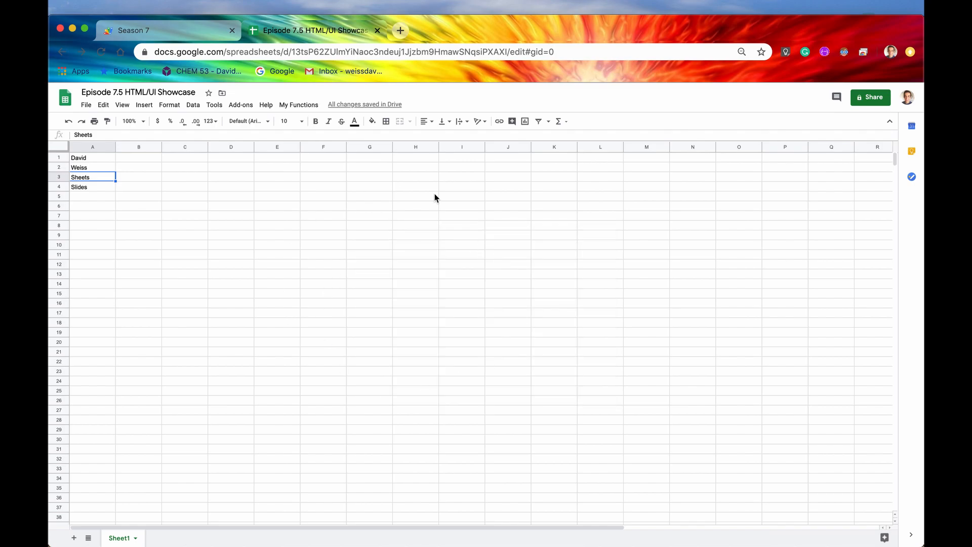
click(92, 186)
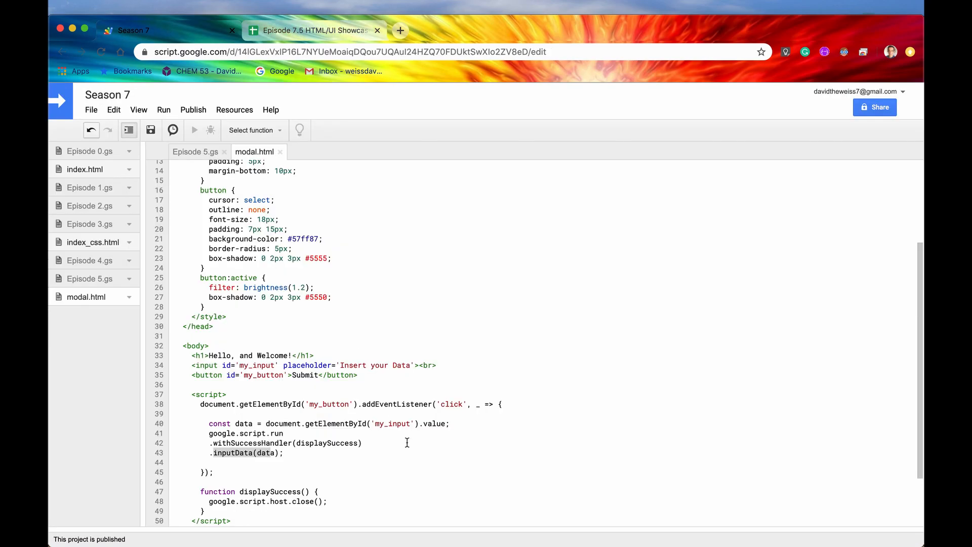
Comment out google.script.host.close() inside displaySuccess and save modal.html
scroll(down, 3)
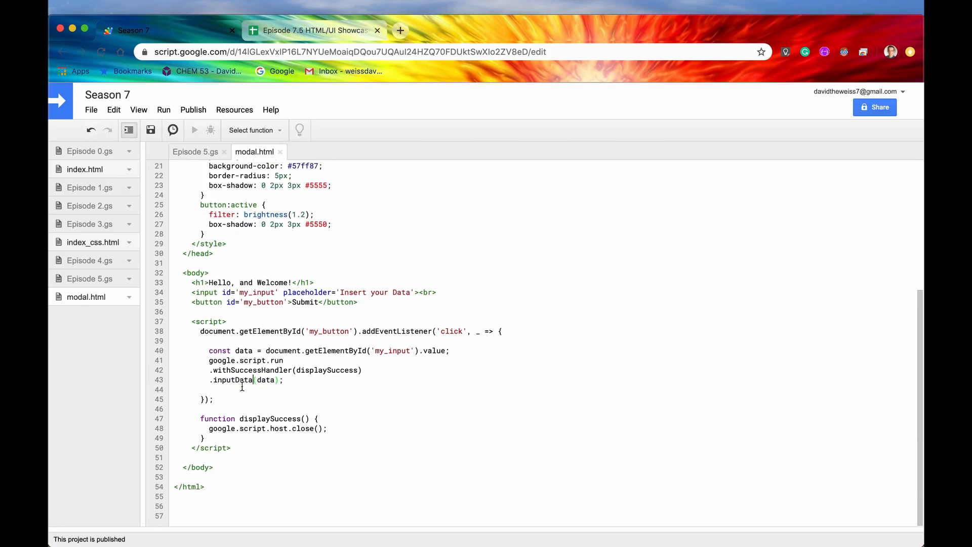
click(210, 389)
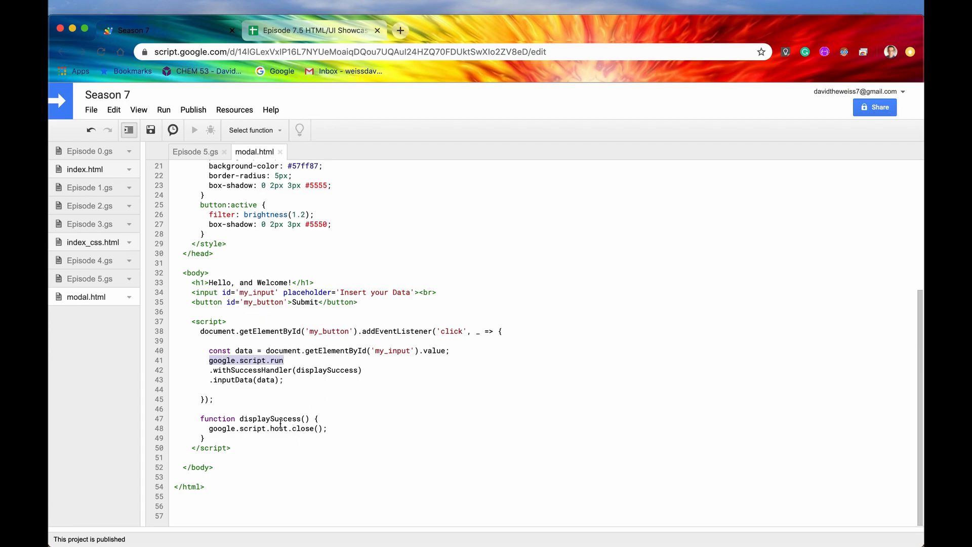
click(367, 501)
text(//)
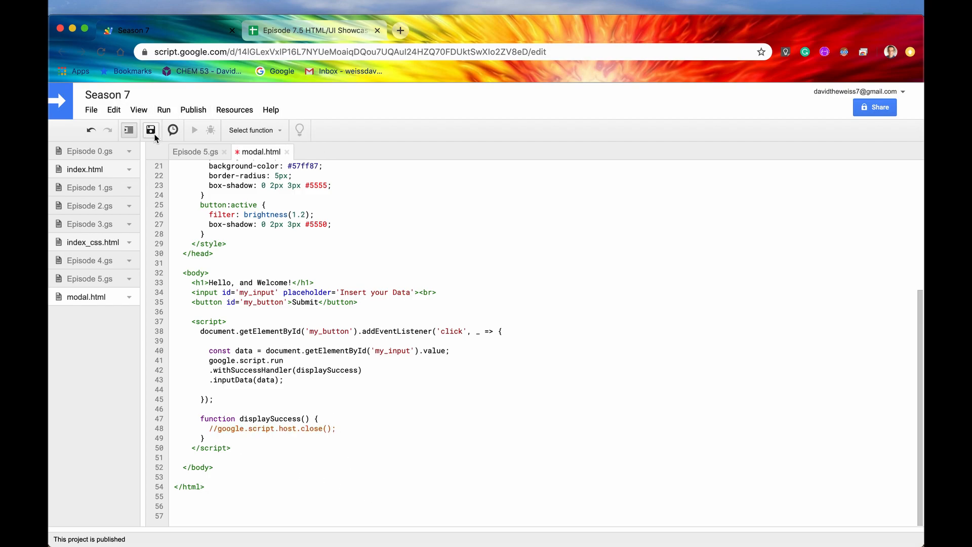
click(149, 131)
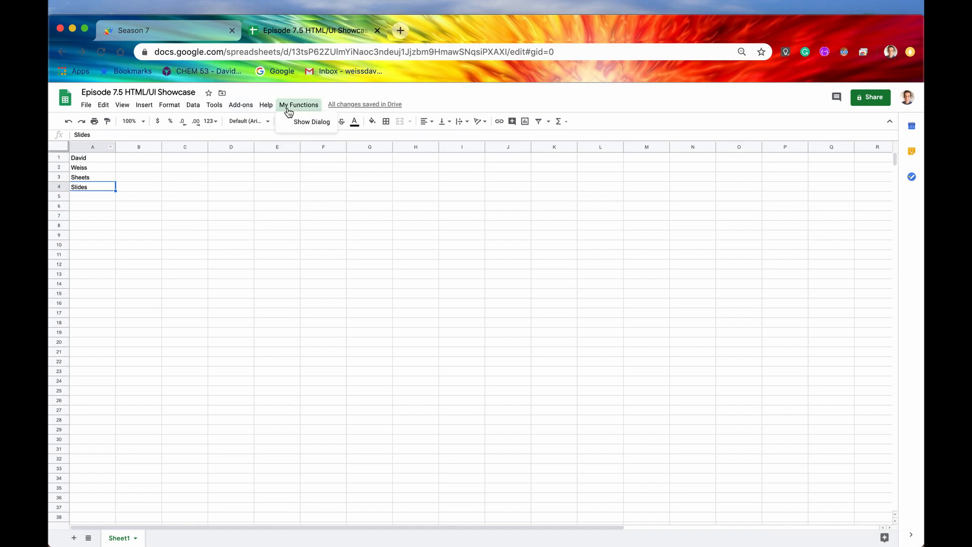
click(311, 122)
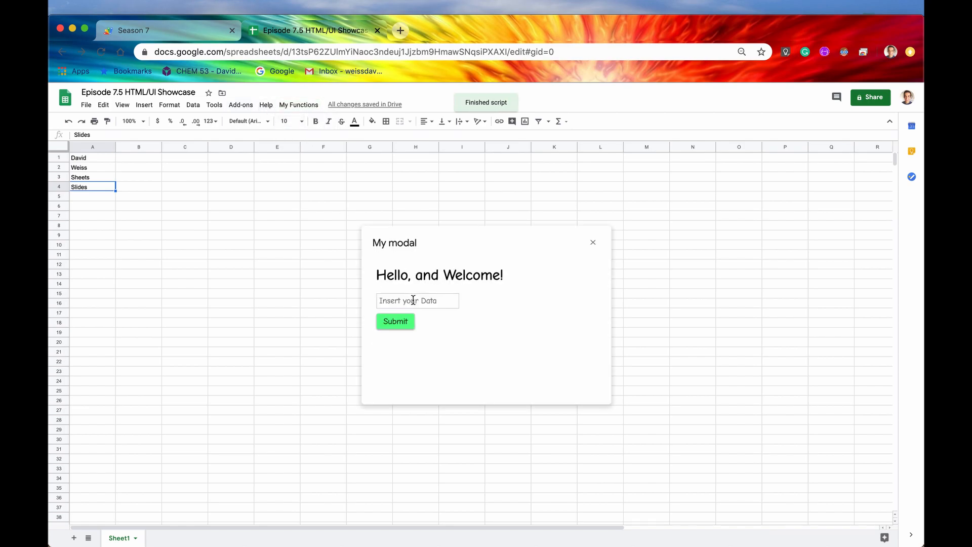
text(Forms)
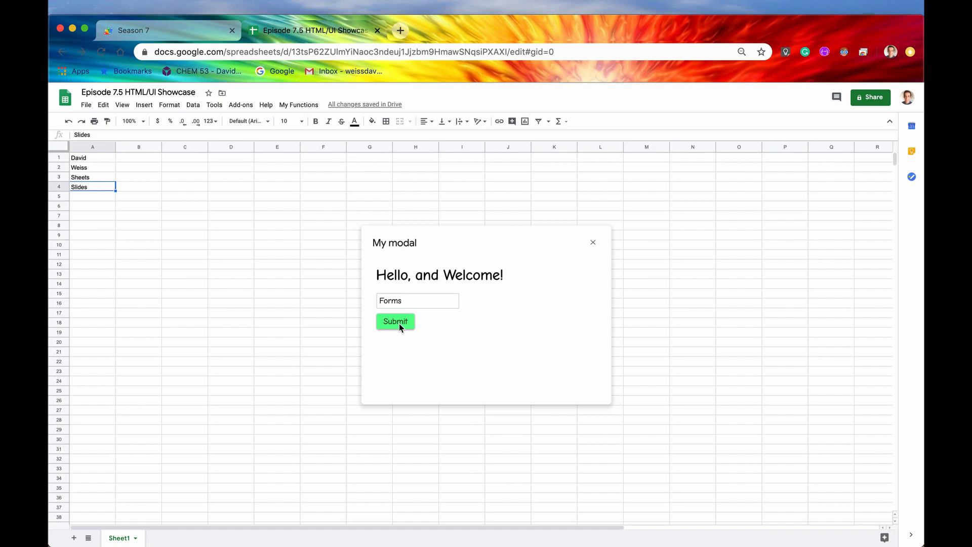
click(395, 321)
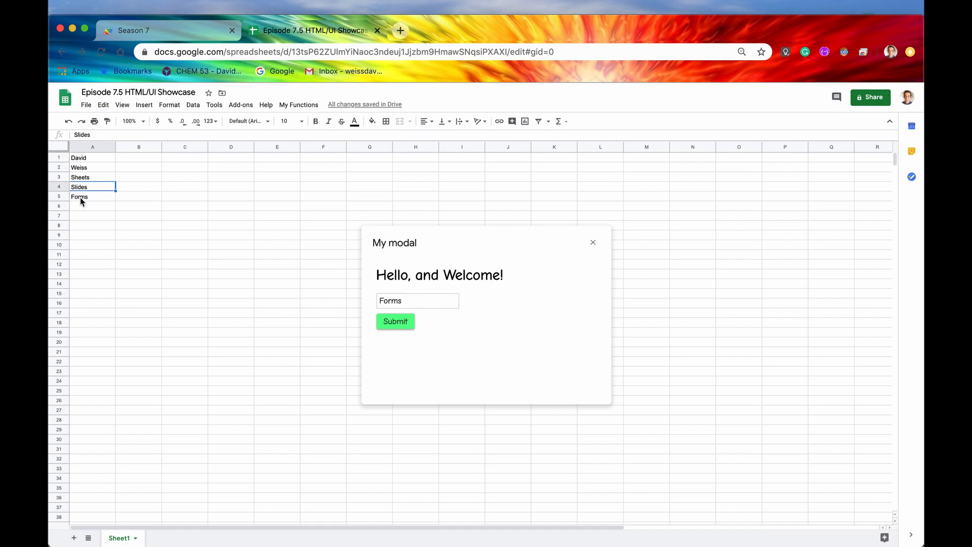
mouse_move(332, 340)
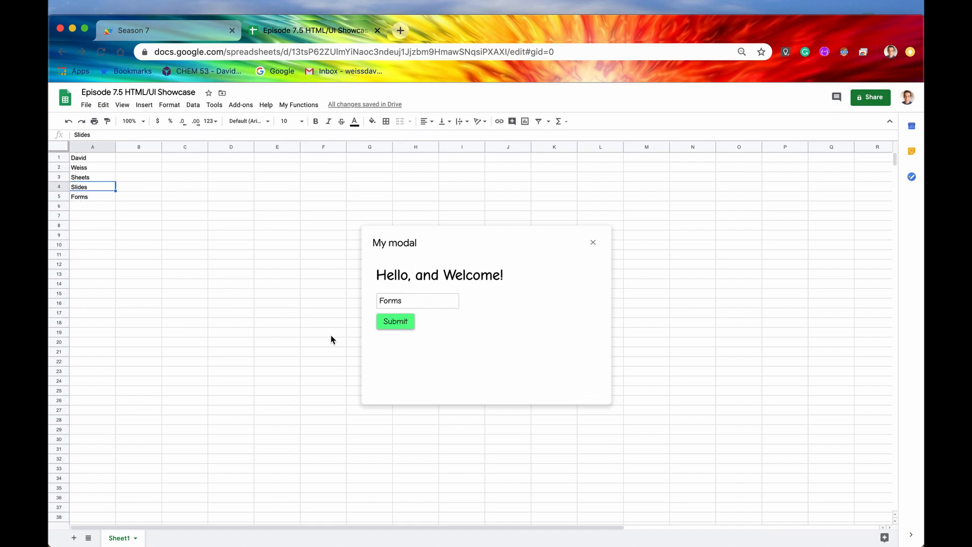
mouse_move(503, 378)
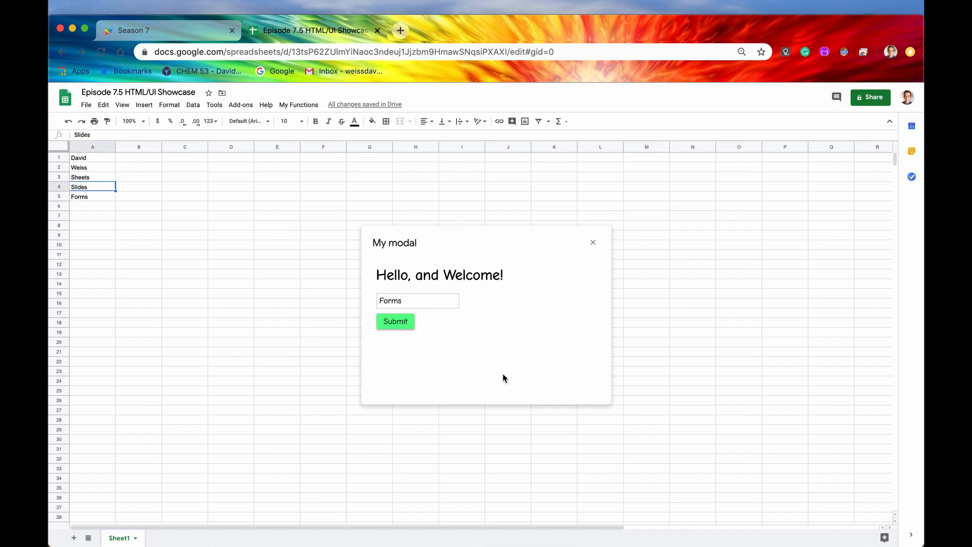
mouse_move(495, 321)
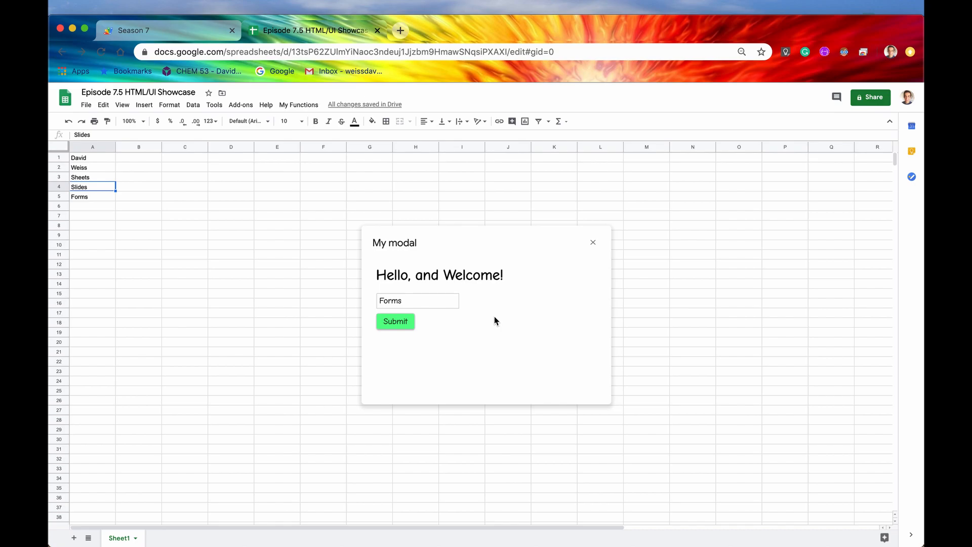
mouse_move(89, 188)
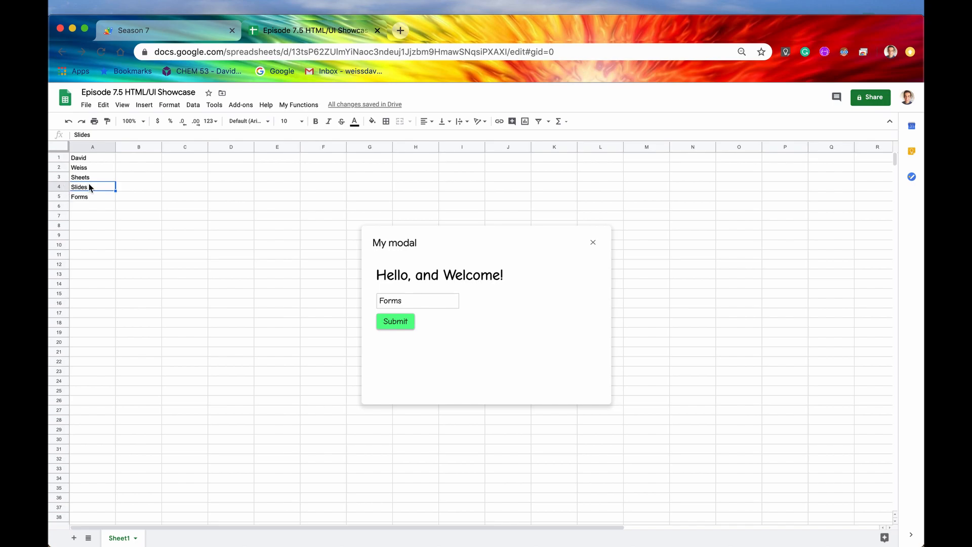
mouse_move(514, 343)
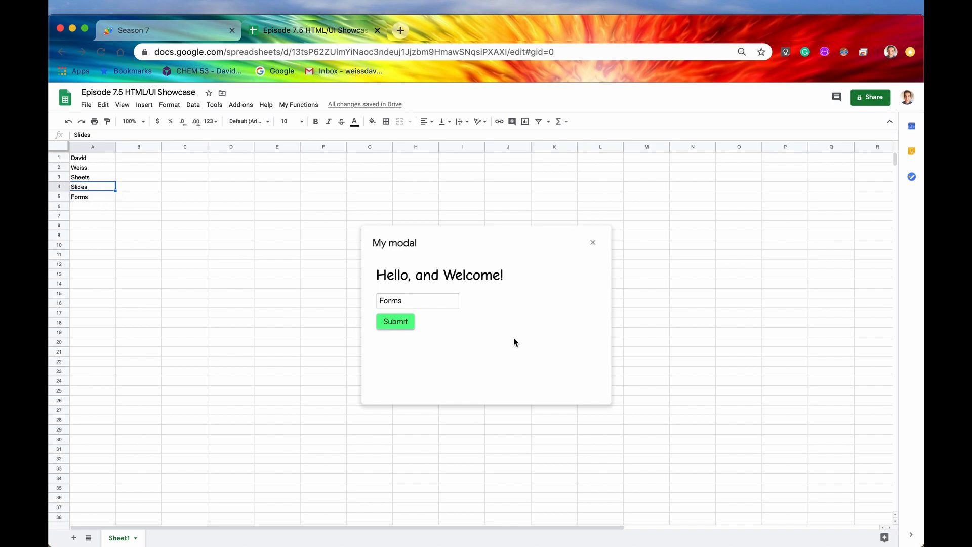
mouse_move(446, 256)
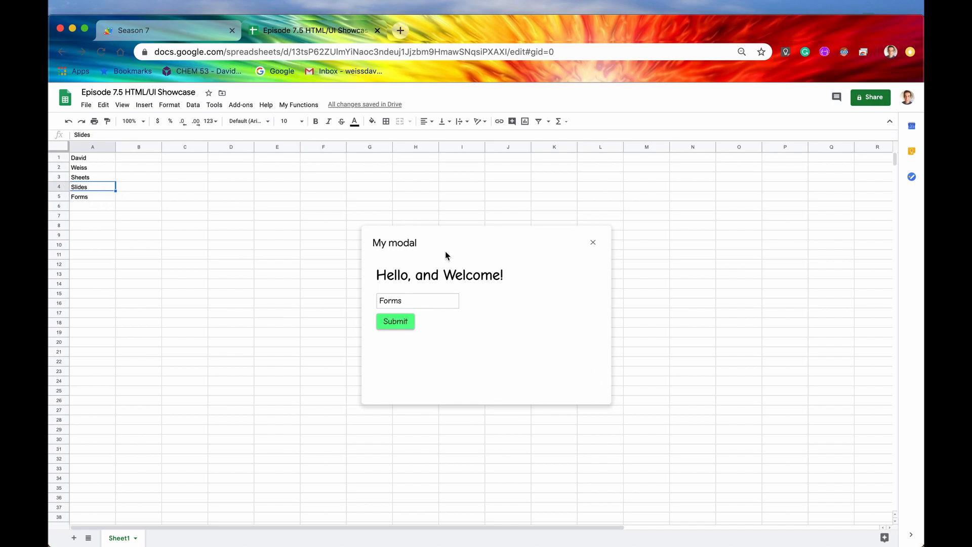
mouse_move(466, 256)
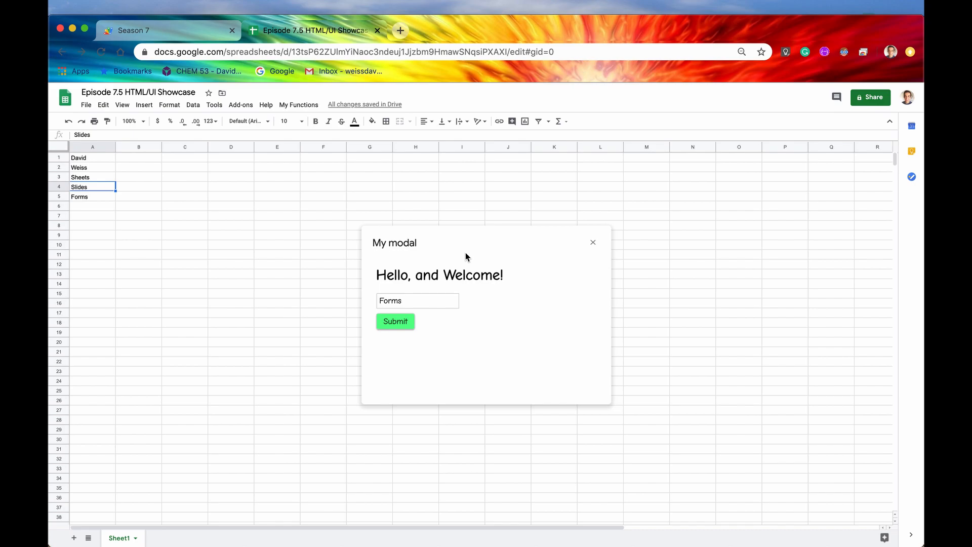
mouse_move(104, 199)
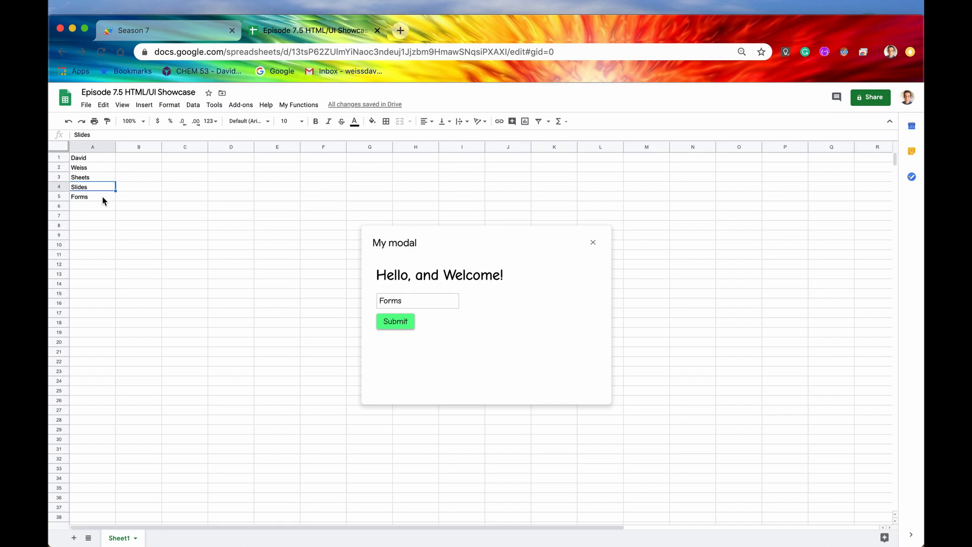
click(92, 196)
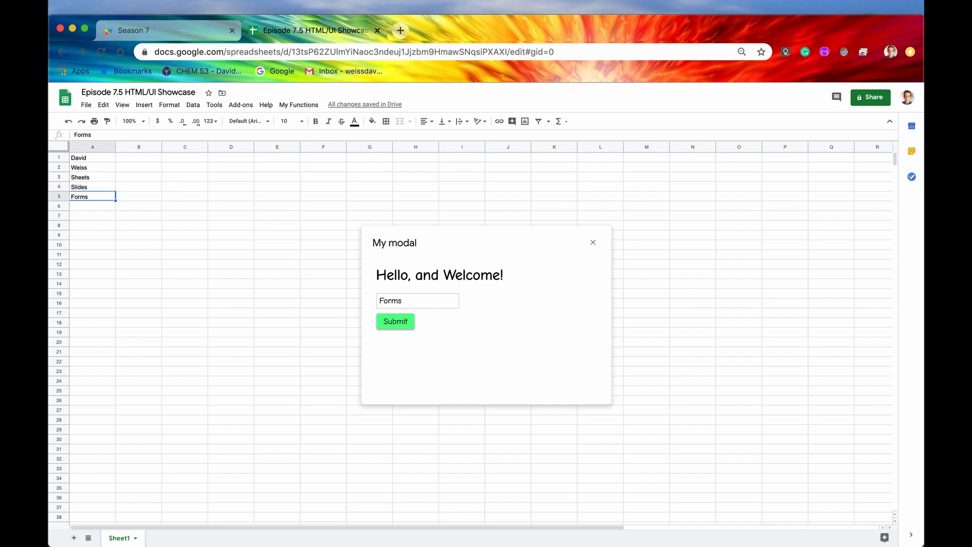
click(93, 206)
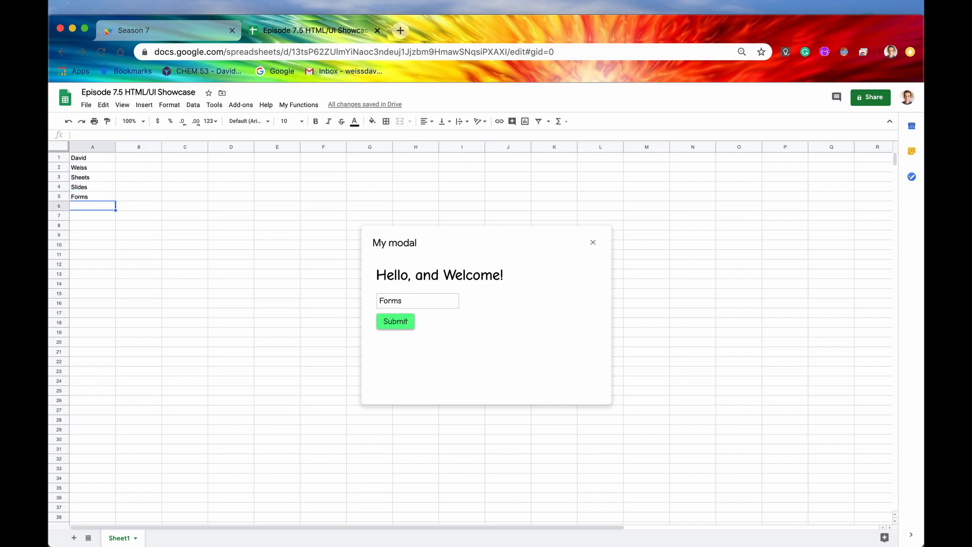
click(93, 176)
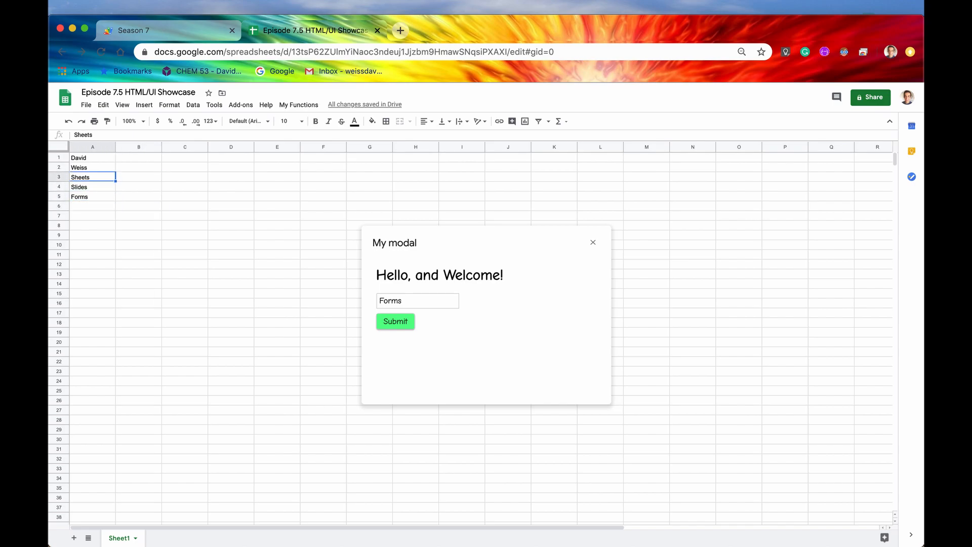
click(78, 158)
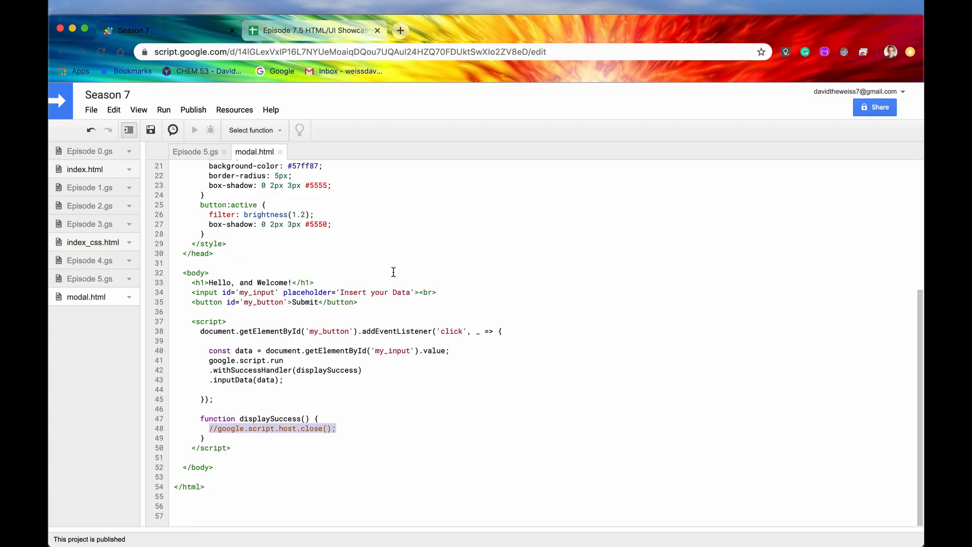
Add google.script.host.editor.focus() in displaySuccess below the commented close() call
click(341, 428)
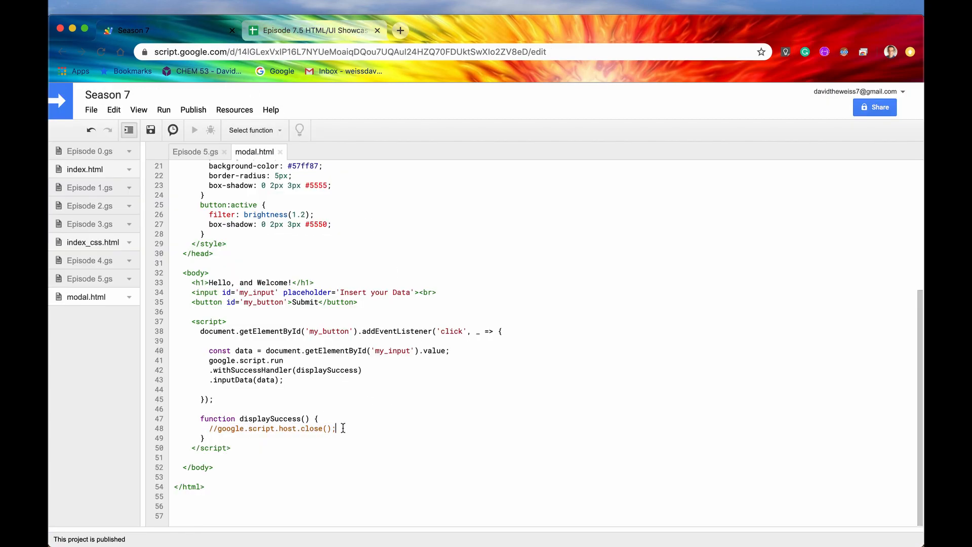
key(enter)
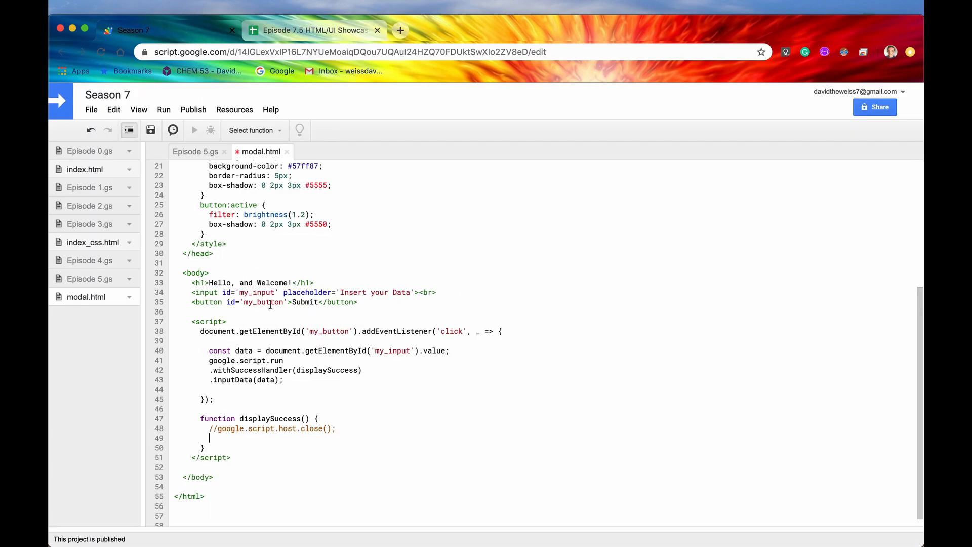
text(google.)
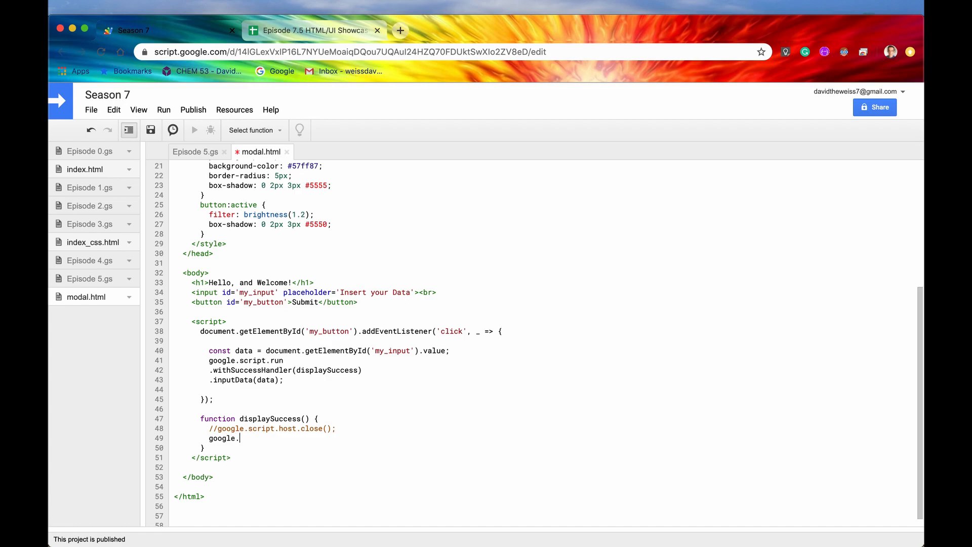
text(.script.hos)
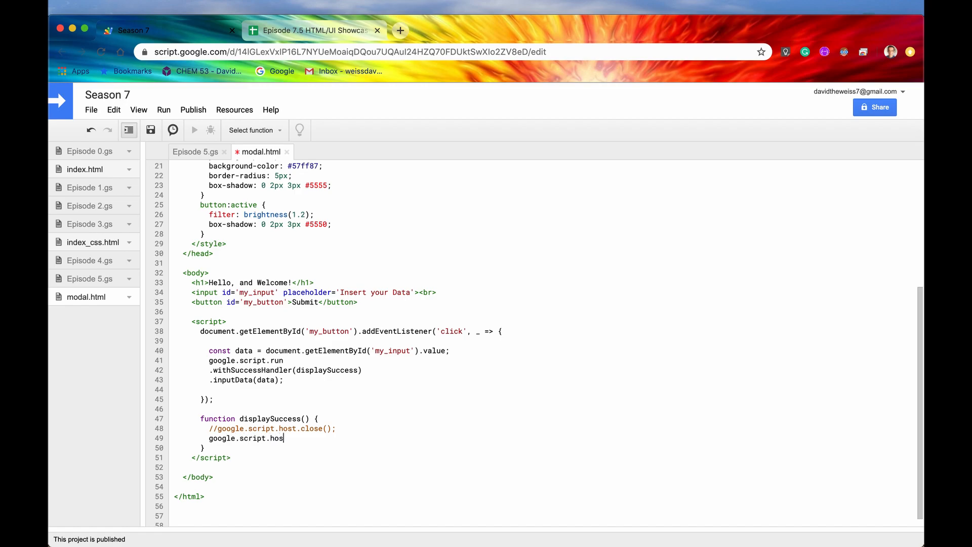
text(.e)
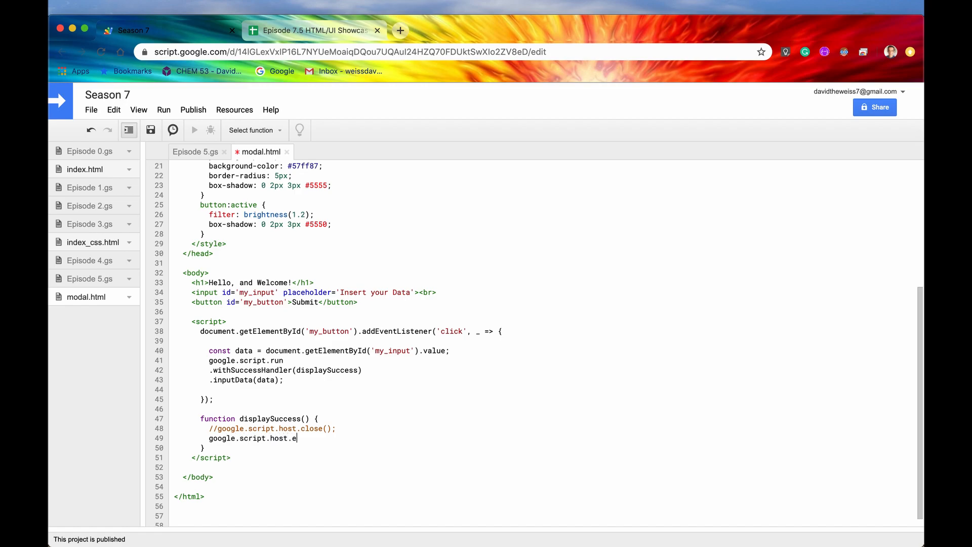
text(ditor)
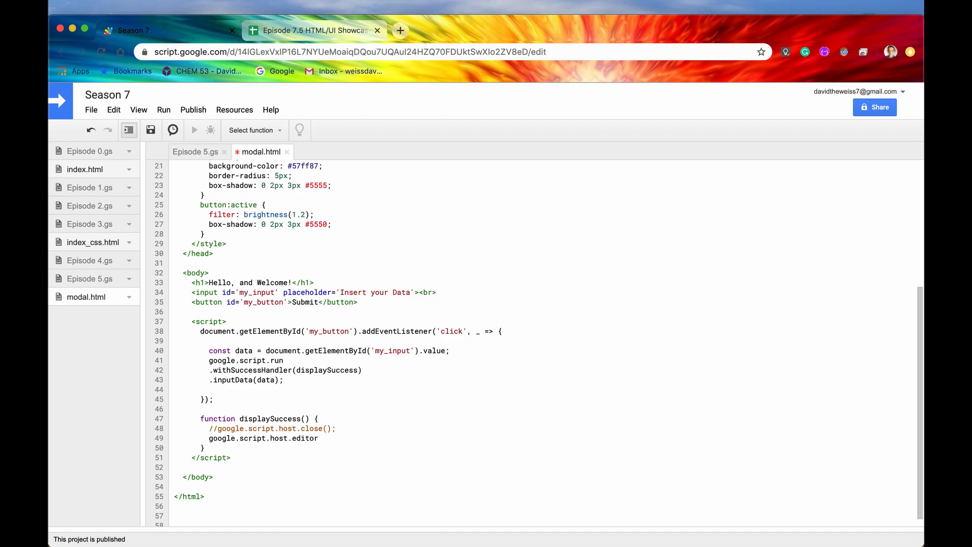
text(.focus();)
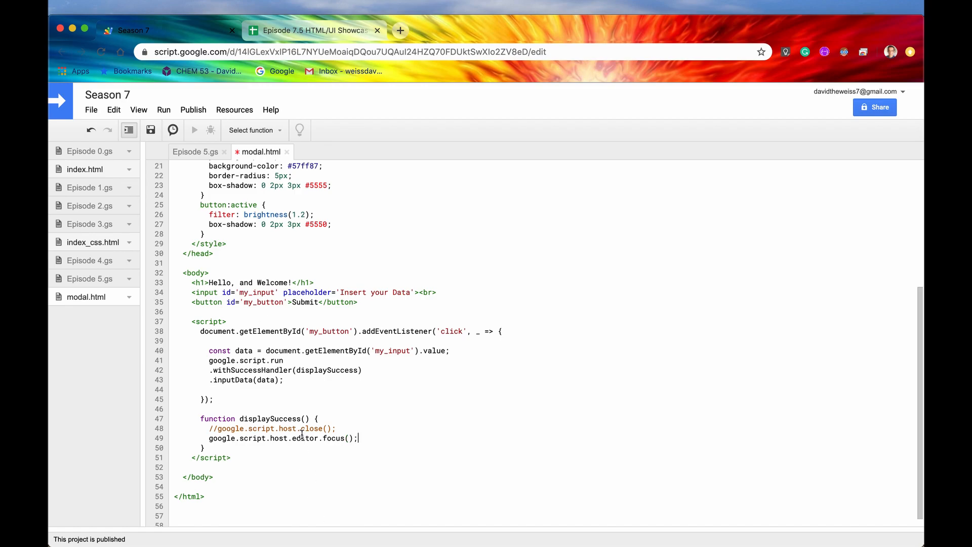
double_click(304, 439)
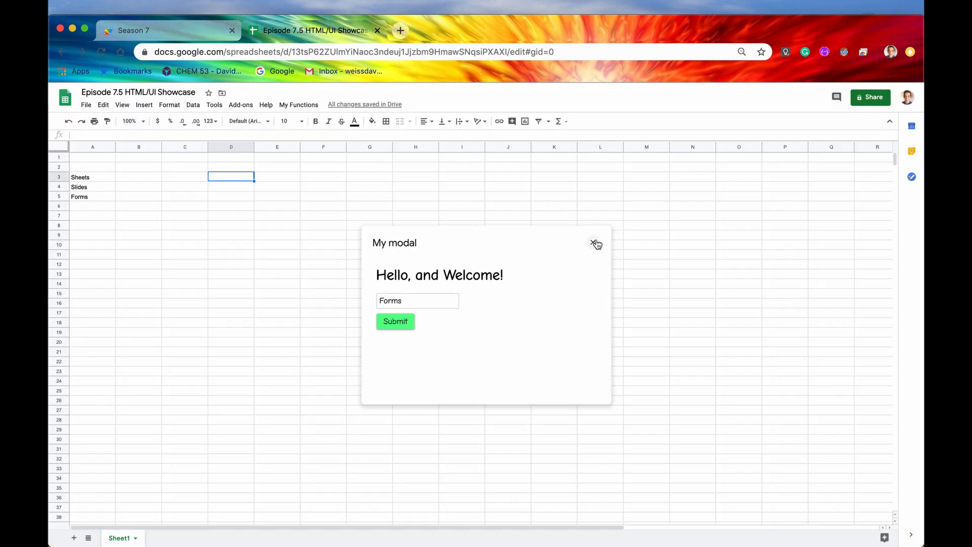
Dismiss the dialog, check cells B7 and B3 respond, and relaunch the modal from the custom menu
click(596, 242)
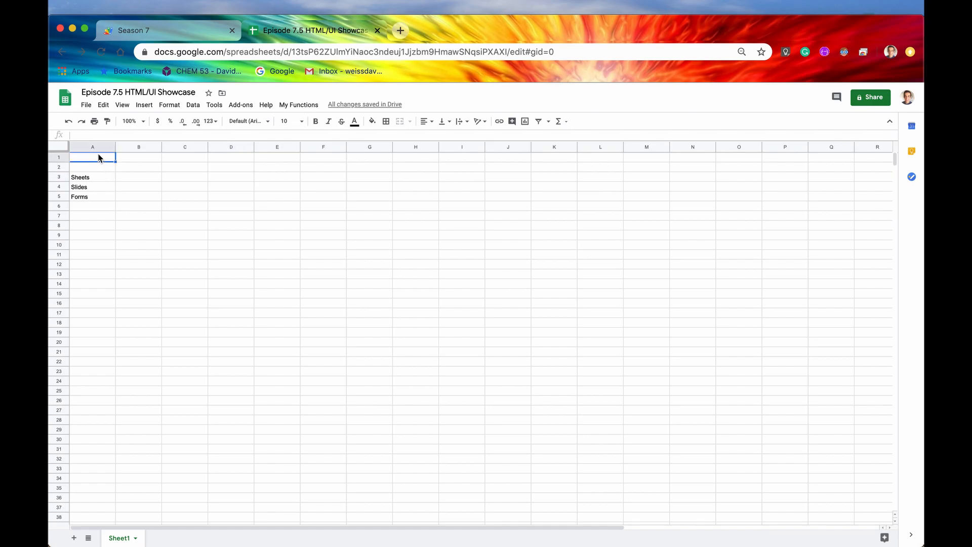
click(139, 215)
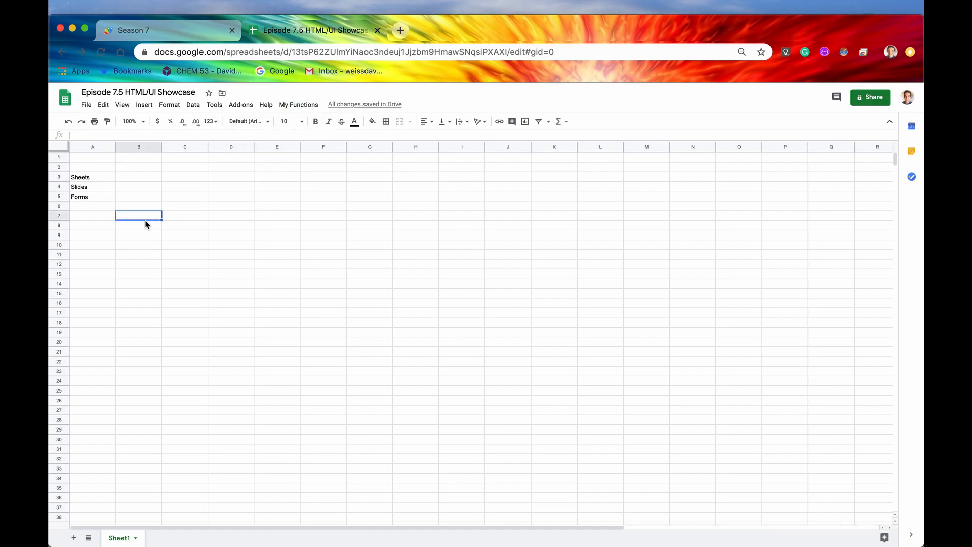
click(139, 176)
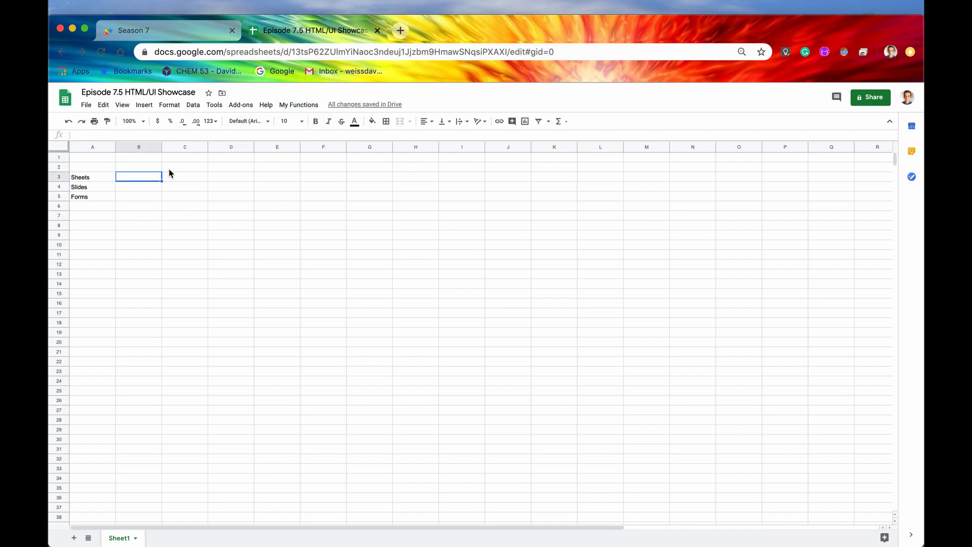
click(298, 104)
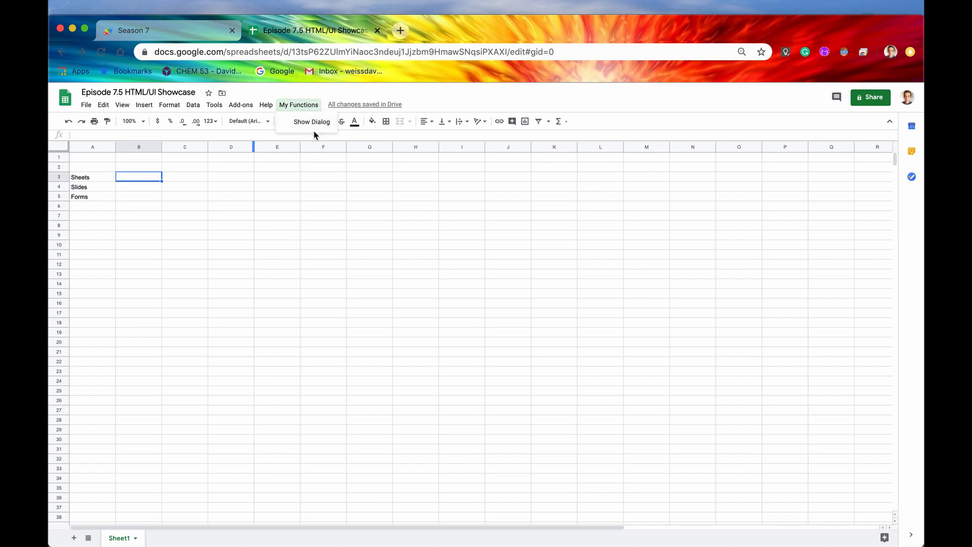
click(311, 121)
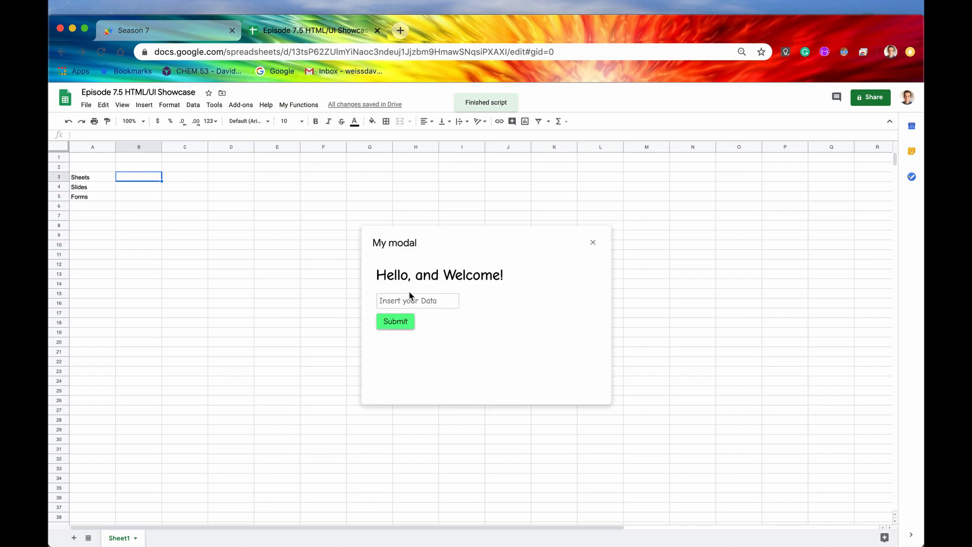
Submit 'Apps Script' through the dialog and select several cells to confirm the sheet has focus
text(Apps Sc)
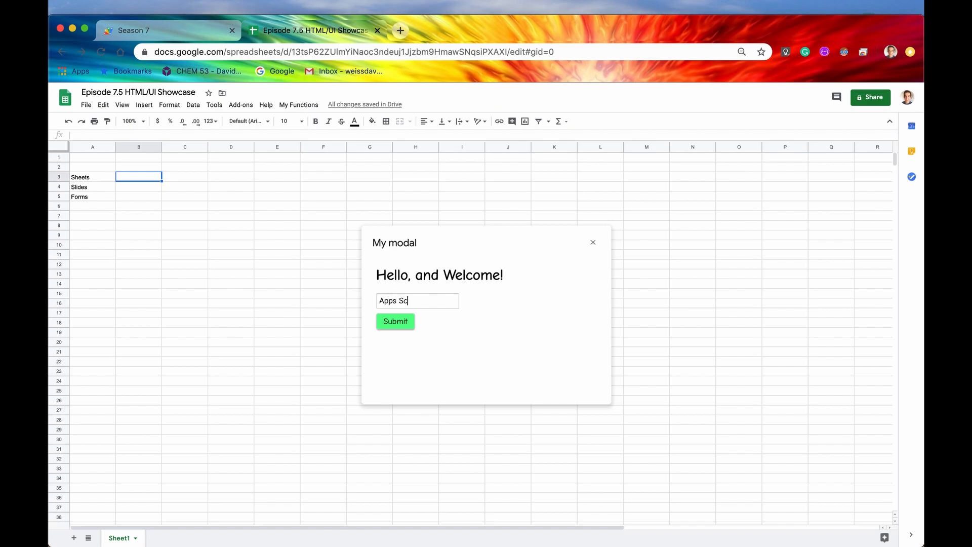
text(ript)
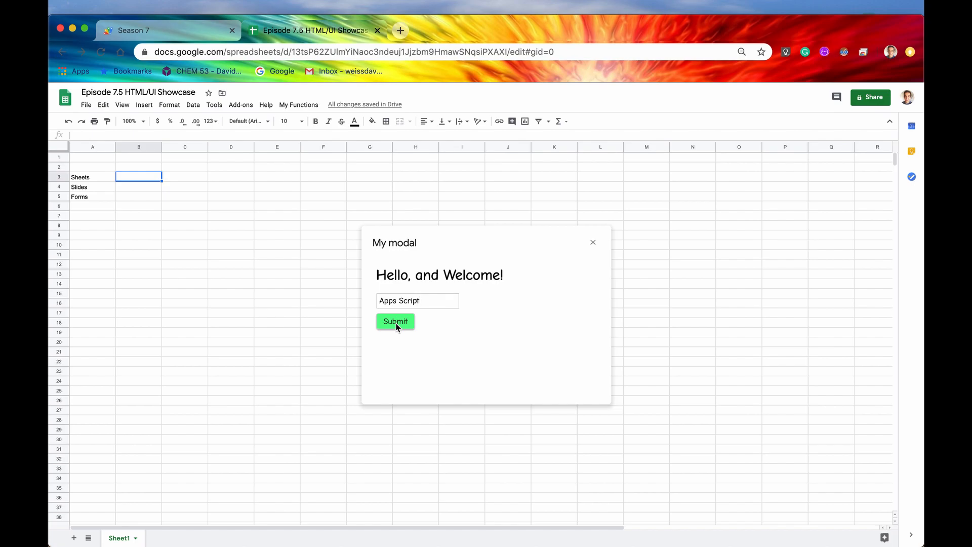
mouse_move(79, 209)
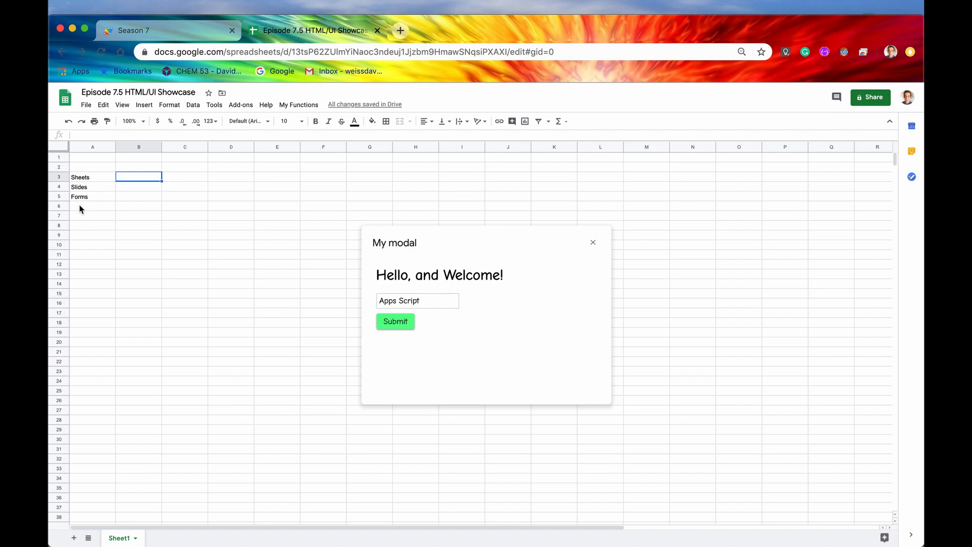
mouse_move(234, 284)
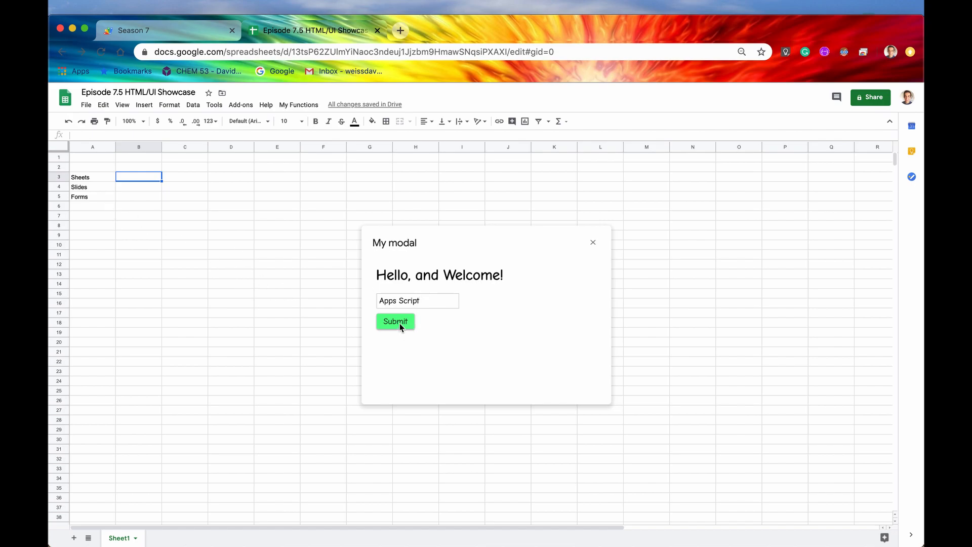
click(395, 321)
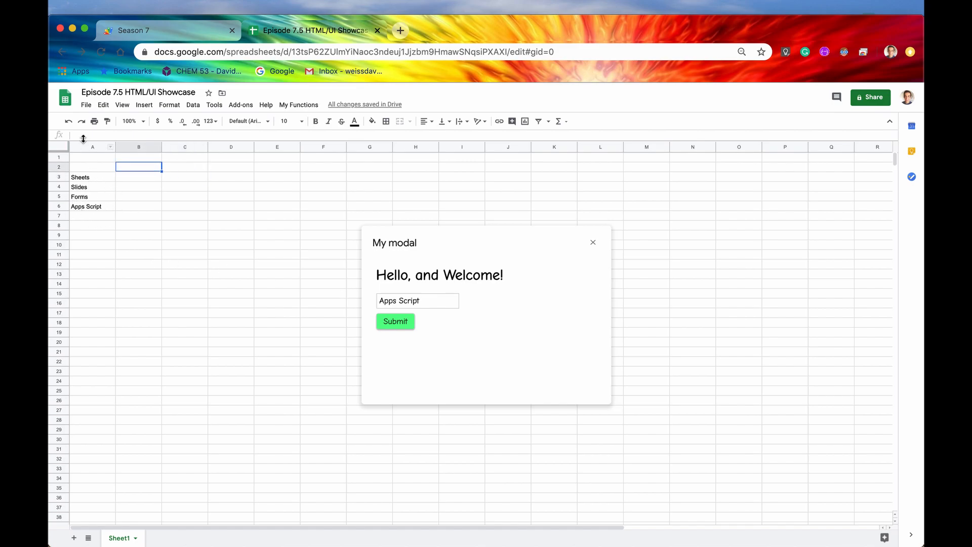
click(139, 157)
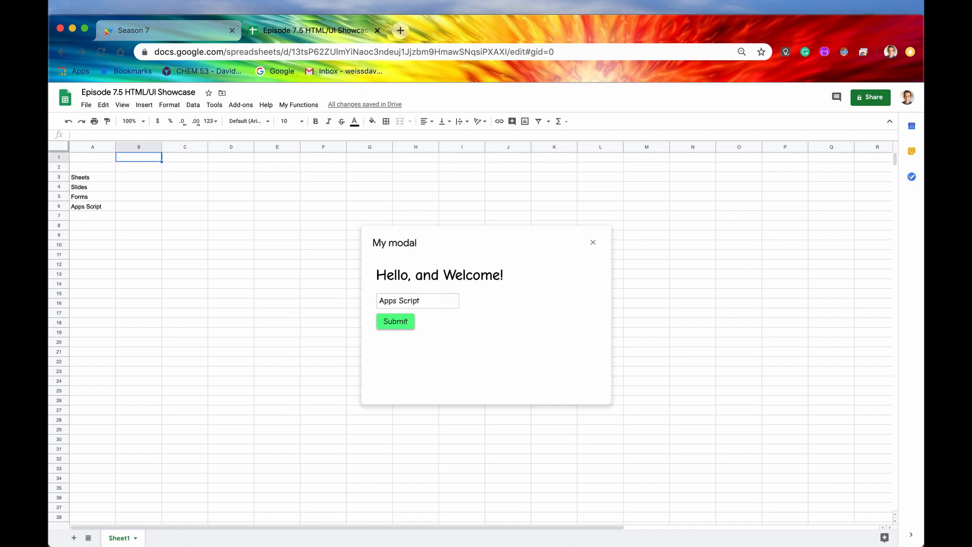
click(185, 206)
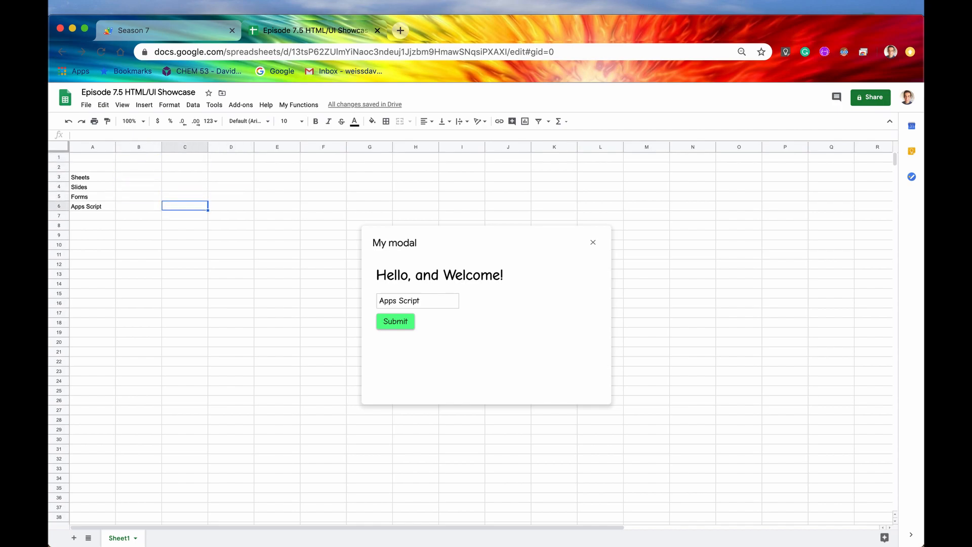
click(185, 186)
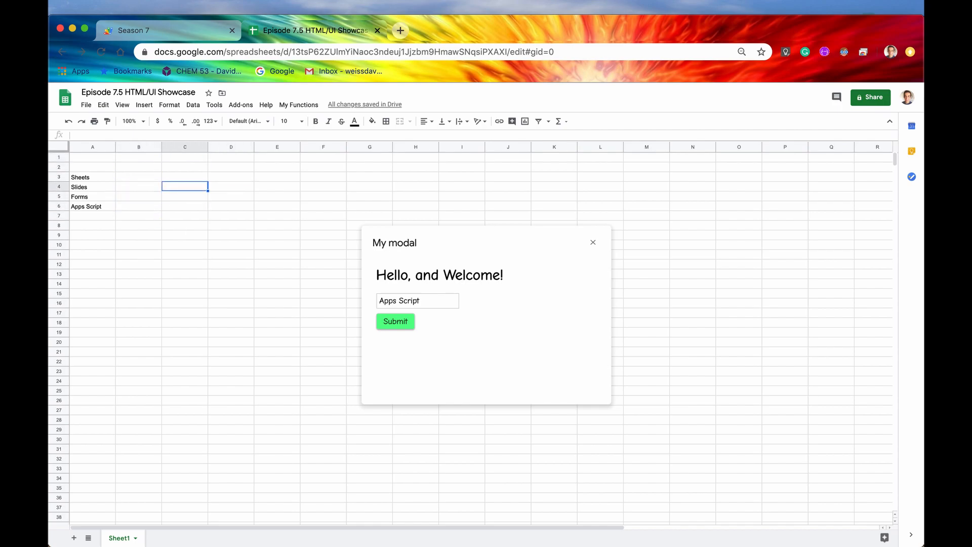
click(139, 186)
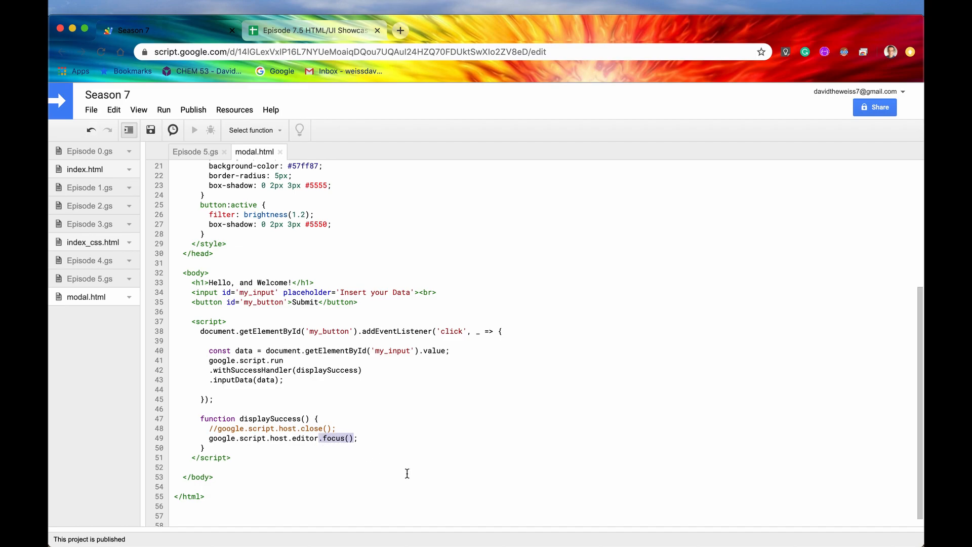
Replace focus() in displaySuccess with editor.setWidth(800) and setHeight(600)
text(setW)
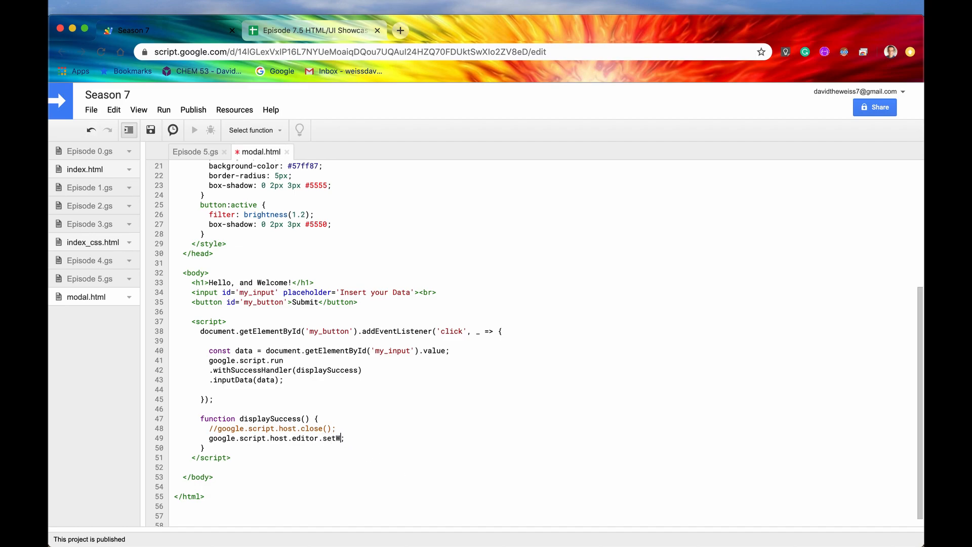
text(idth)
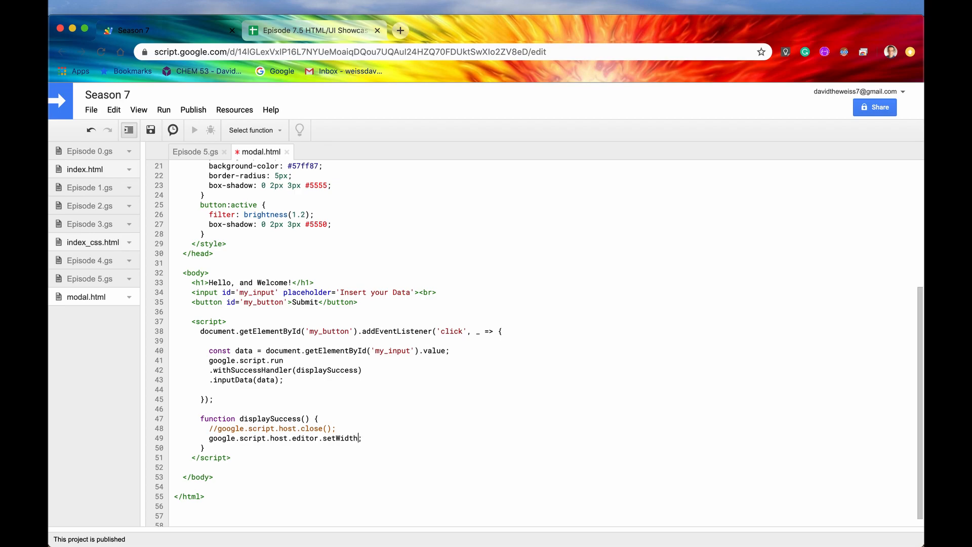
text(();)
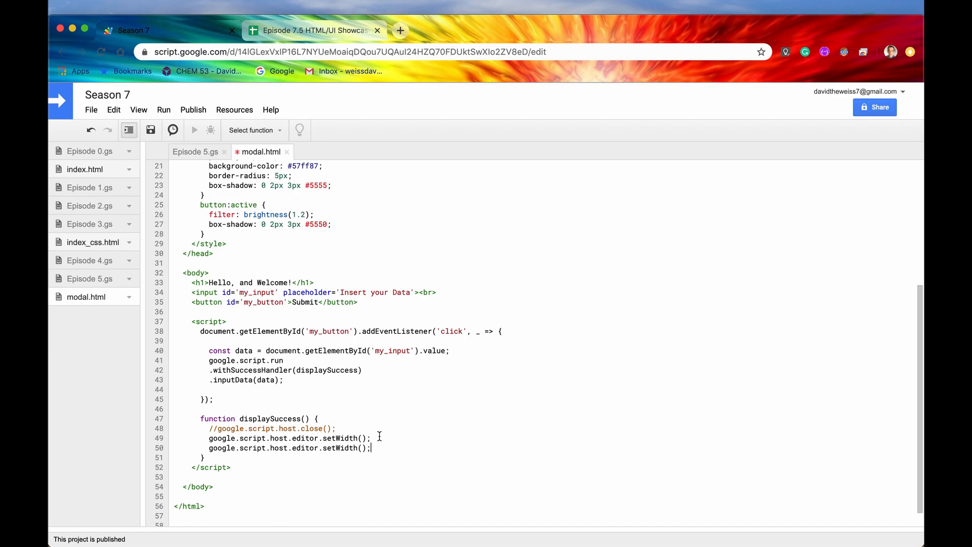
text(setHeigh)
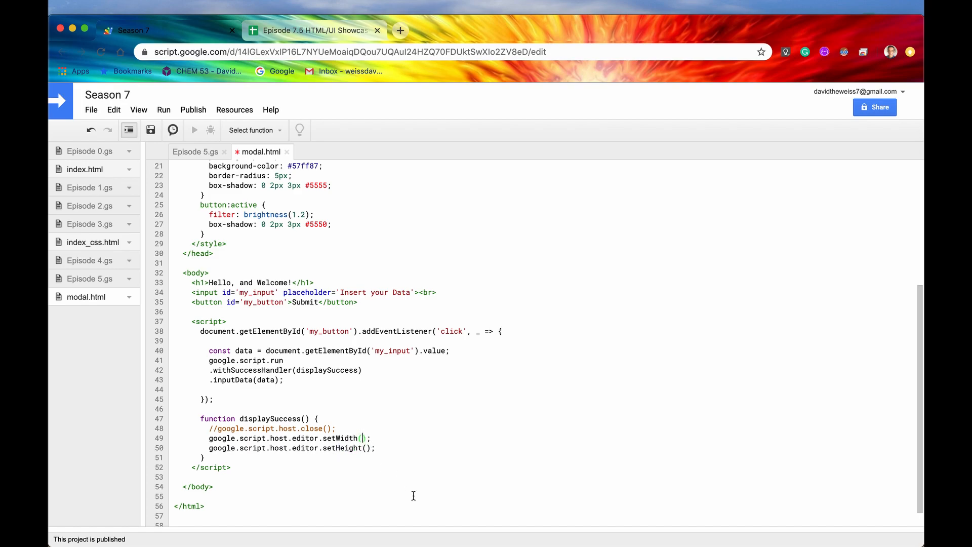
mouse_move(382, 541)
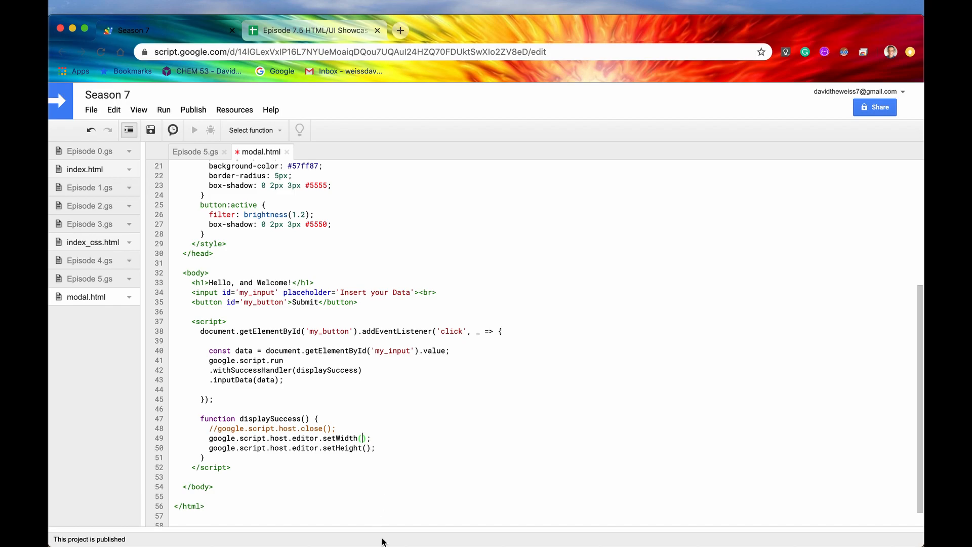
text(800)
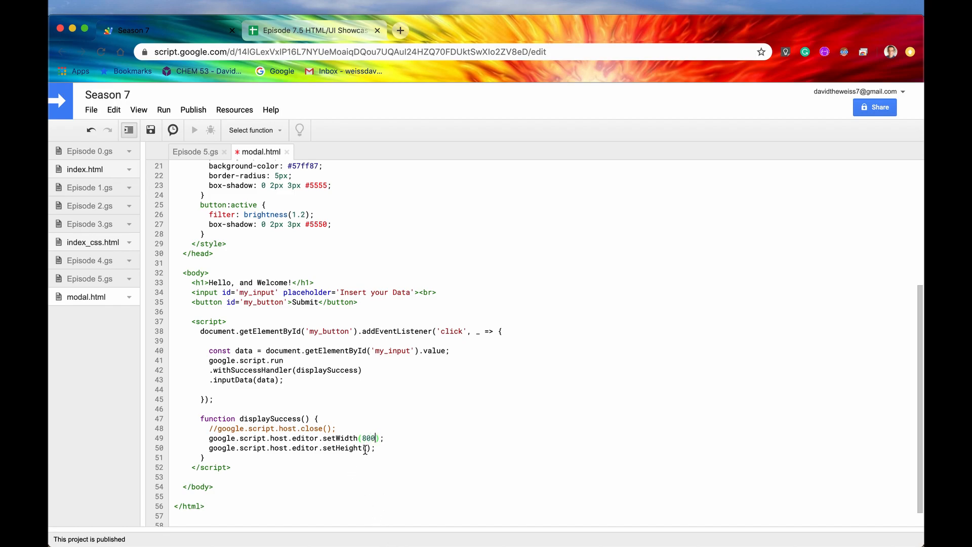
text(600)
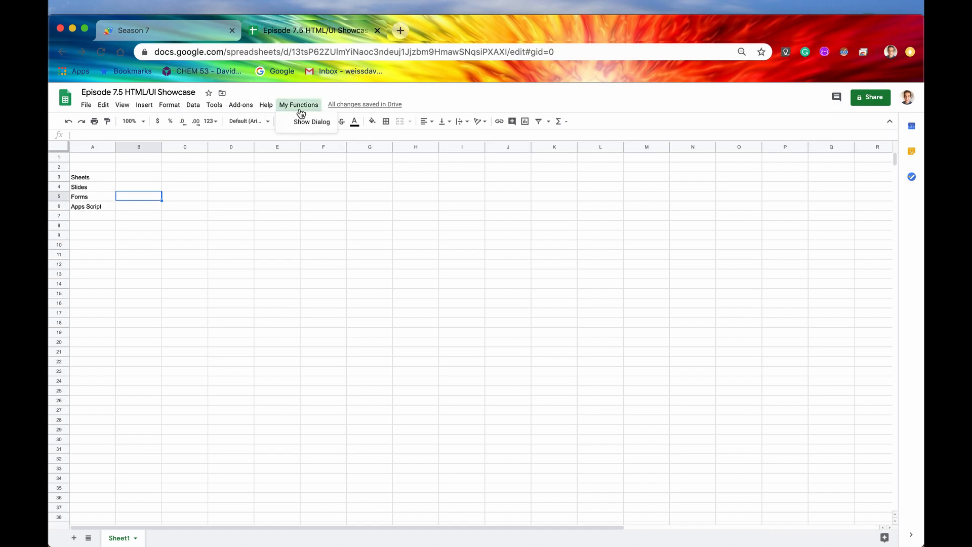
Relaunch the dialog, submit 'Gmail' so it appends and the dialog enlarges, then return to the script editor
click(311, 121)
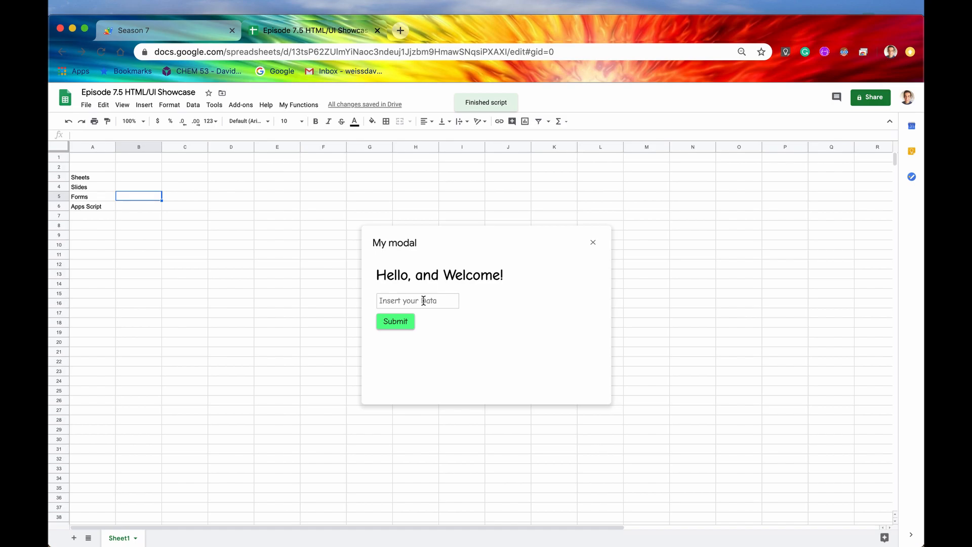
text(Gmail)
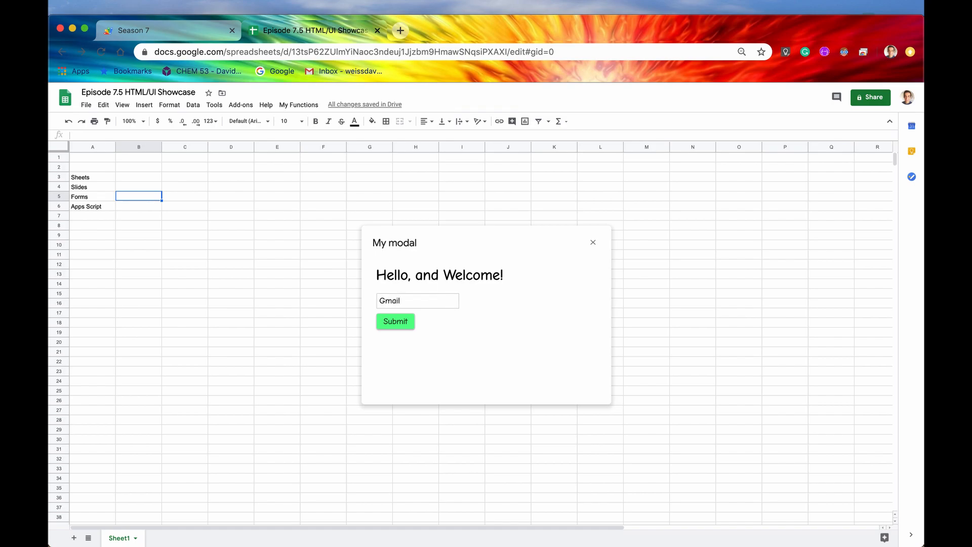
mouse_move(398, 329)
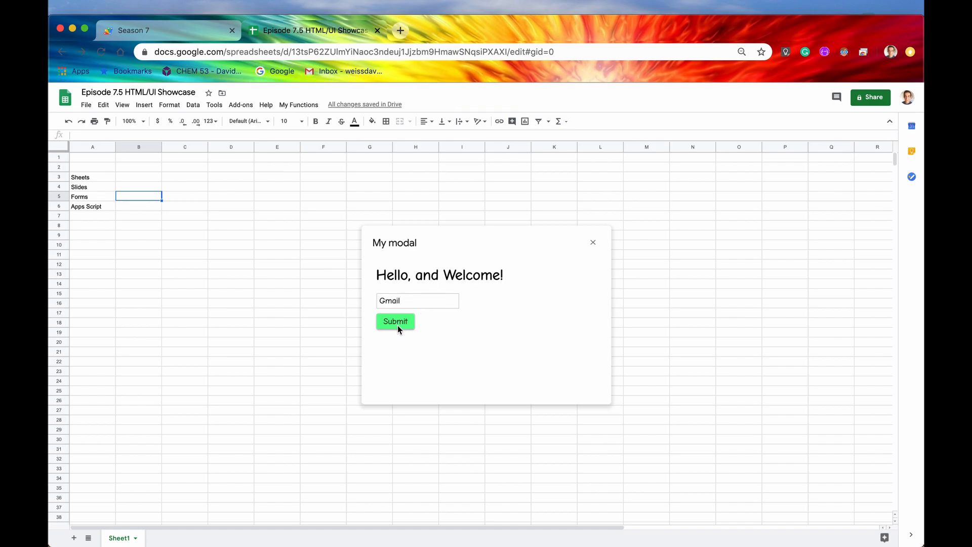
mouse_move(84, 217)
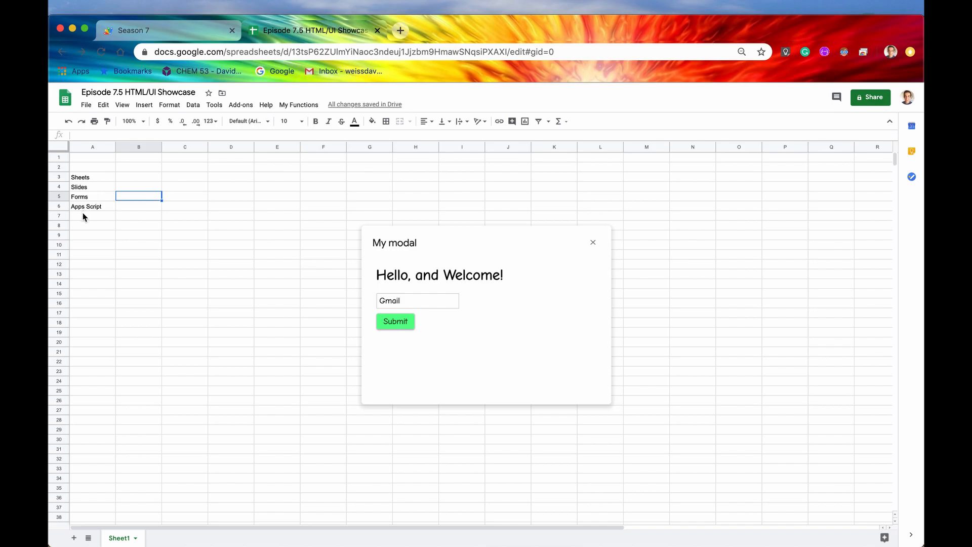
mouse_move(370, 306)
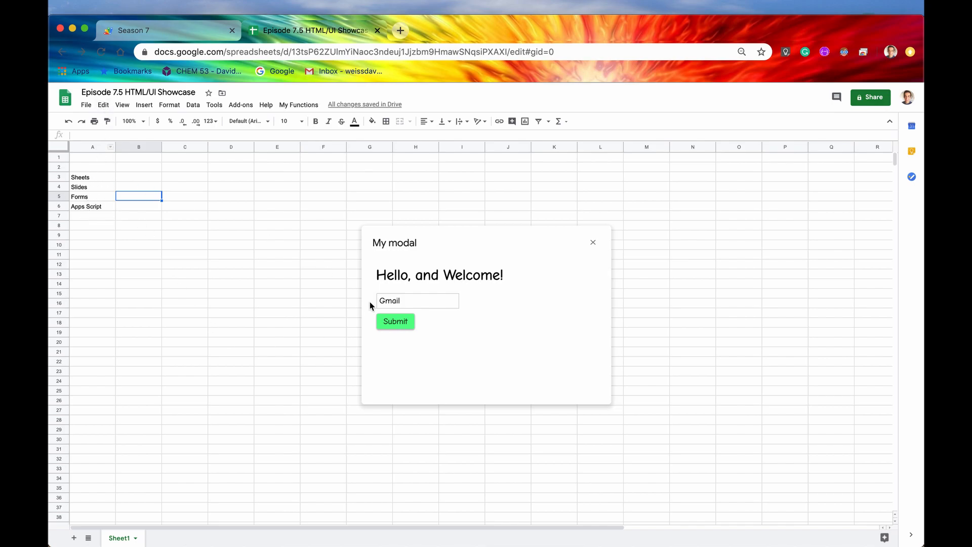
mouse_move(517, 230)
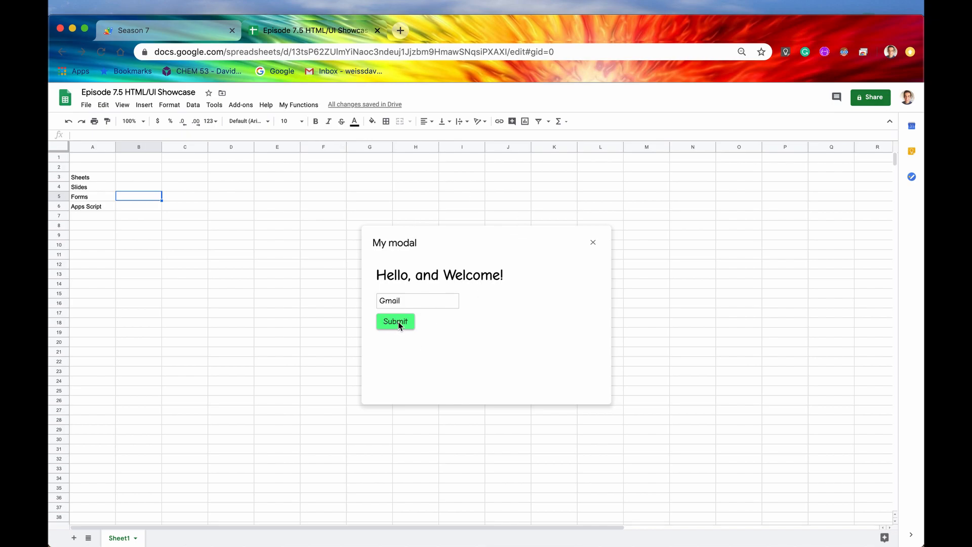
click(395, 321)
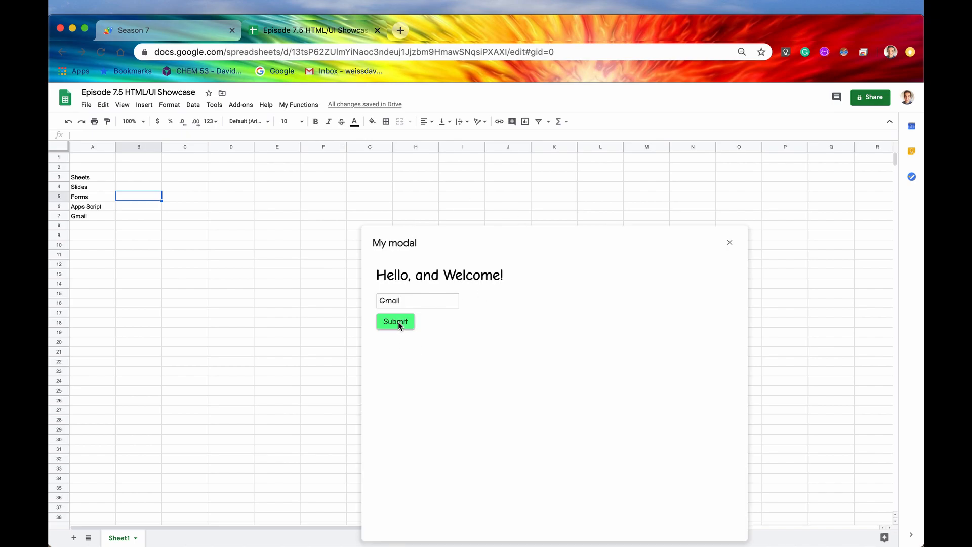
mouse_move(725, 535)
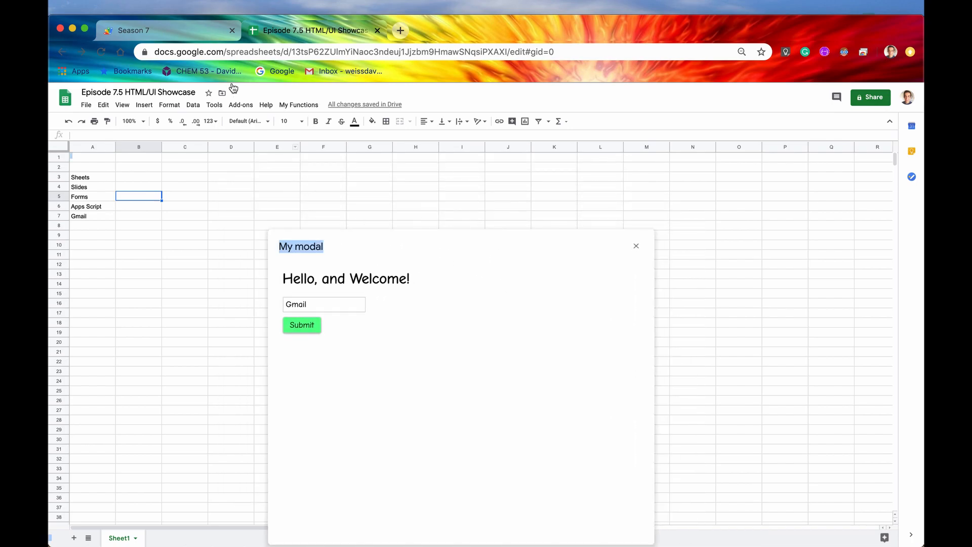
click(135, 30)
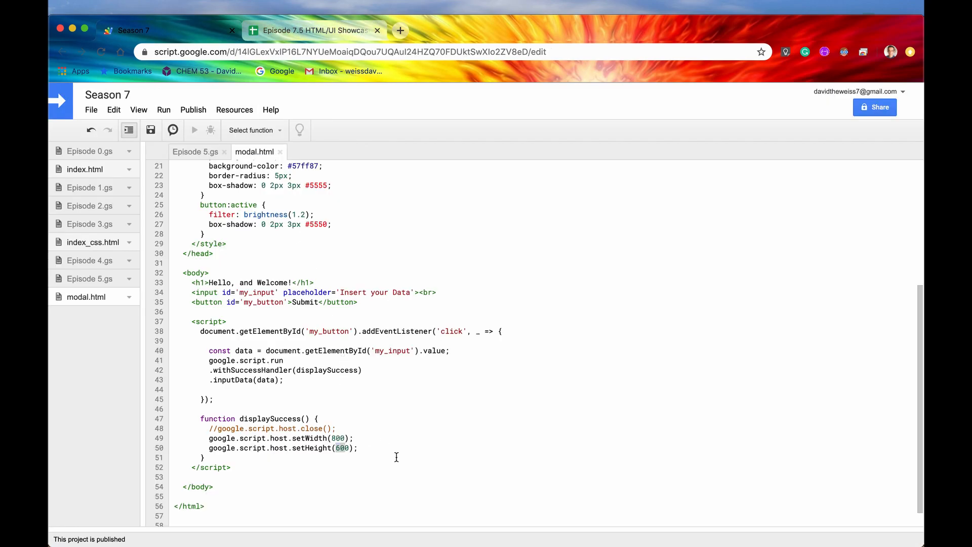